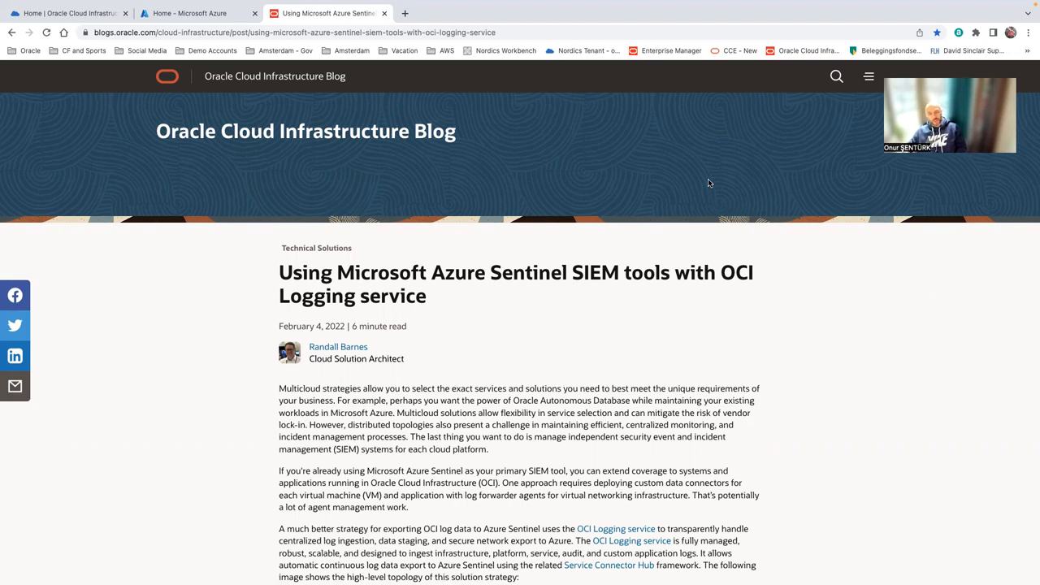
{"action": "mouse_move", "coordinate": [714, 177]}
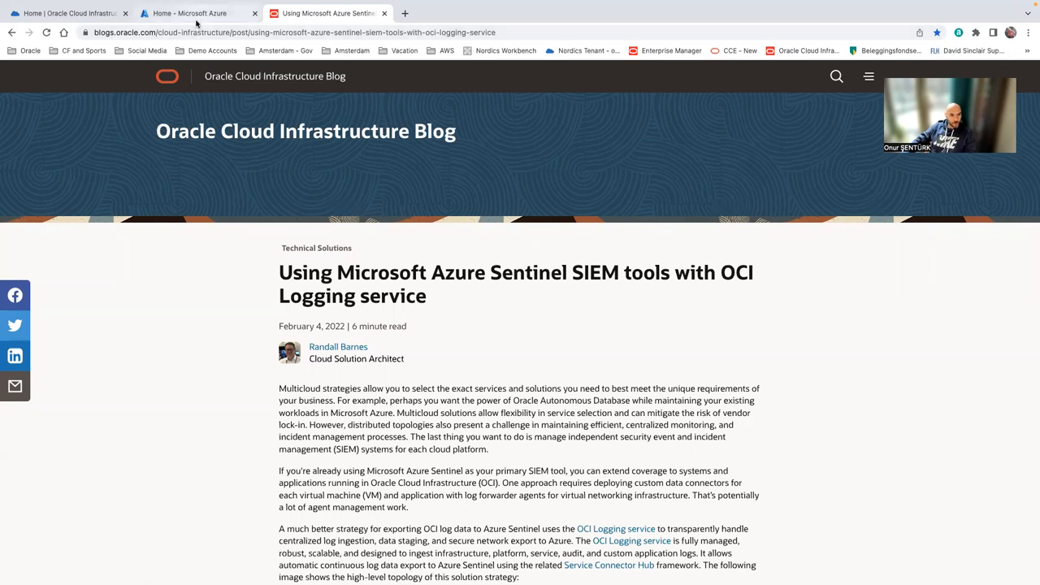
{"action": "mouse_move", "coordinate": [187, 13]}
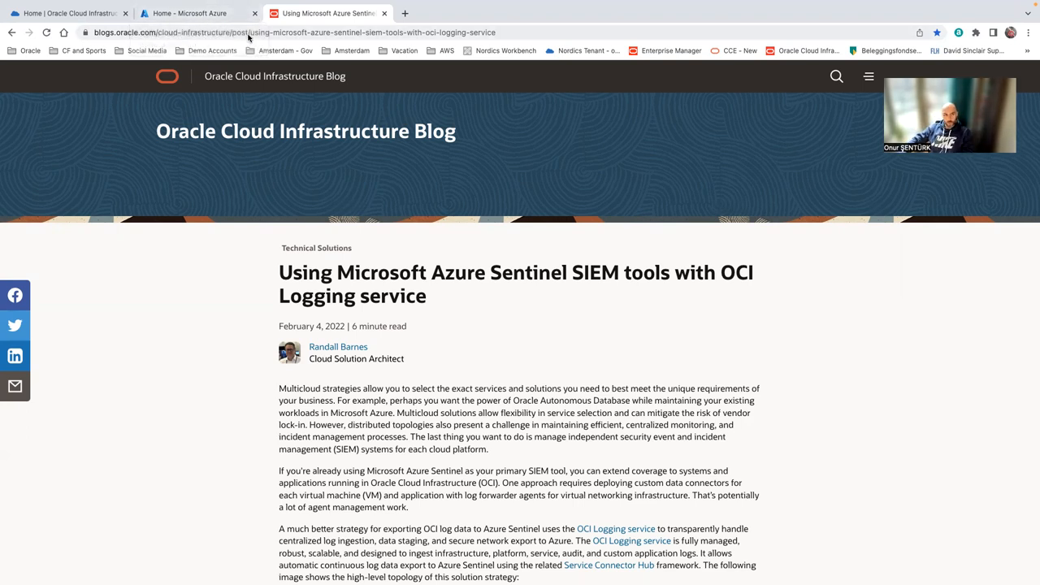
Switch from the OCI blog article to the Microsoft Azure home page tab
{"action": "left_click", "coordinate": [192, 13]}
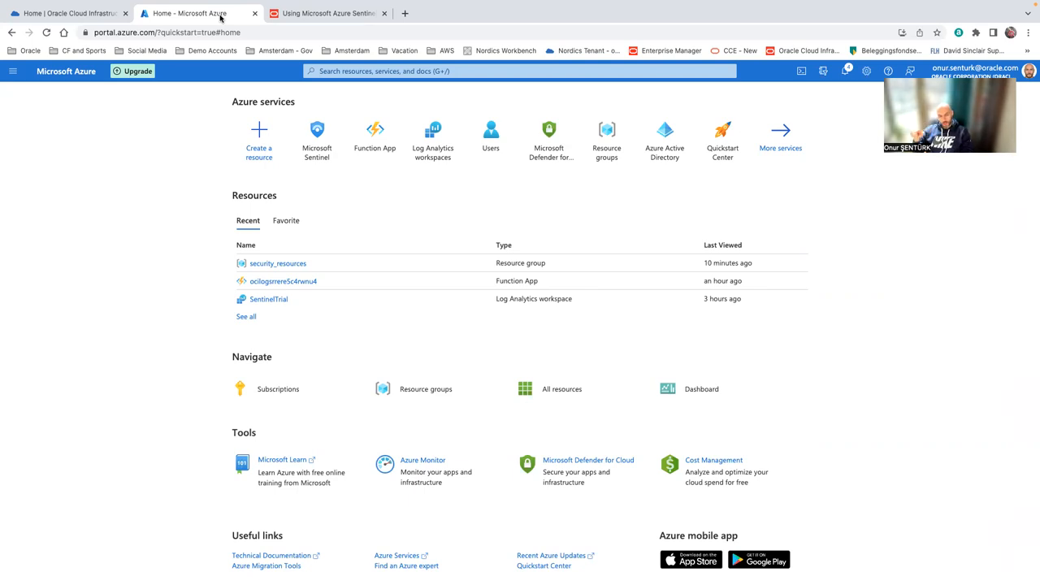
From Azure Home, go to Microsoft Sentinel and enter the SentinelTrial workspace
{"action": "left_click", "coordinate": [68, 13]}
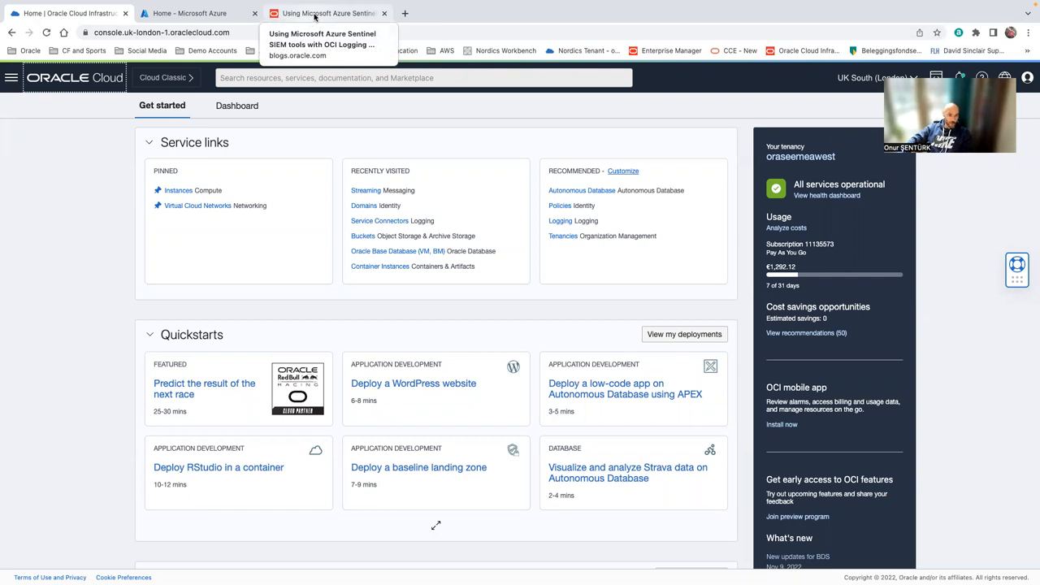
{"action": "left_click", "coordinate": [187, 13]}
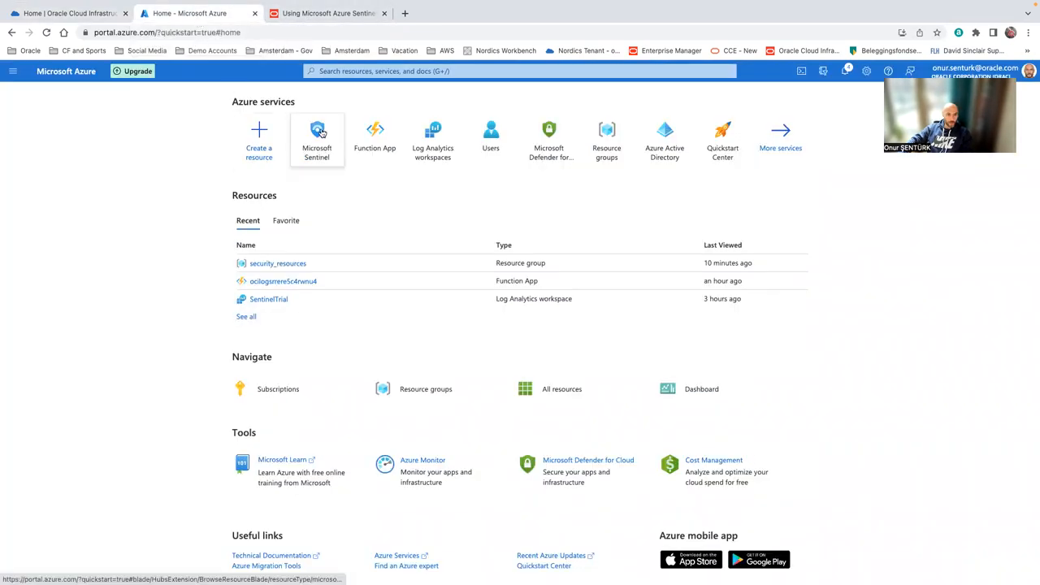
{"action": "left_click", "coordinate": [317, 133]}
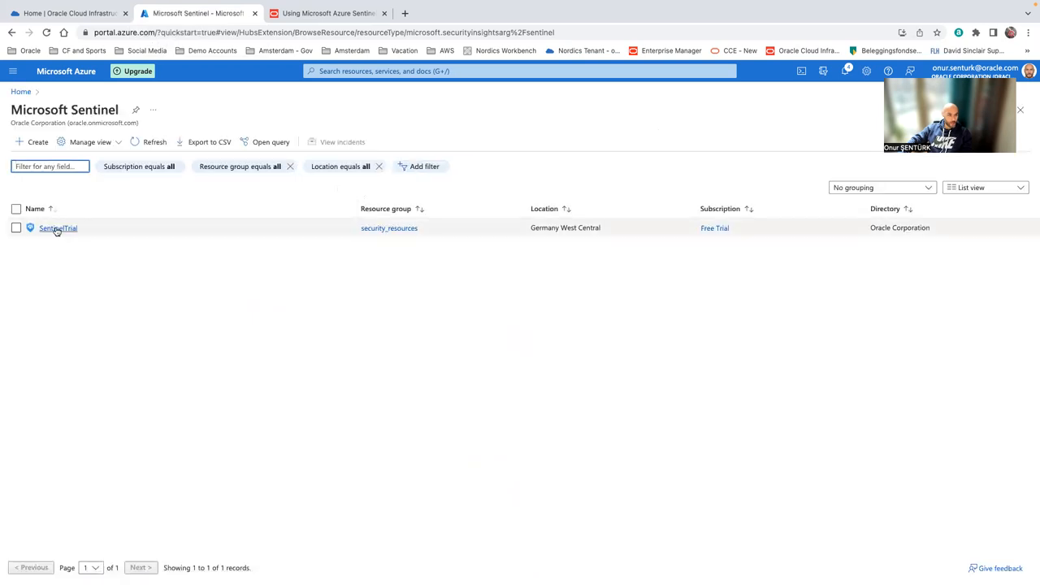
{"action": "mouse_move", "coordinate": [59, 227]}
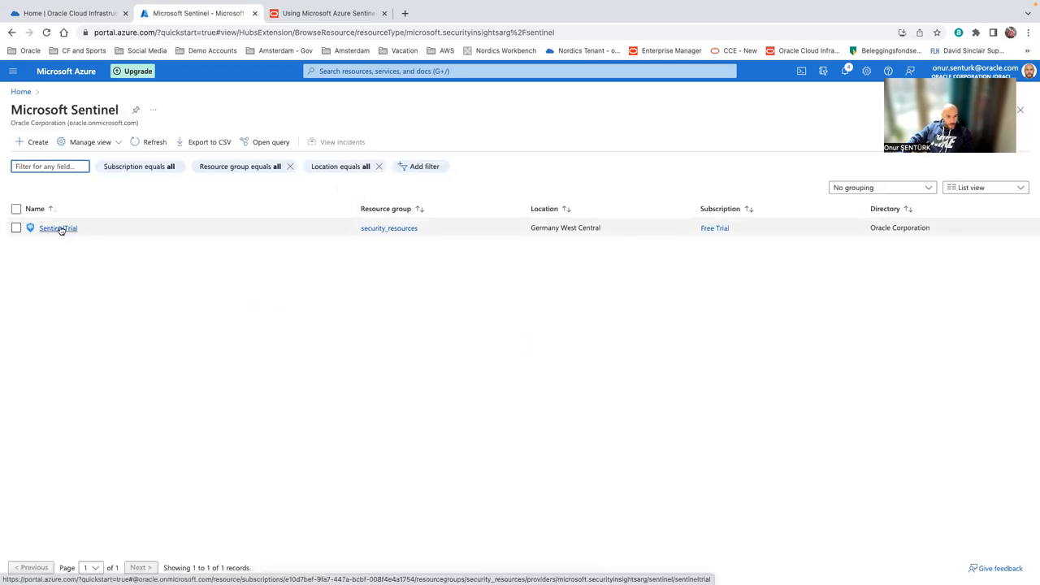
{"action": "left_click", "coordinate": [59, 227]}
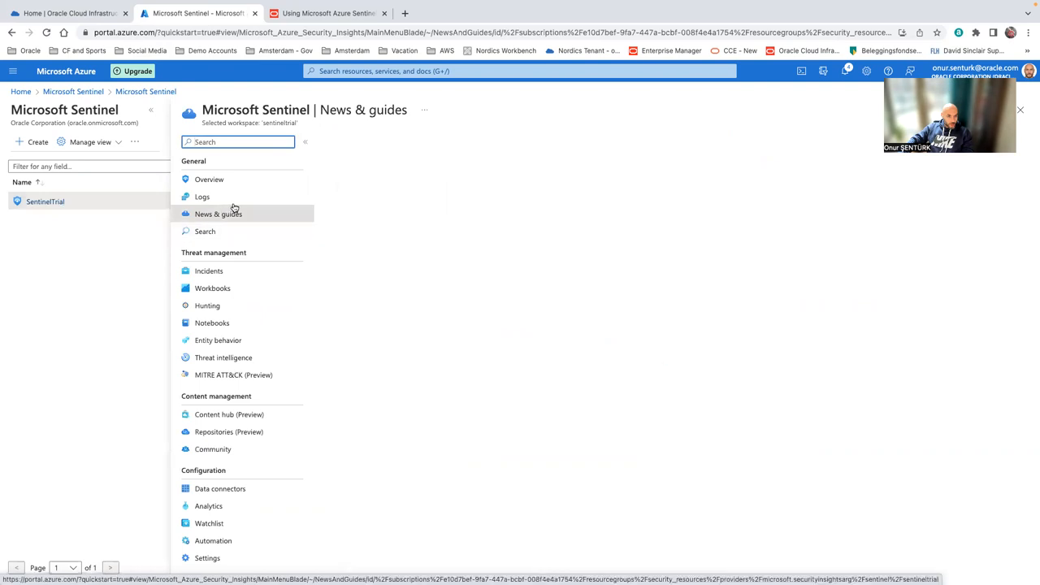
Search Sentinel's Content hub for 'Oracle' to list the Oracle solutions
{"action": "left_click", "coordinate": [217, 215]}
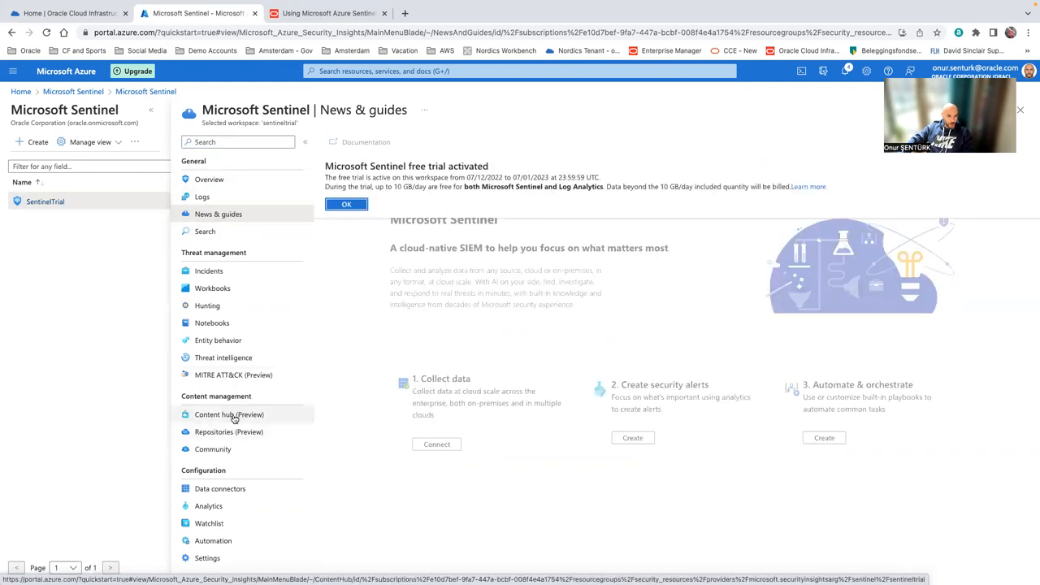
{"action": "left_click", "coordinate": [227, 414]}
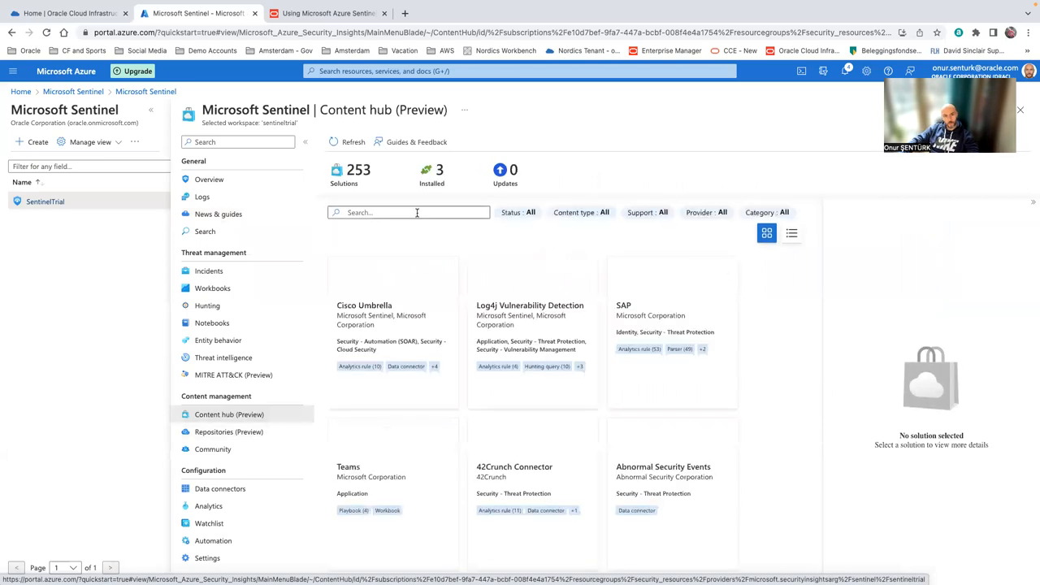
{"action": "type", "text": "Oracle"}
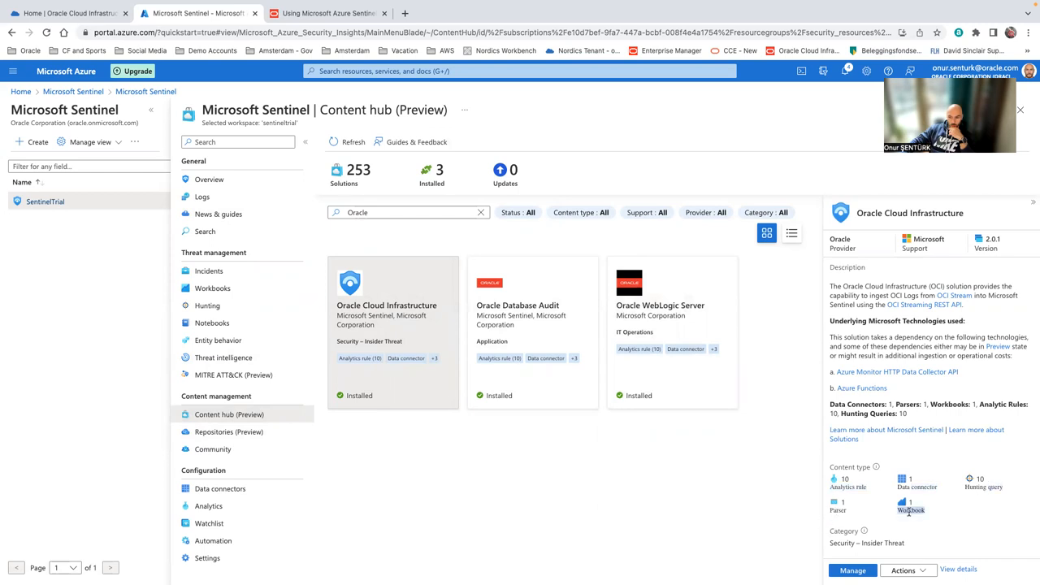
{"action": "mouse_move", "coordinate": [371, 341]}
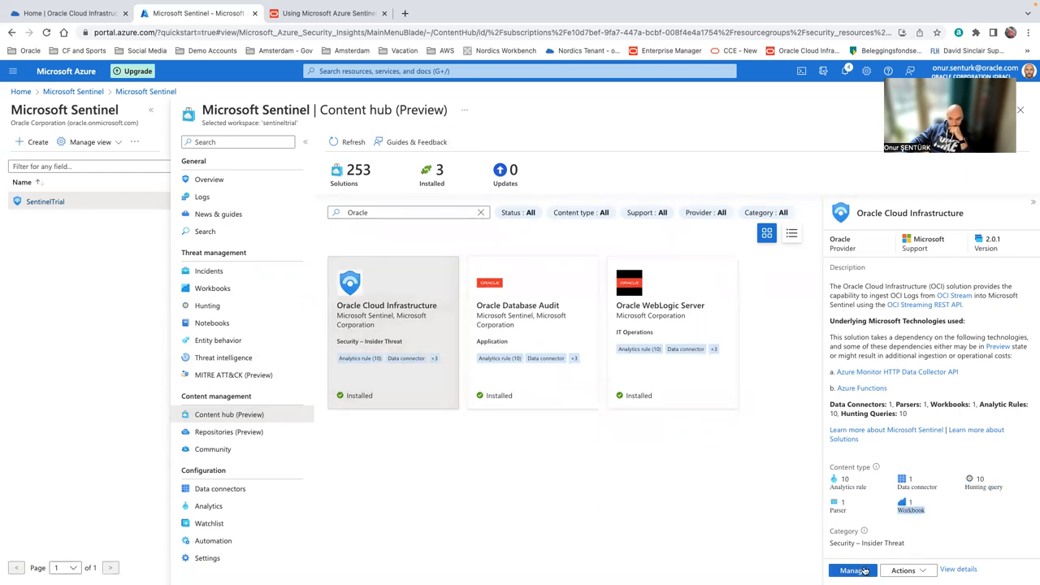
Manage the Oracle Cloud Infrastructure solution and select its Azure Function data connector
{"action": "left_click", "coordinate": [851, 569]}
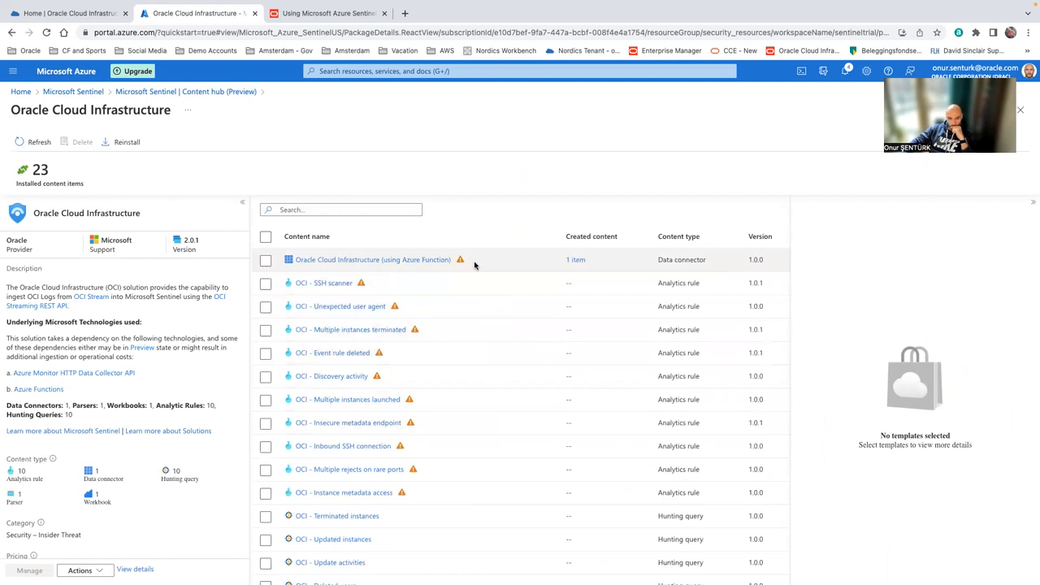
{"action": "mouse_move", "coordinate": [452, 283]}
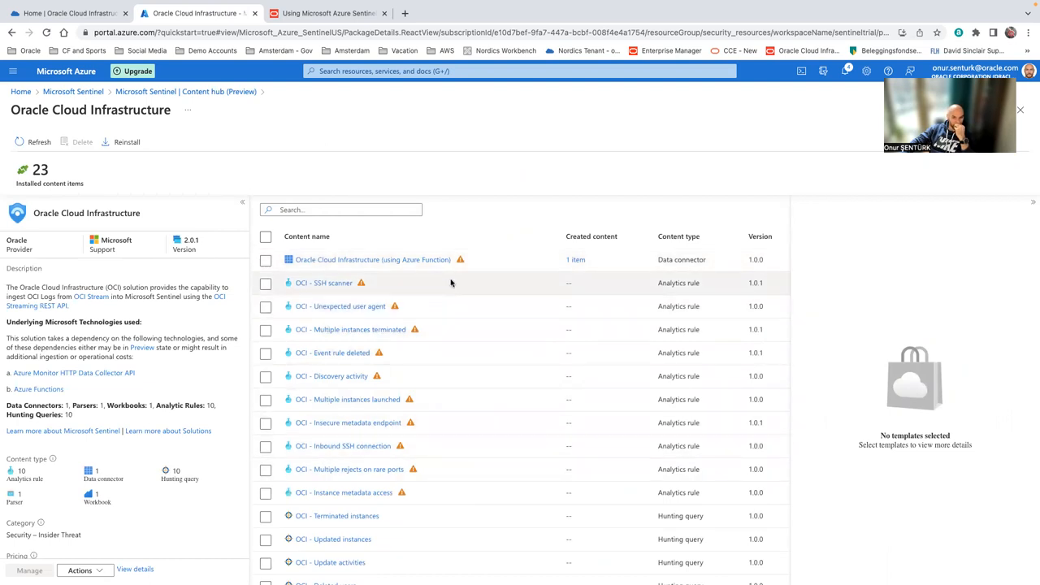
{"action": "mouse_move", "coordinate": [459, 260]}
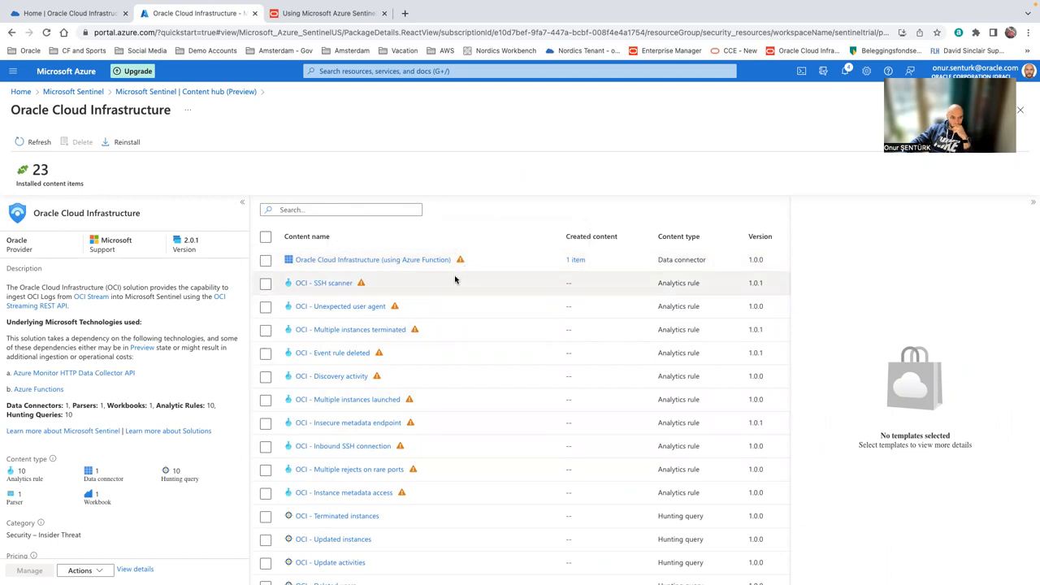
{"action": "left_click", "coordinate": [264, 260]}
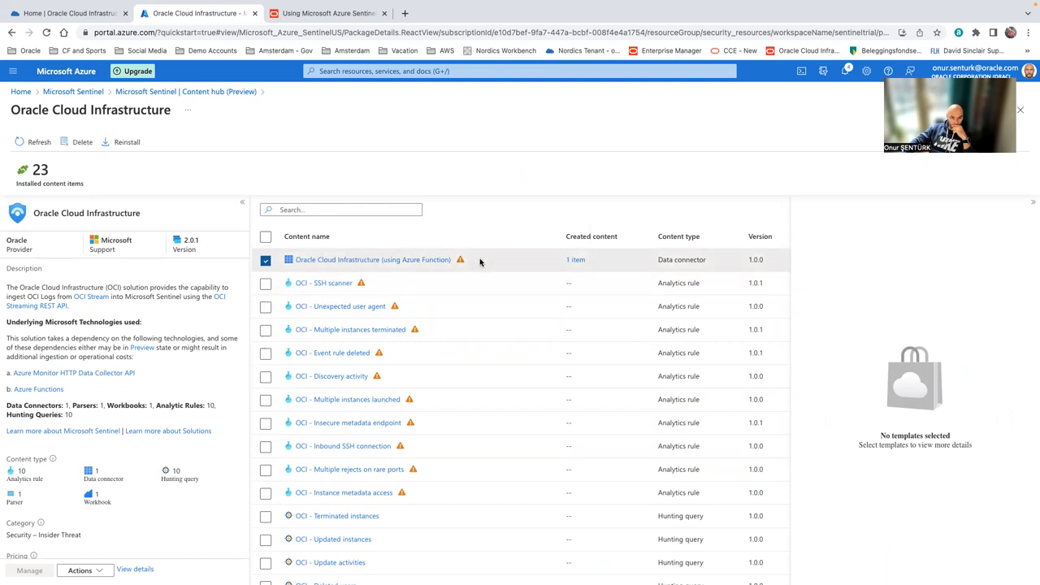
{"action": "left_click", "coordinate": [372, 260]}
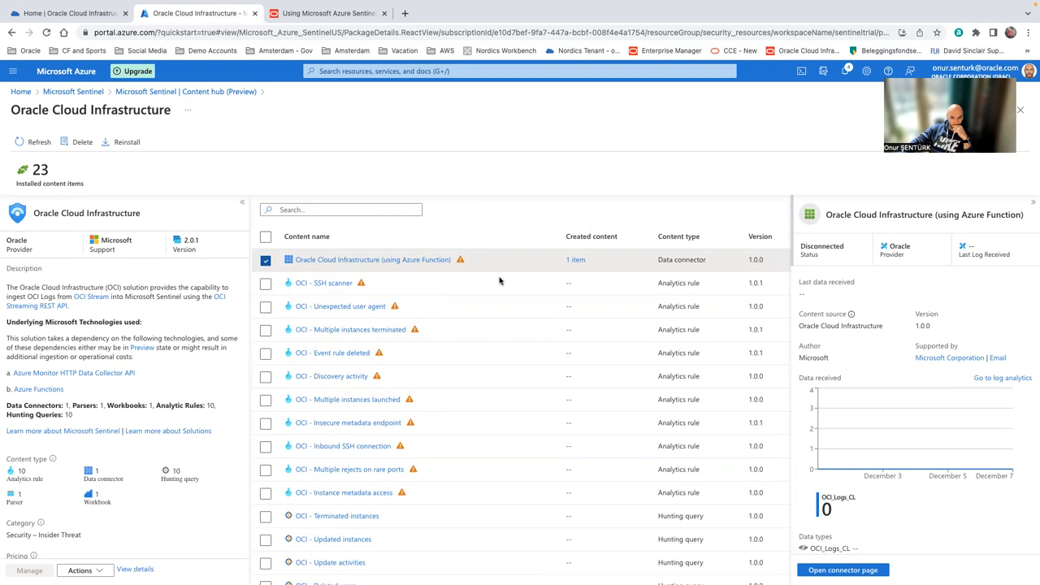
{"action": "left_click", "coordinate": [323, 282]}
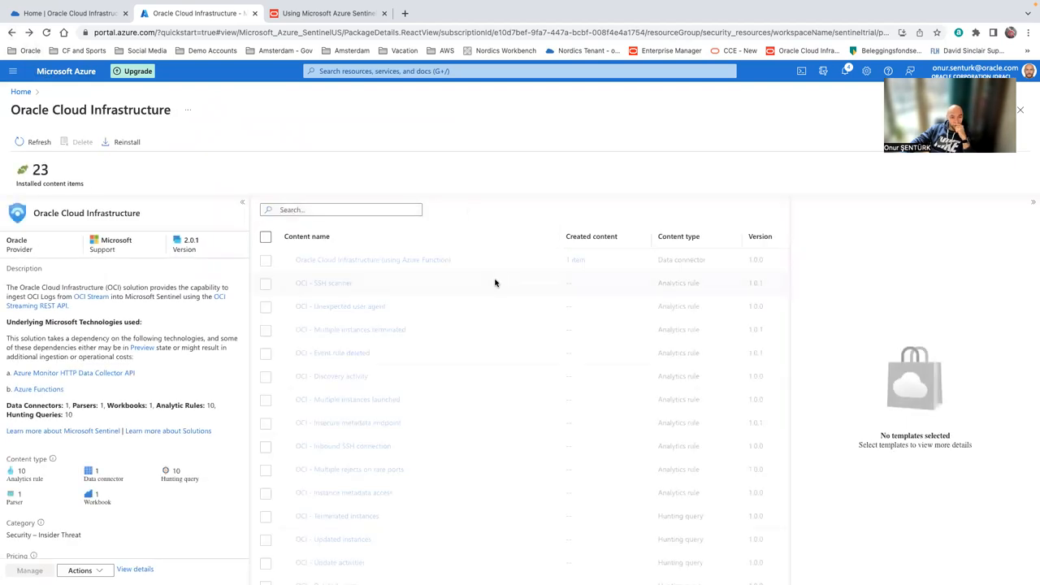
Bring up the OCI (using Azure Function) data connector's full page
{"action": "left_click", "coordinate": [372, 260]}
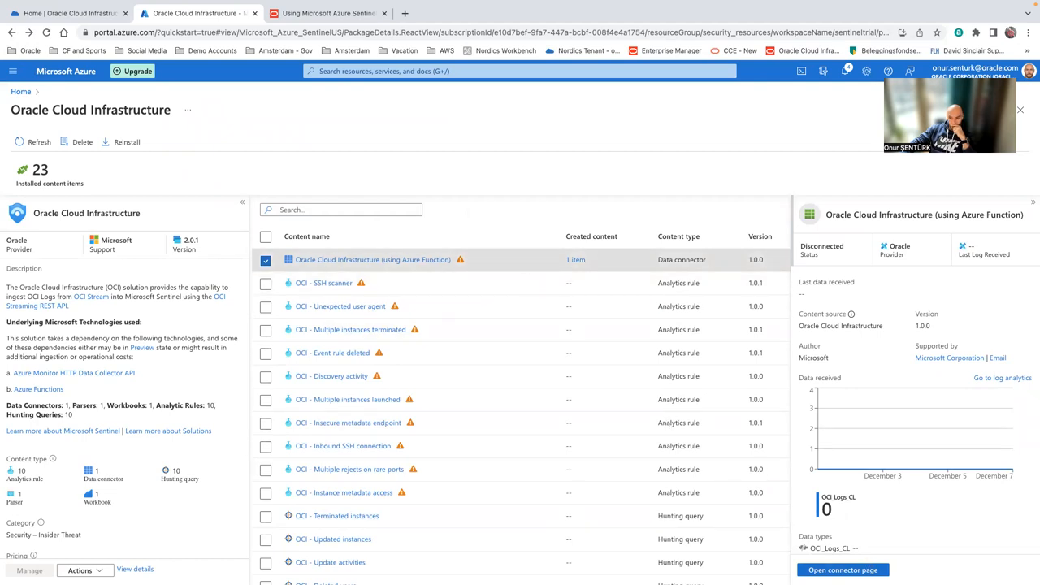
{"action": "left_click", "coordinate": [841, 569]}
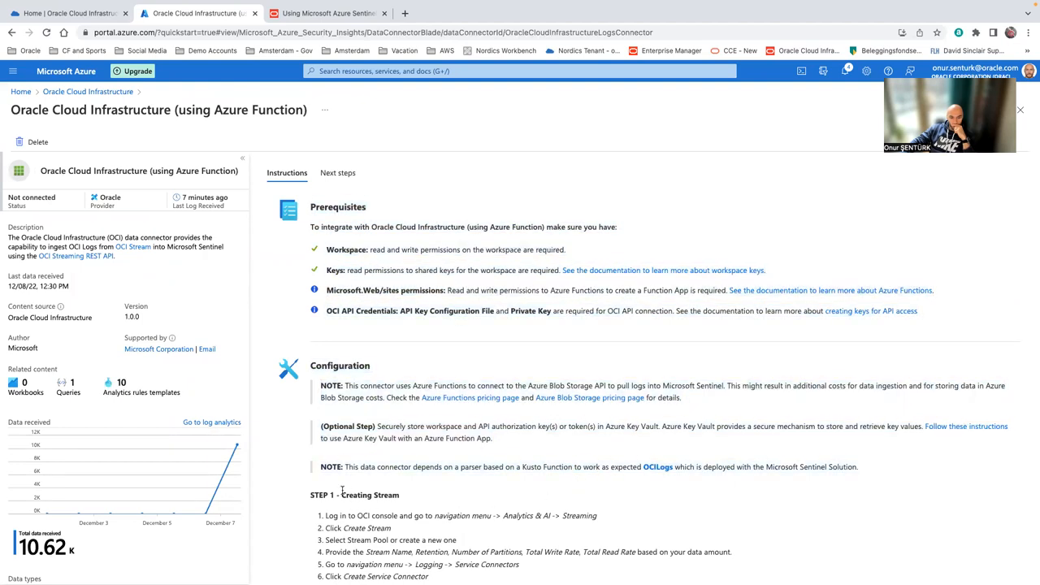
Scroll through the connector's Prerequisites and Configuration STEP 1 stream-creation instructions
{"action": "scroll", "scroll_direction": "down", "scroll_amount": 3}
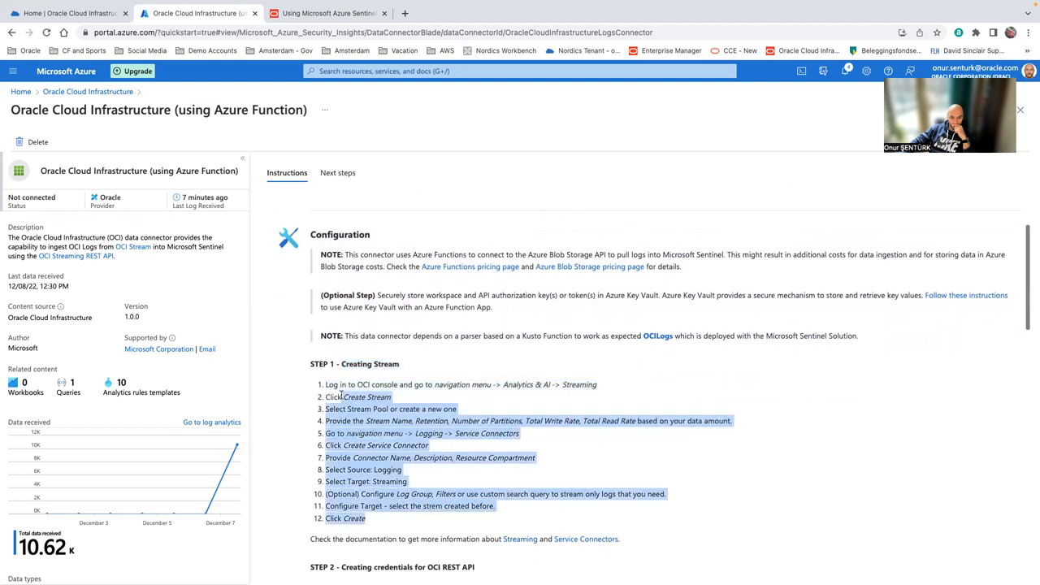
{"action": "scroll", "scroll_direction": "down", "scroll_amount": 3}
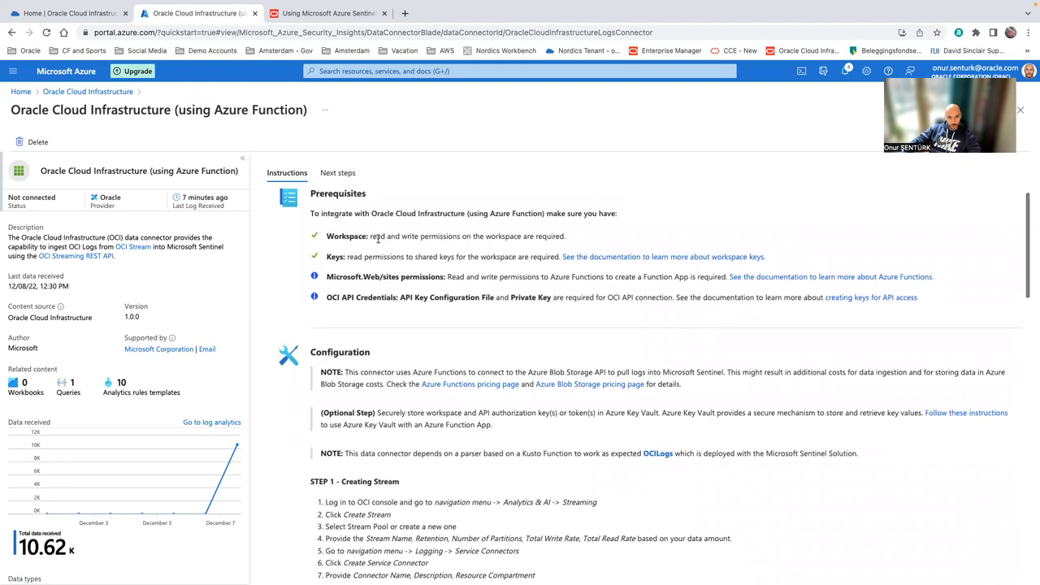
{"action": "double_click", "coordinate": [365, 257]}
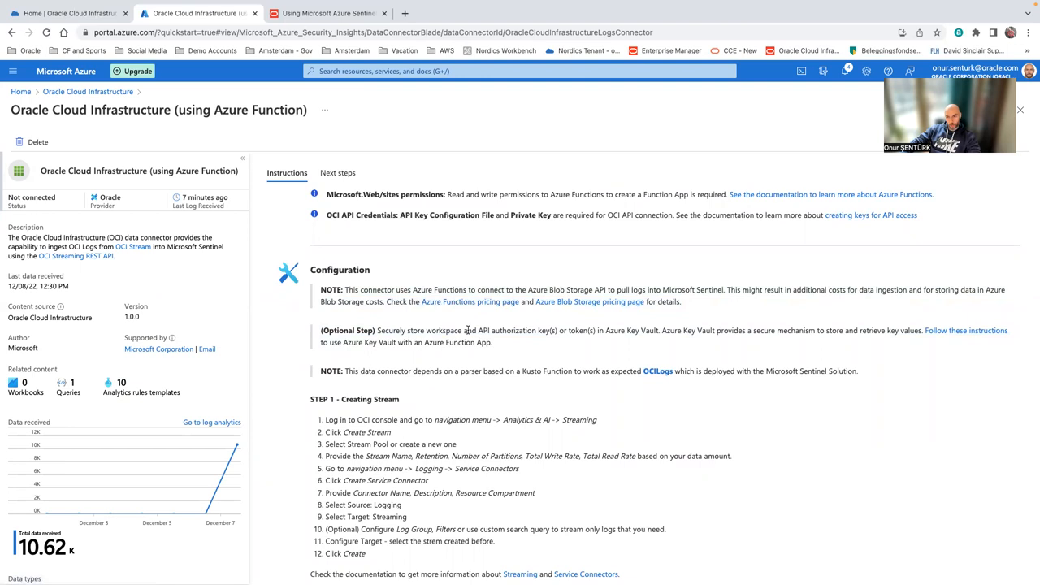
{"action": "mouse_move", "coordinate": [491, 317]}
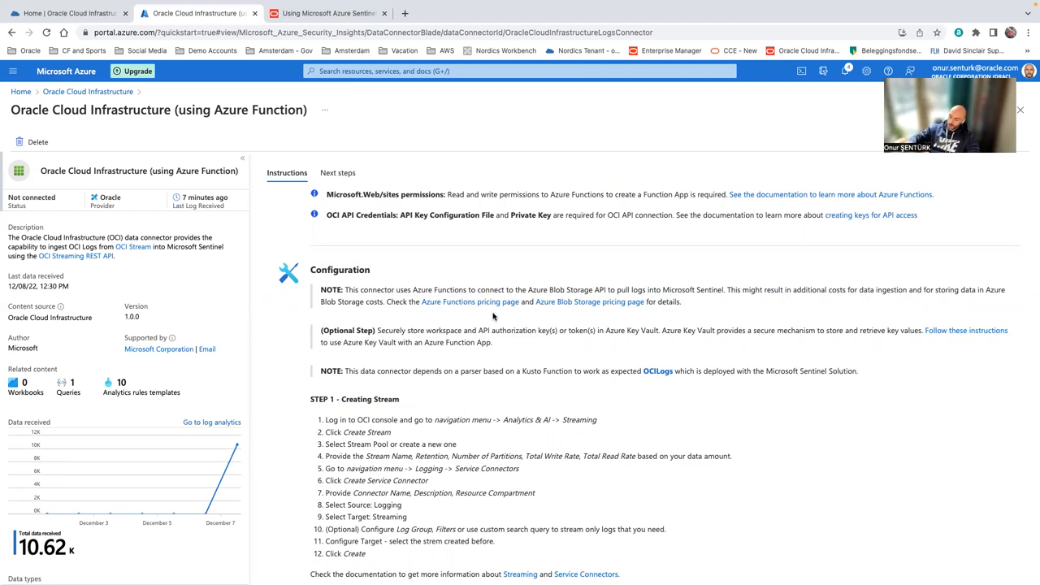
{"action": "mouse_move", "coordinate": [523, 310]}
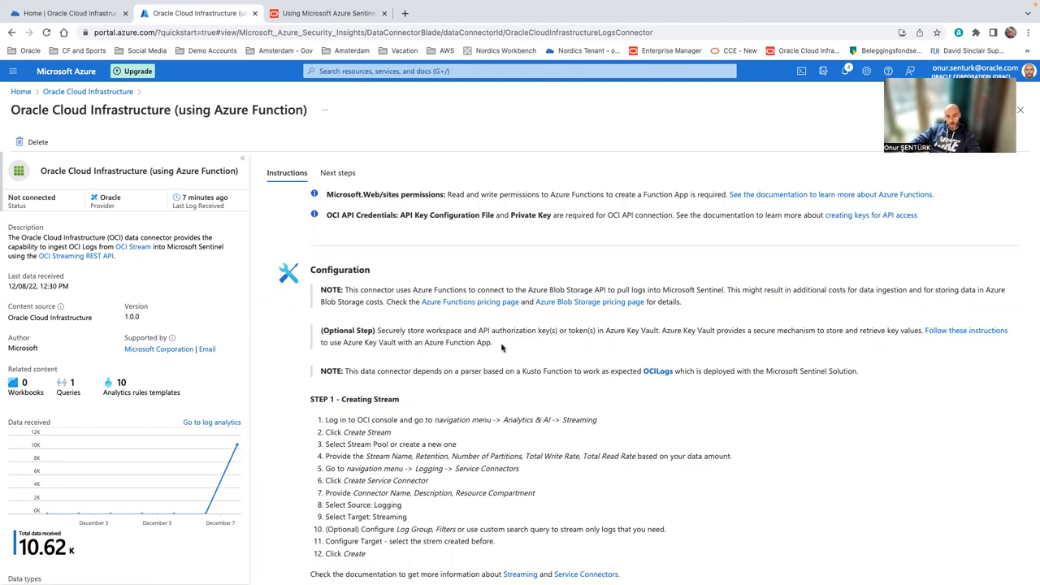
{"action": "scroll", "scroll_direction": "down", "scroll_amount": 3}
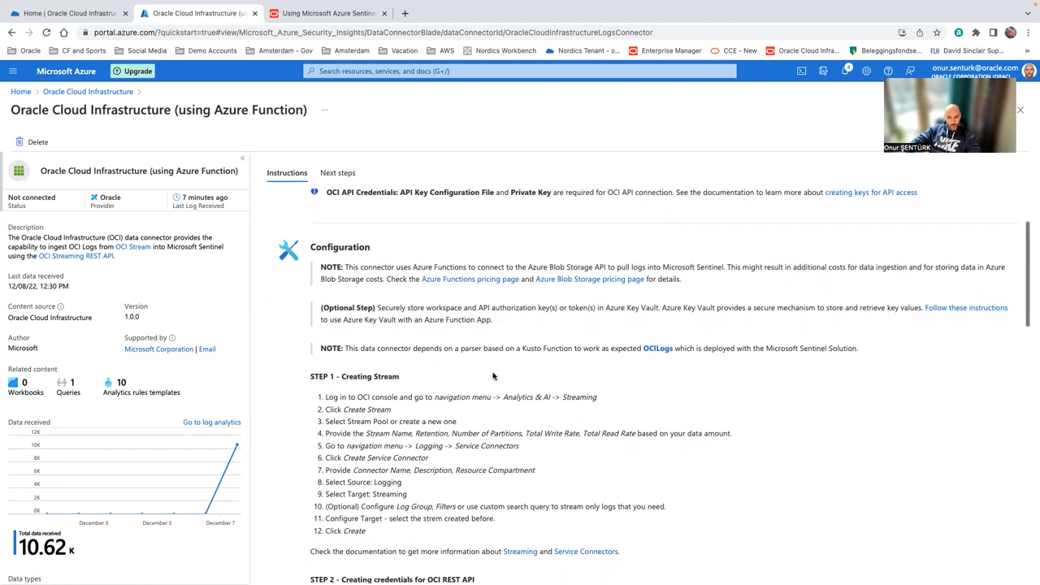
{"action": "scroll", "scroll_direction": "down", "scroll_amount": 3}
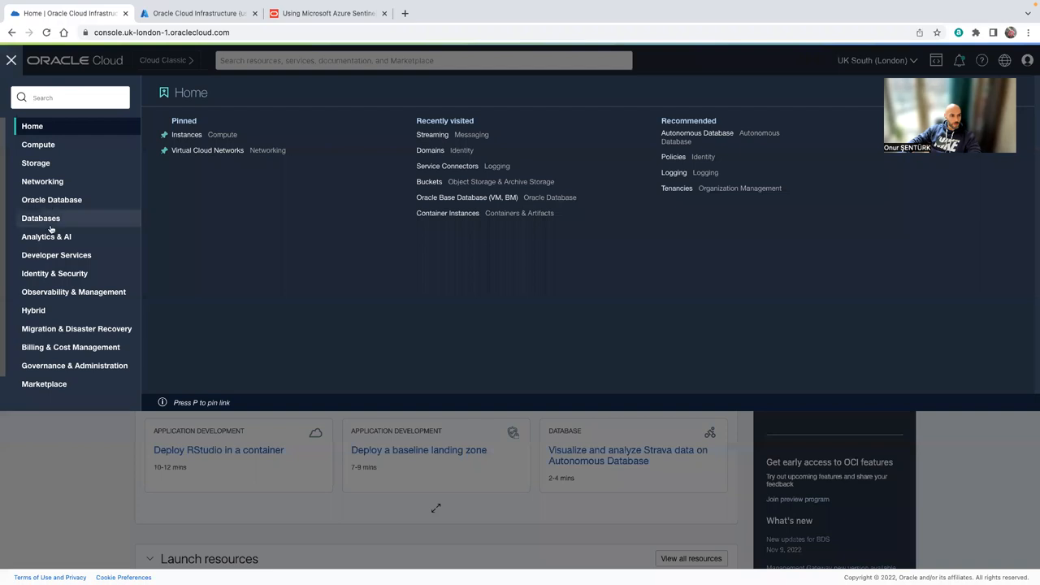
Go to Analytics & AI > Streaming in the OCI console and start Create Stream
{"action": "left_click", "coordinate": [46, 237]}
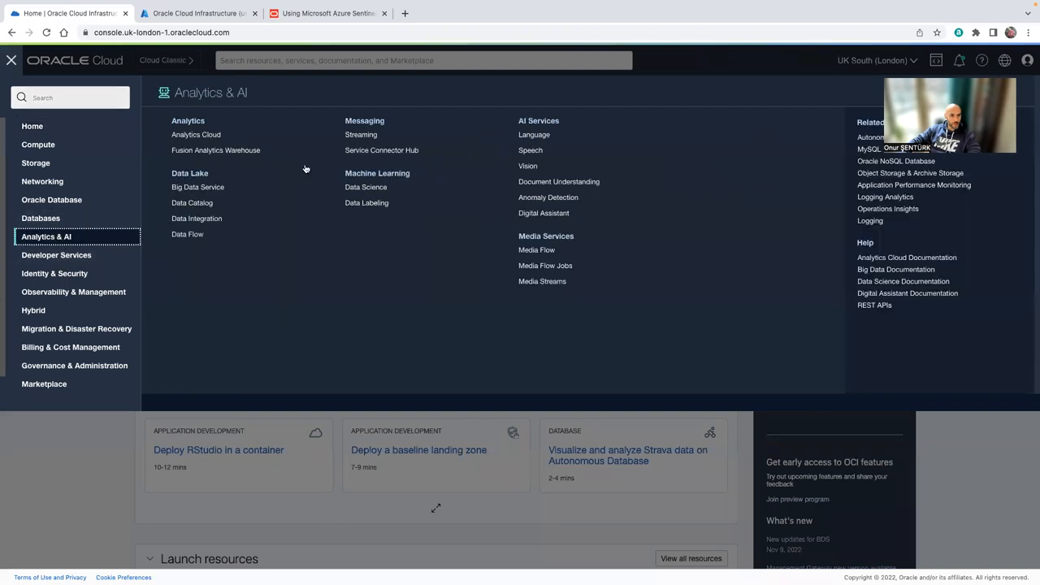
{"action": "left_click", "coordinate": [360, 134]}
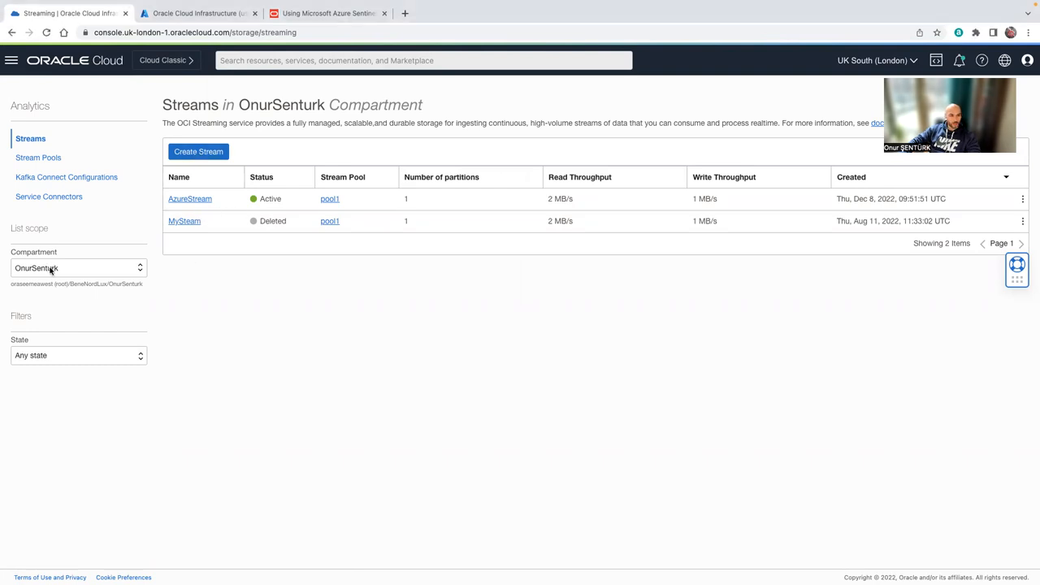
{"action": "left_click", "coordinate": [198, 152]}
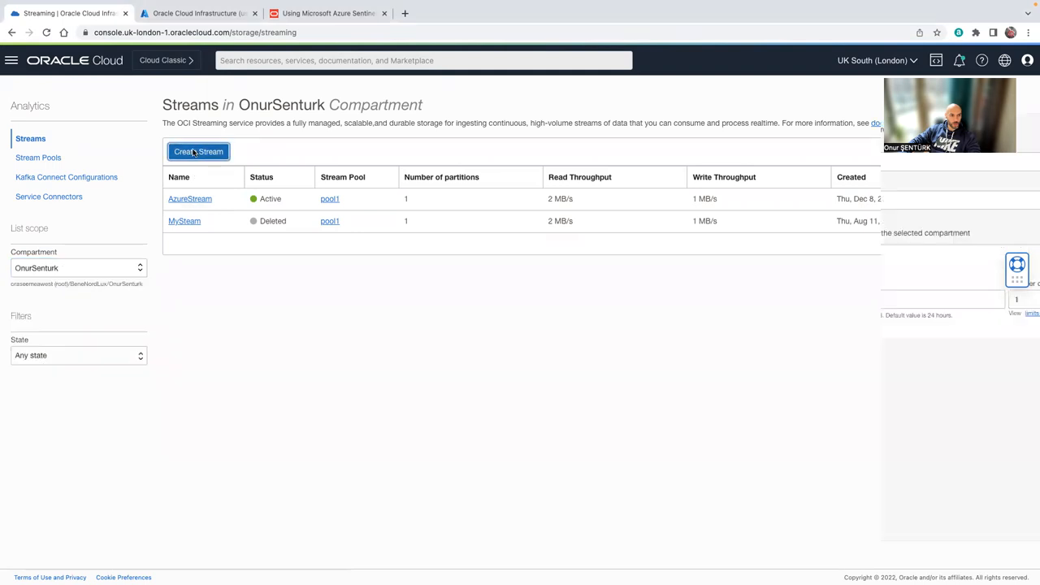
{"action": "left_click", "coordinate": [198, 153]}
{"action": "type", "text": "MyAzureDemoStream"}
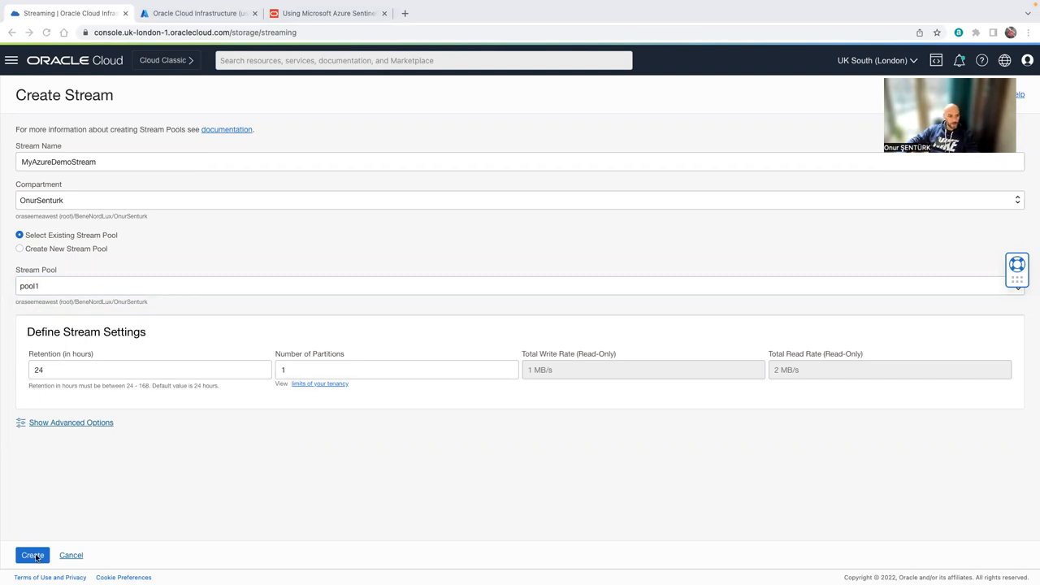
{"action": "left_click", "coordinate": [33, 556]}
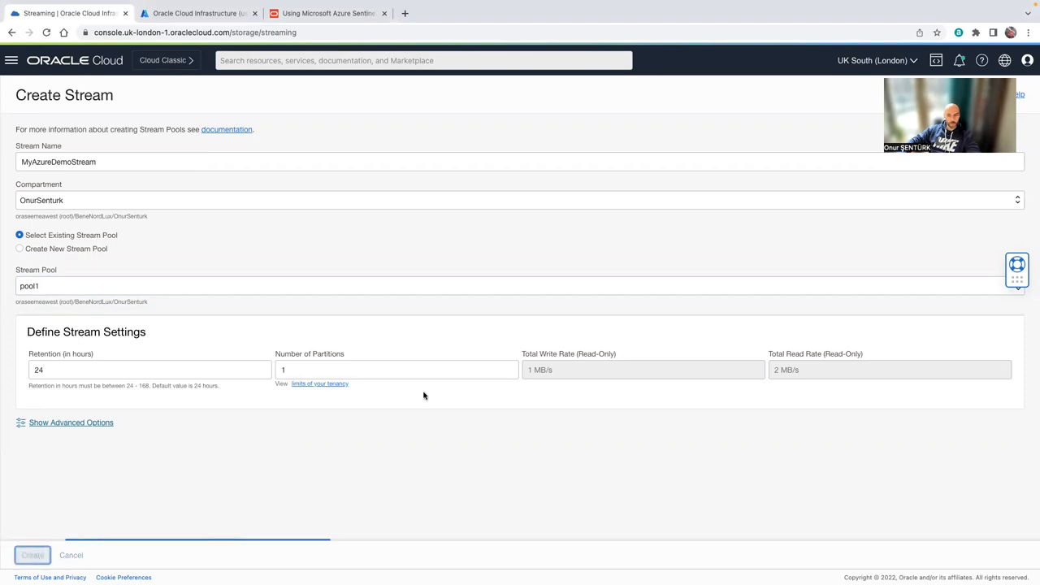
{"action": "left_click", "coordinate": [33, 556]}
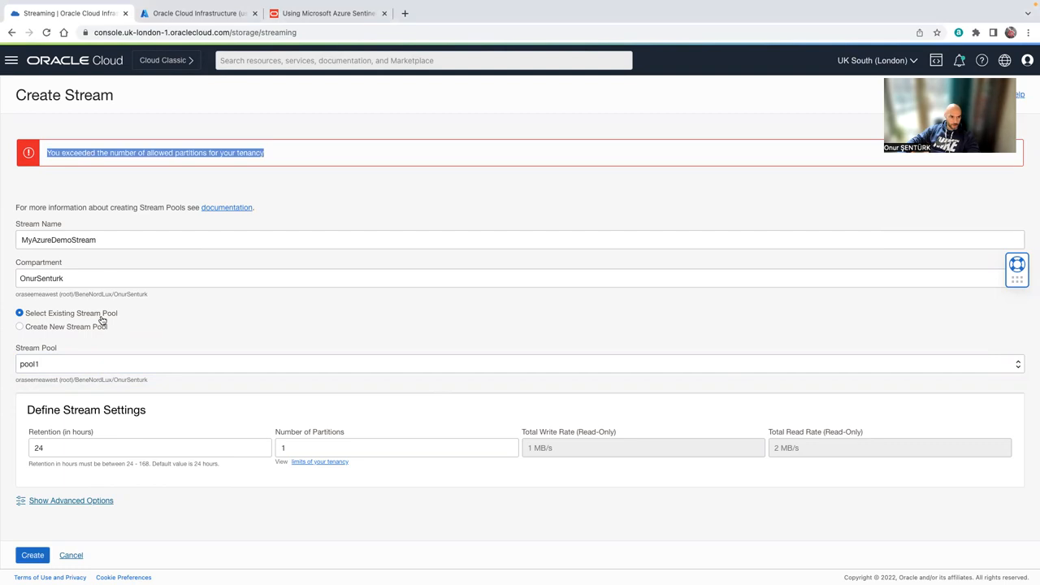
{"action": "left_click", "coordinate": [72, 556]}
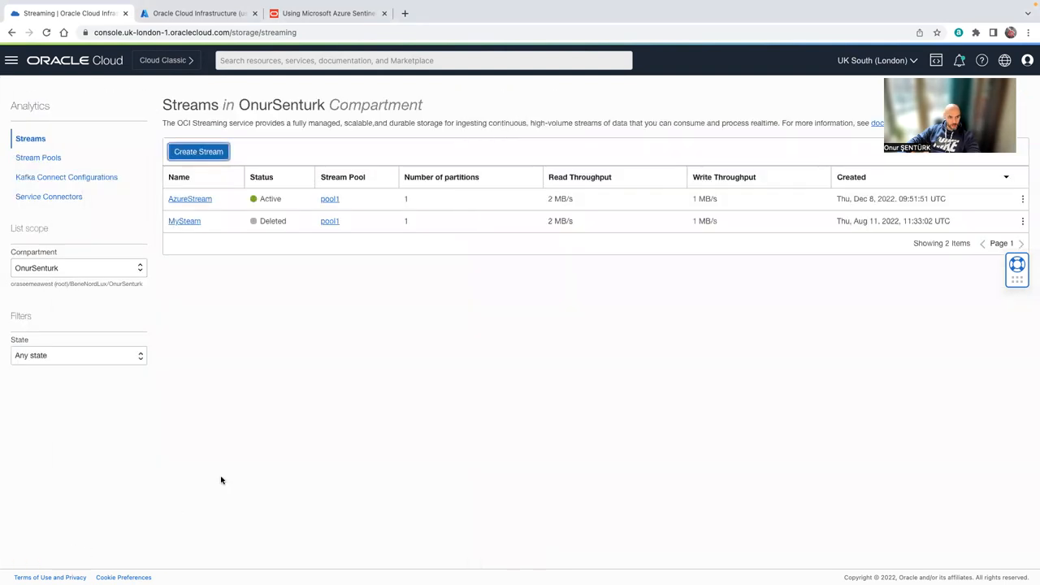
View the AzureStream stream's details, then bring up the console navigation menu
{"action": "left_click", "coordinate": [190, 198]}
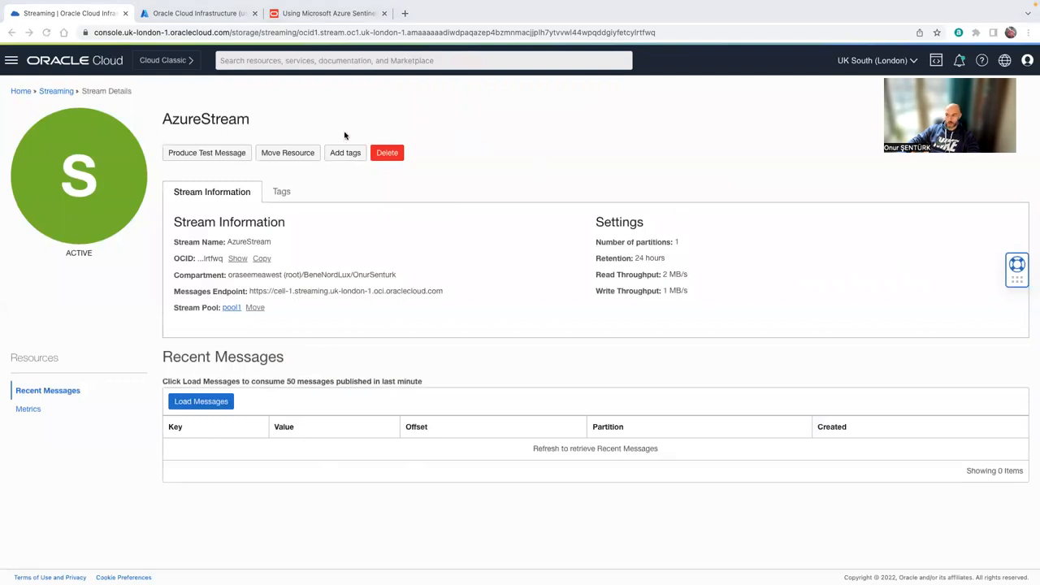
{"action": "left_click", "coordinate": [12, 61]}
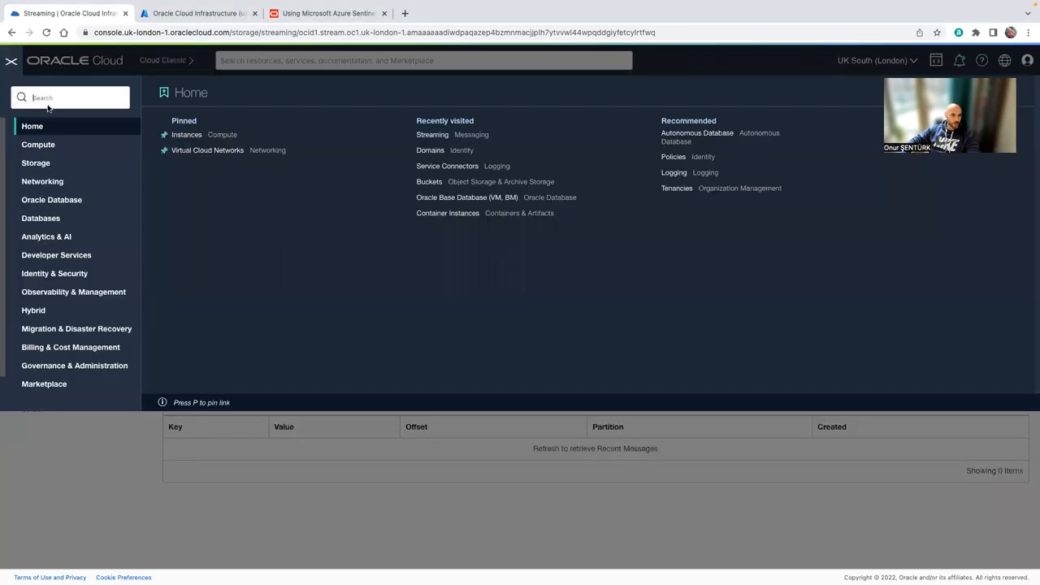
Find Service Connectors via the 'logging' menu search and start a new service connector
{"action": "type", "text": "logging"}
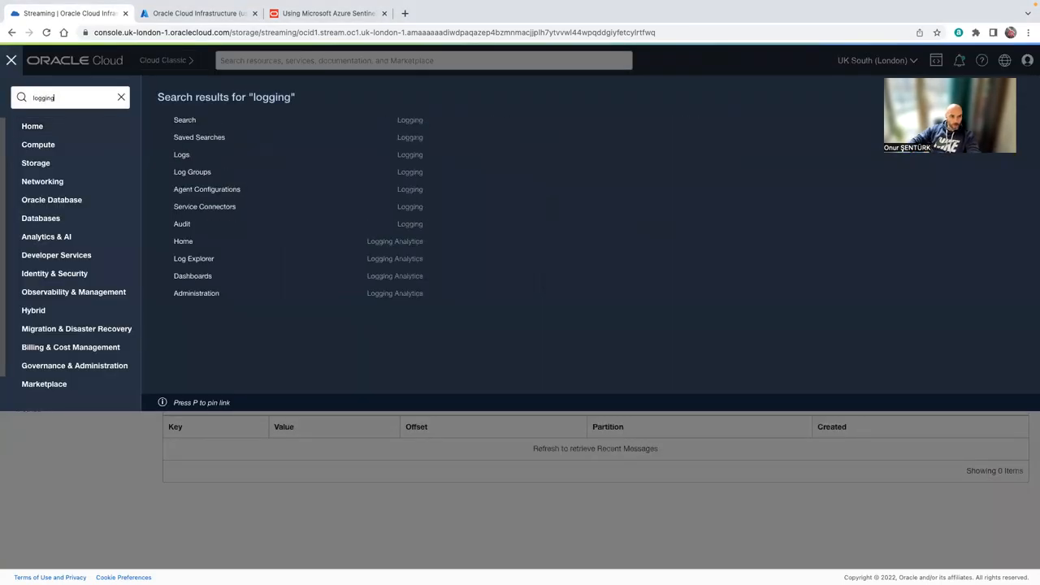
{"action": "mouse_move", "coordinate": [205, 206]}
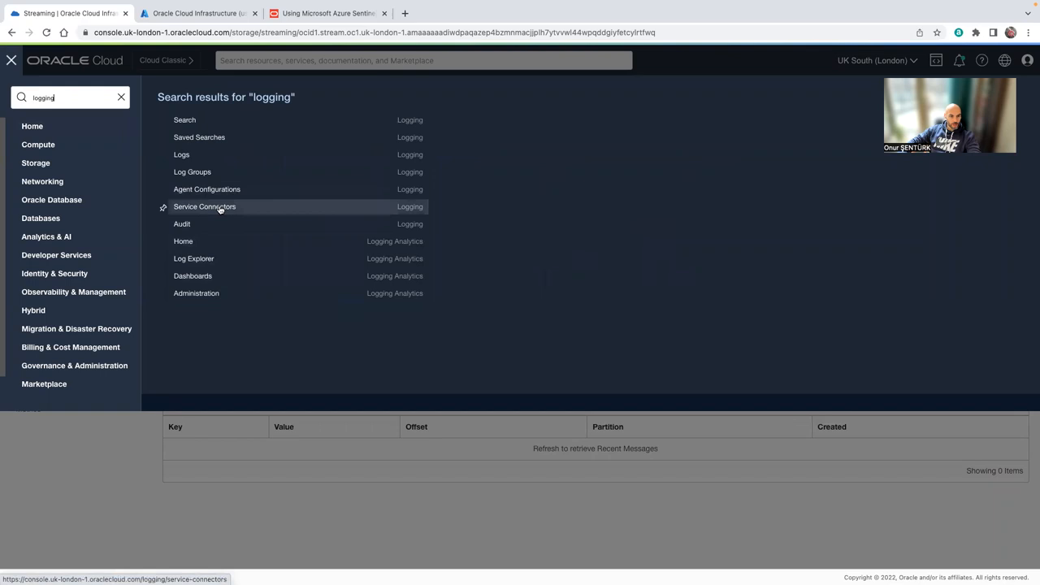
{"action": "left_click", "coordinate": [205, 205]}
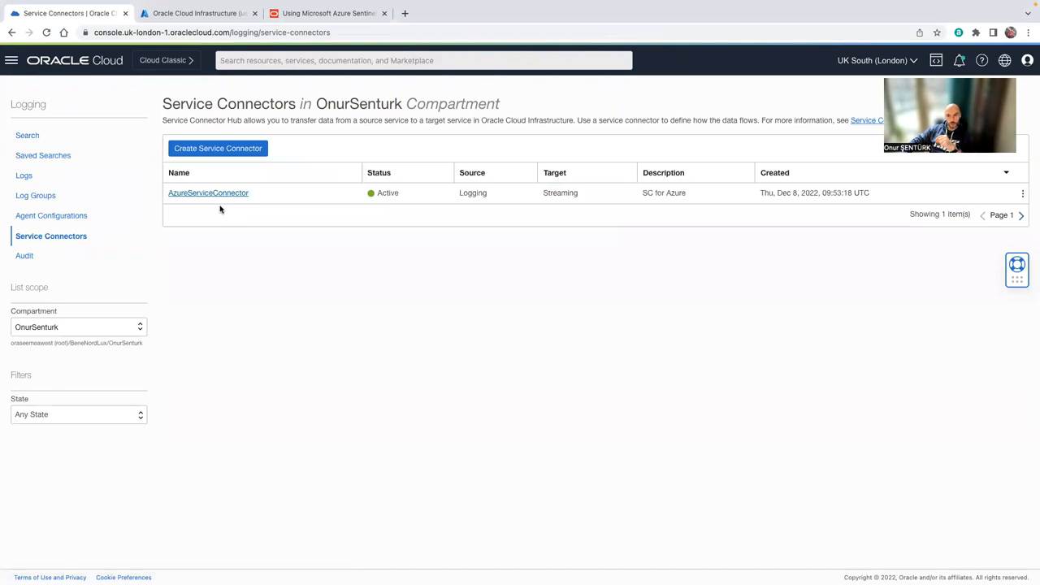
{"action": "left_click", "coordinate": [218, 148]}
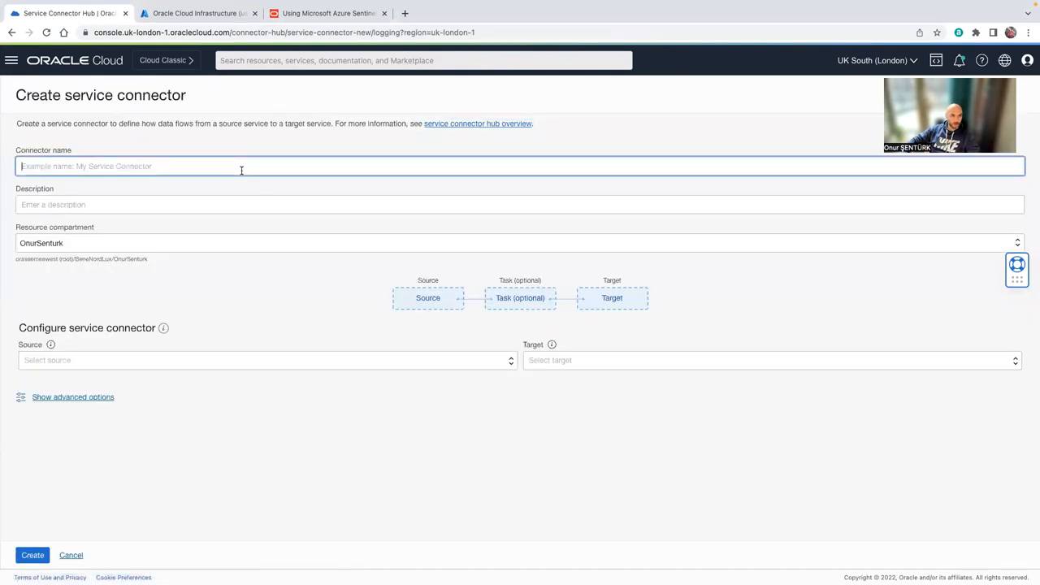
Name it MyStreamConnectorDemo with a description about streaming OCI audit logs to the Streaming service
{"action": "type", "text": "MyDemoAz"}
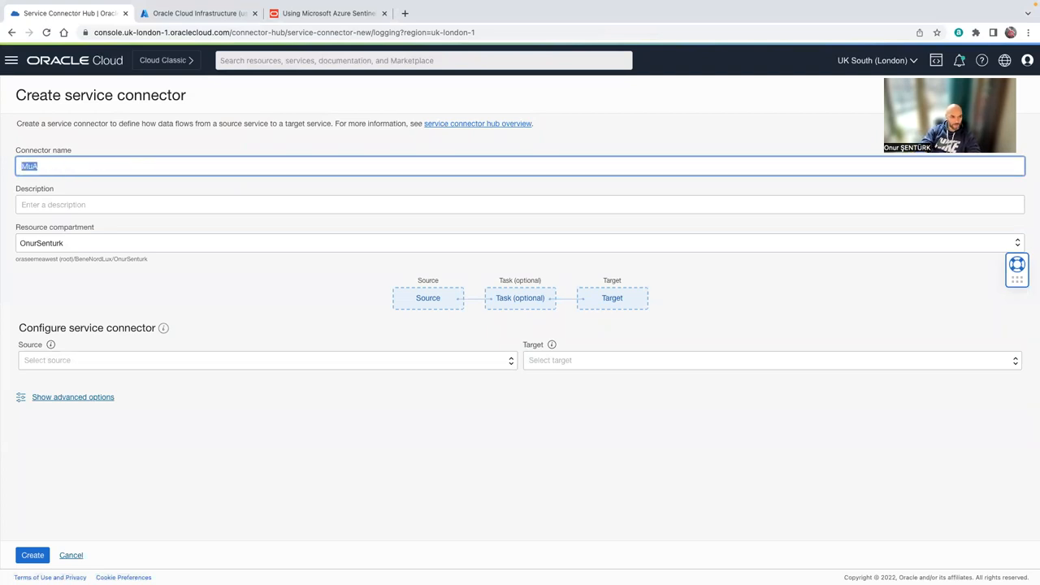
{"action": "type", "text": "MYS"}
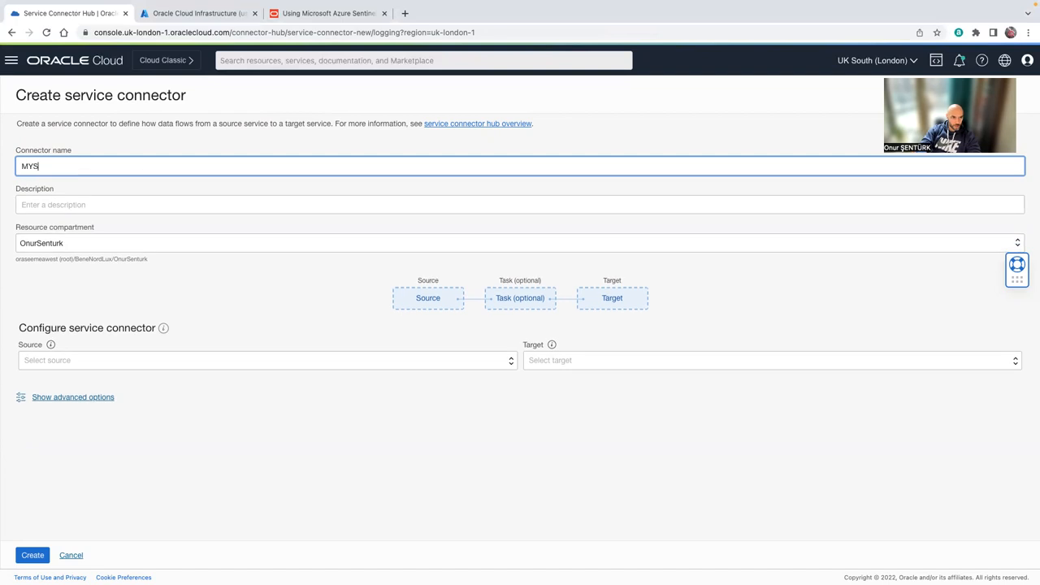
{"action": "key", "text": "Backspace"}
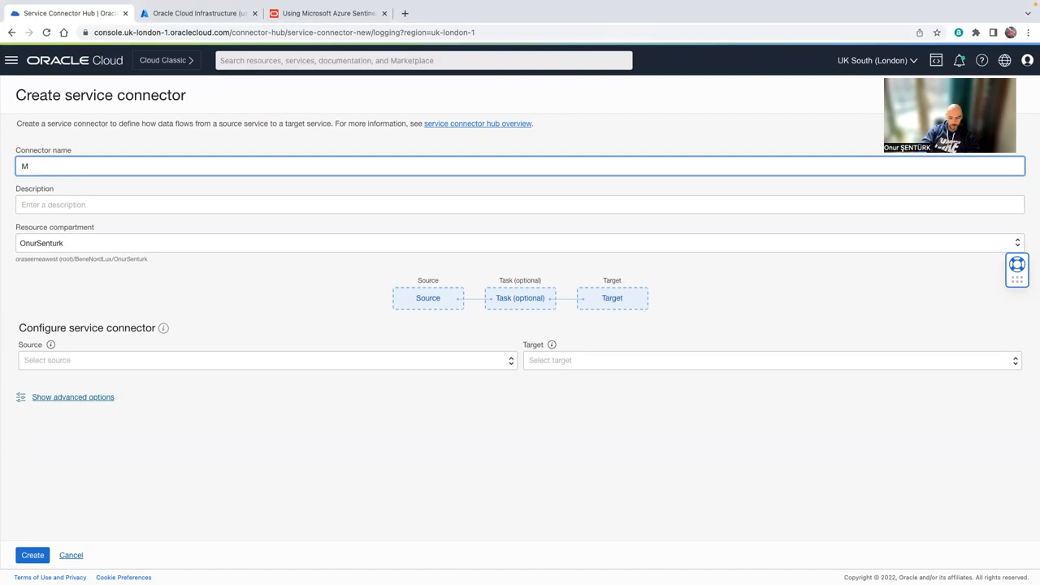
{"action": "type", "text": "yStream"}
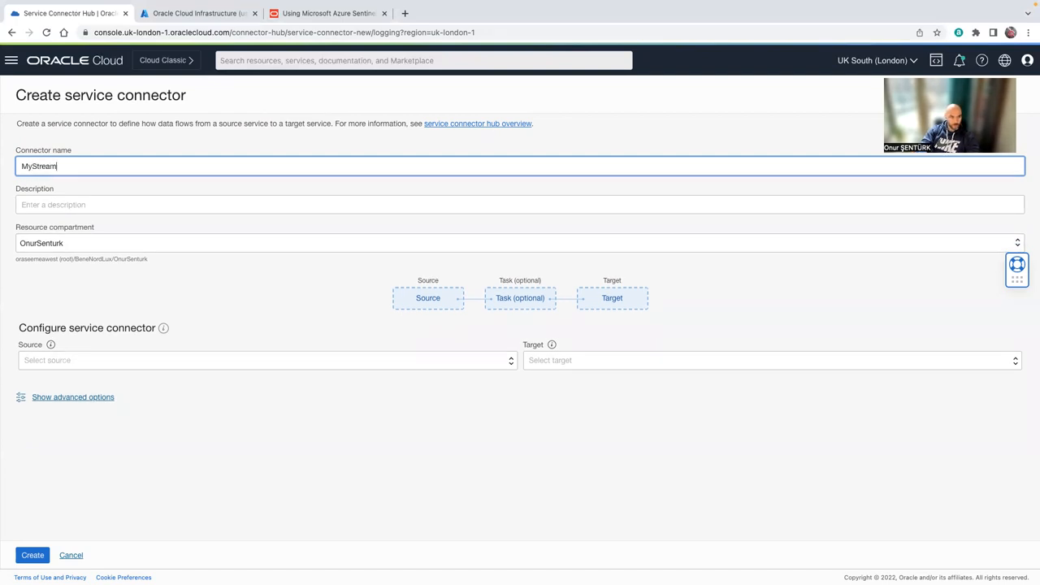
{"action": "type", "text": "ConnectorDemo"}
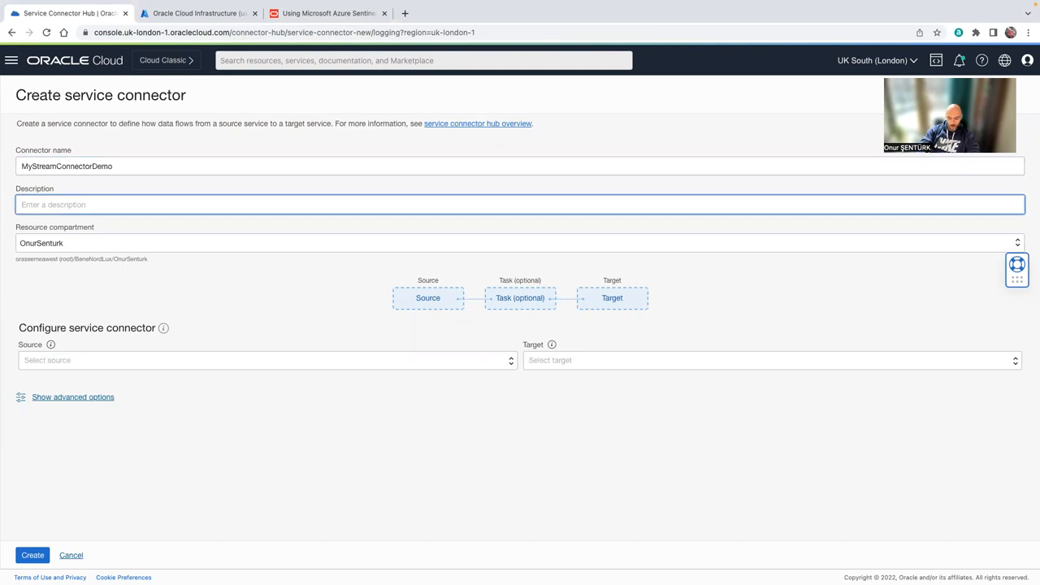
{"action": "type", "text": "Stream Connector to connect a"}
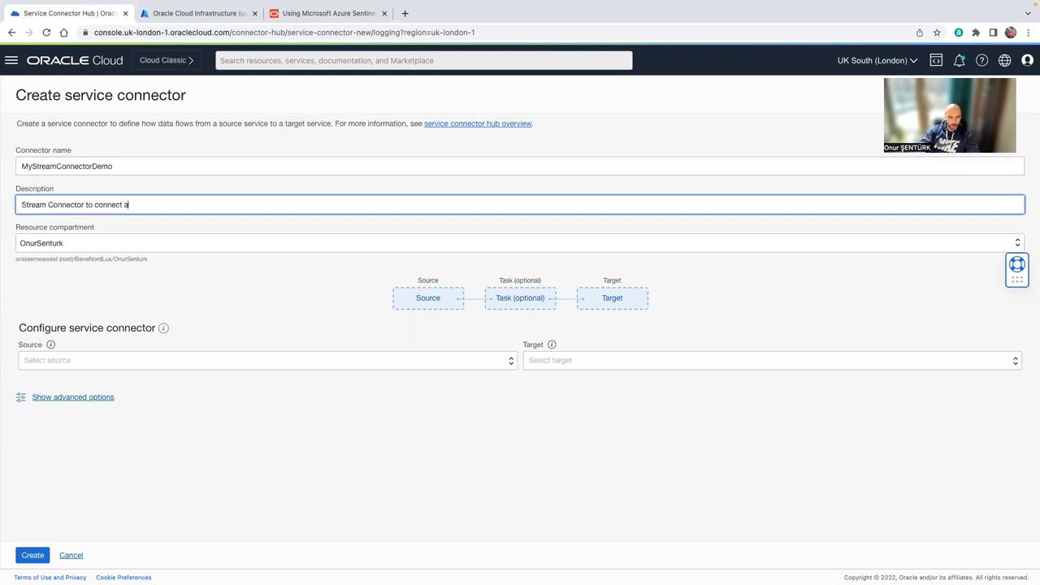
{"action": "type", "text": "oci audit"}
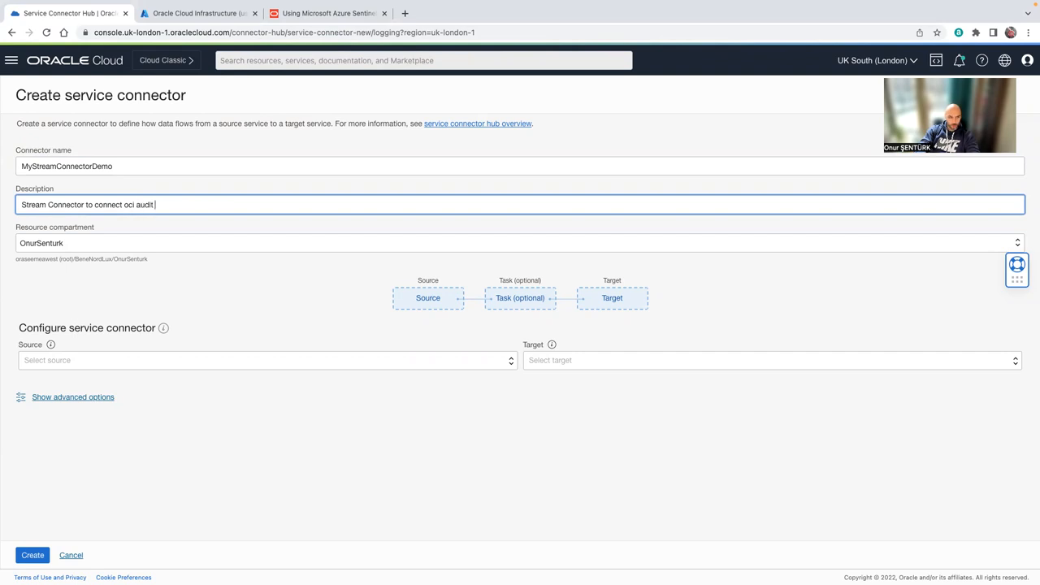
{"action": "type", "text": "logs to"}
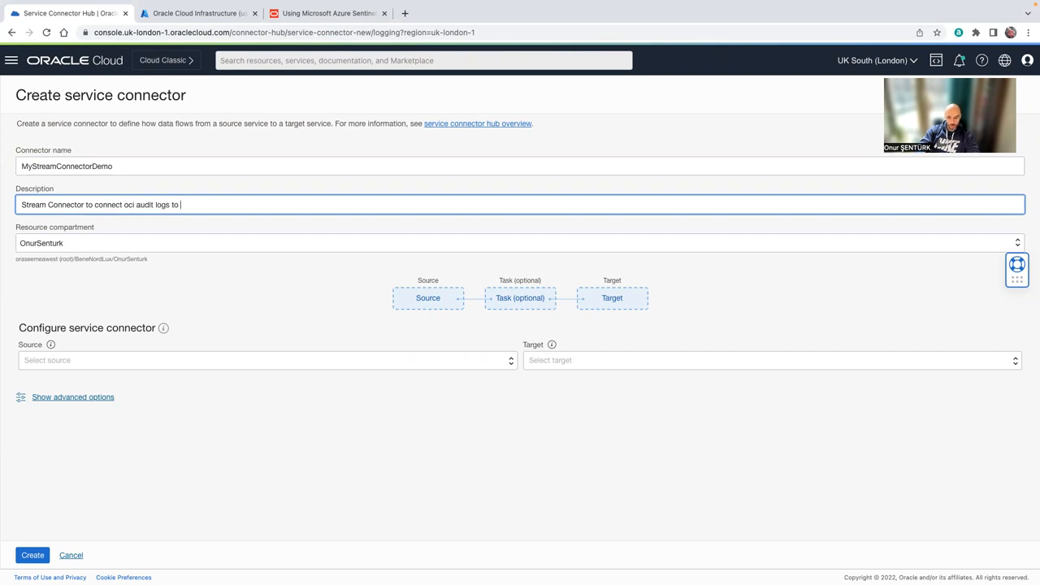
{"action": "type", "text": "Streaming service"}
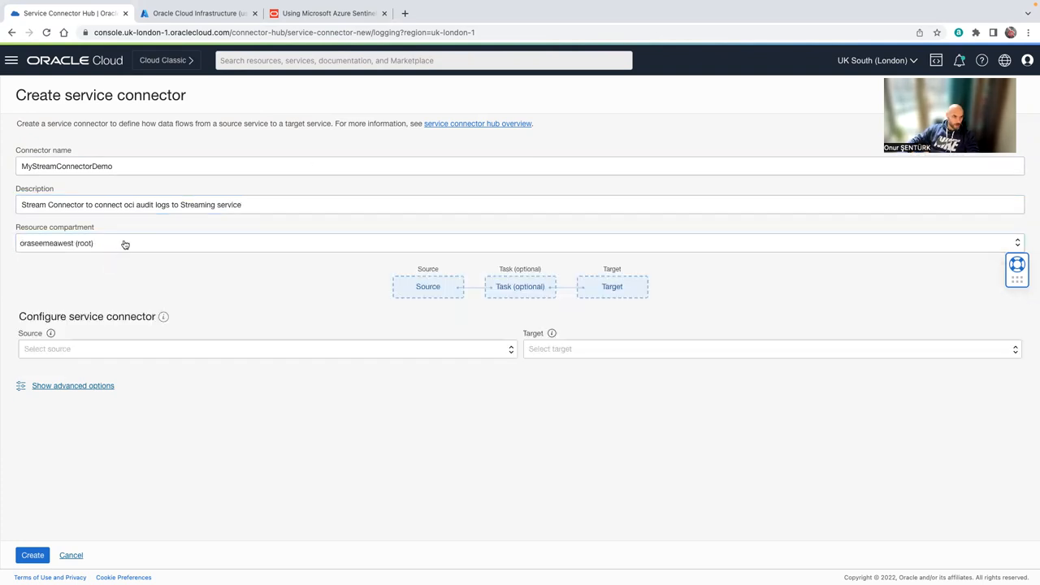
{"action": "left_click", "coordinate": [520, 243]}
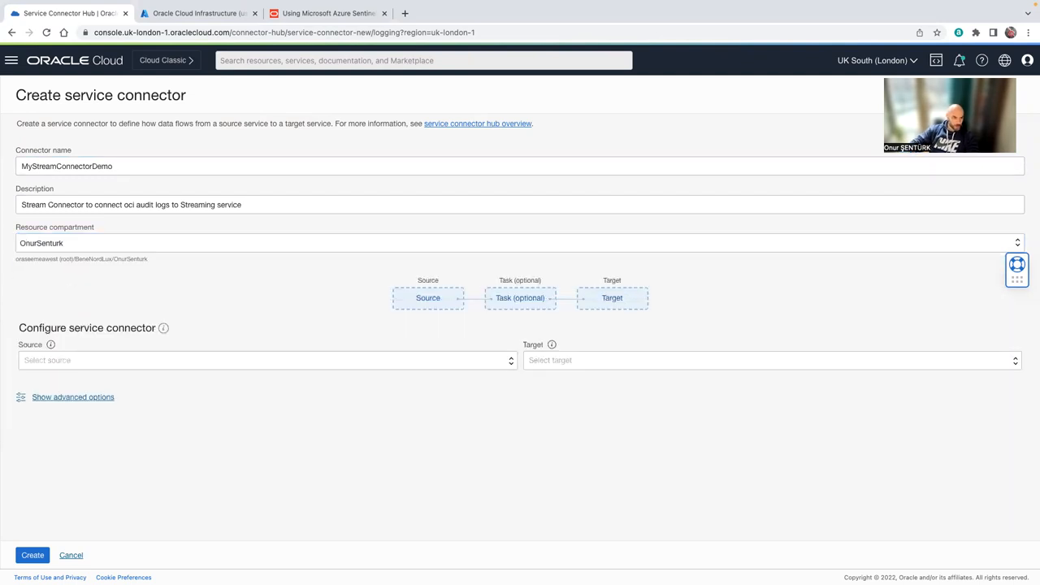
Set the connector's source to Logging and its target to Streaming
{"action": "left_click", "coordinate": [266, 360]}
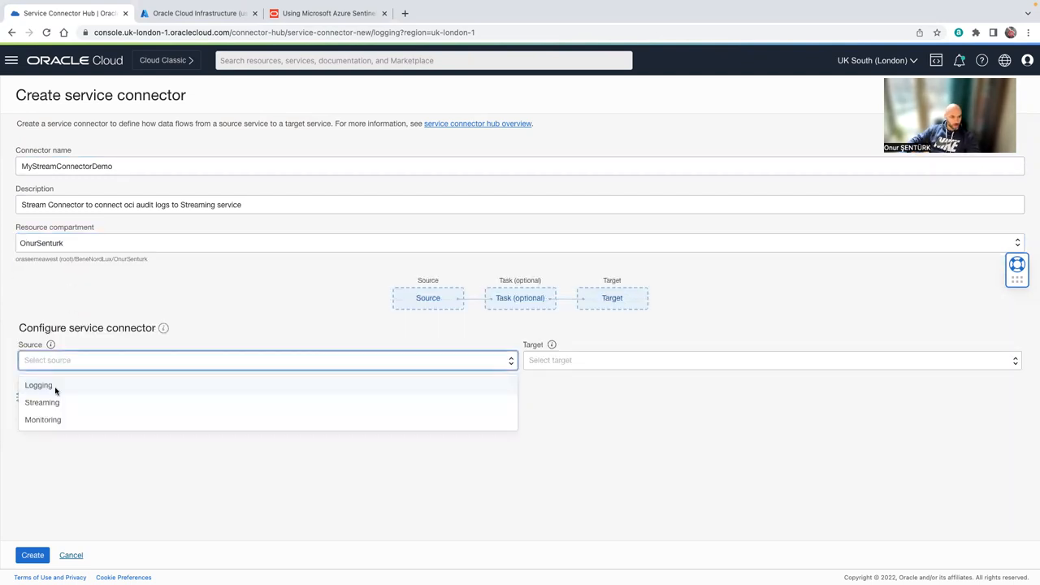
{"action": "left_click", "coordinate": [39, 383]}
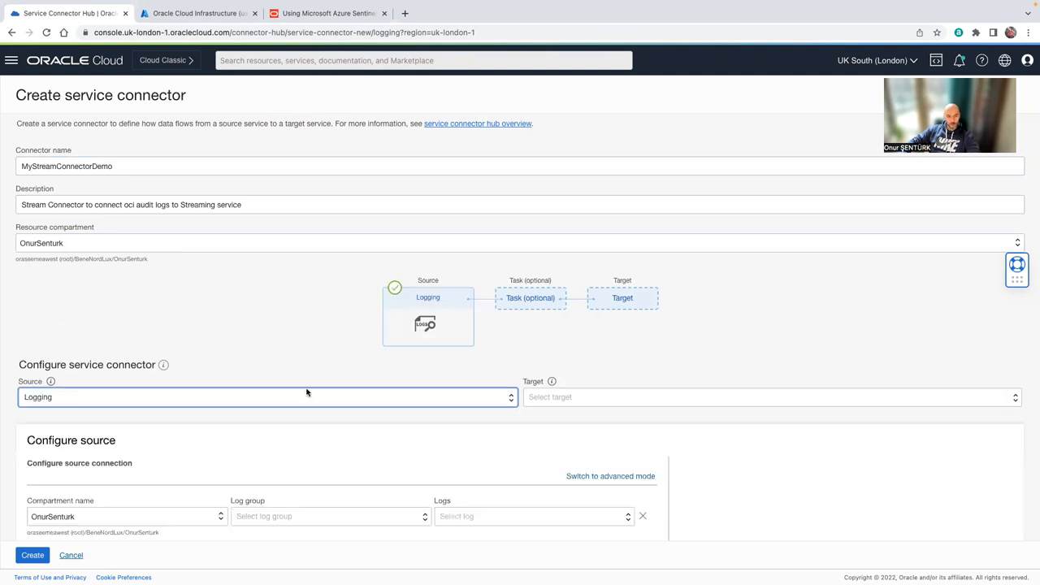
{"action": "left_click", "coordinate": [771, 396]}
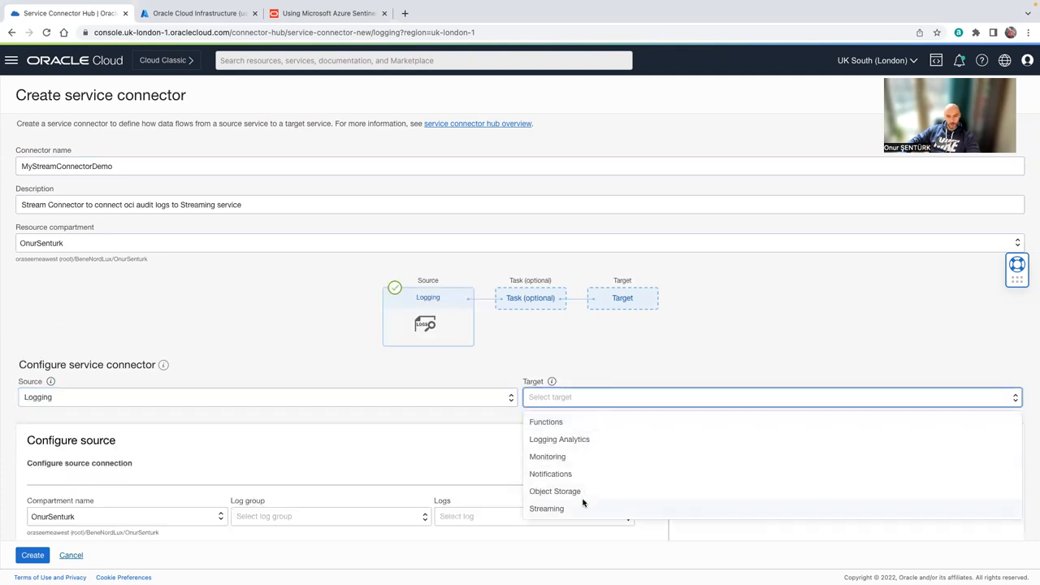
{"action": "left_click", "coordinate": [546, 507]}
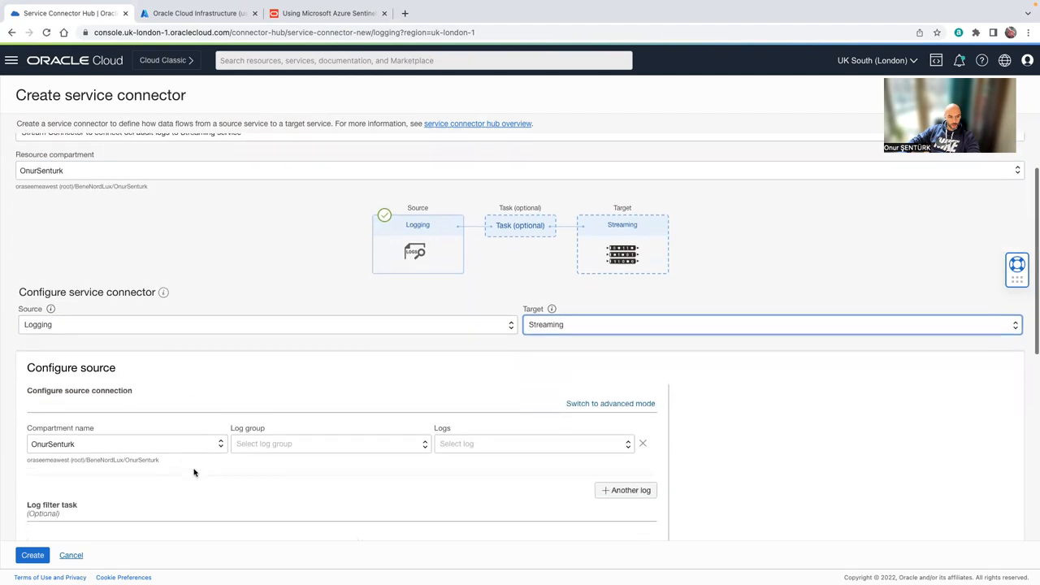
Use the root compartment's _Audit log group, including subcompartments, as the log source
{"action": "left_click", "coordinate": [127, 444]}
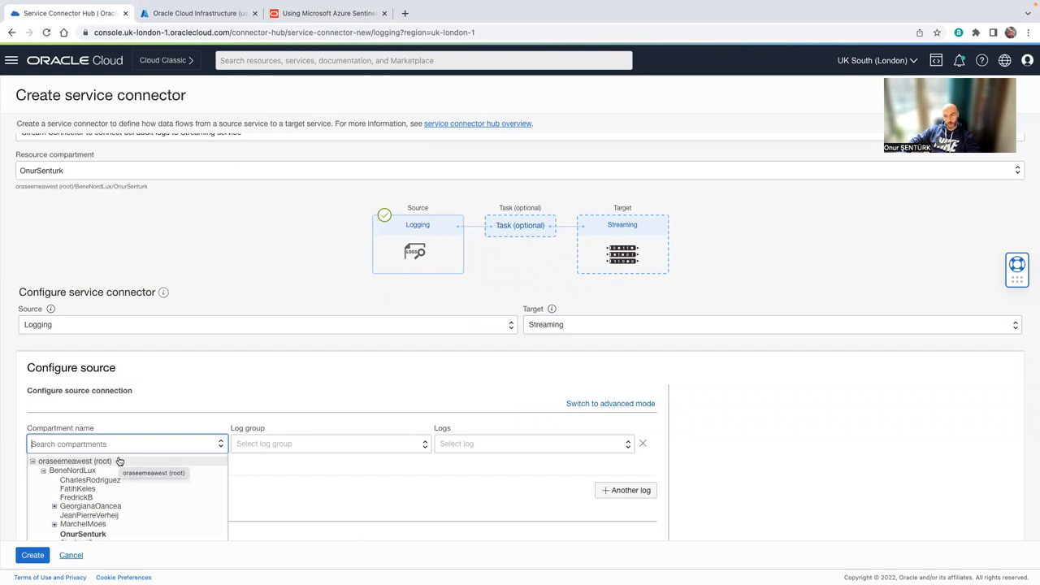
{"action": "left_click", "coordinate": [74, 462]}
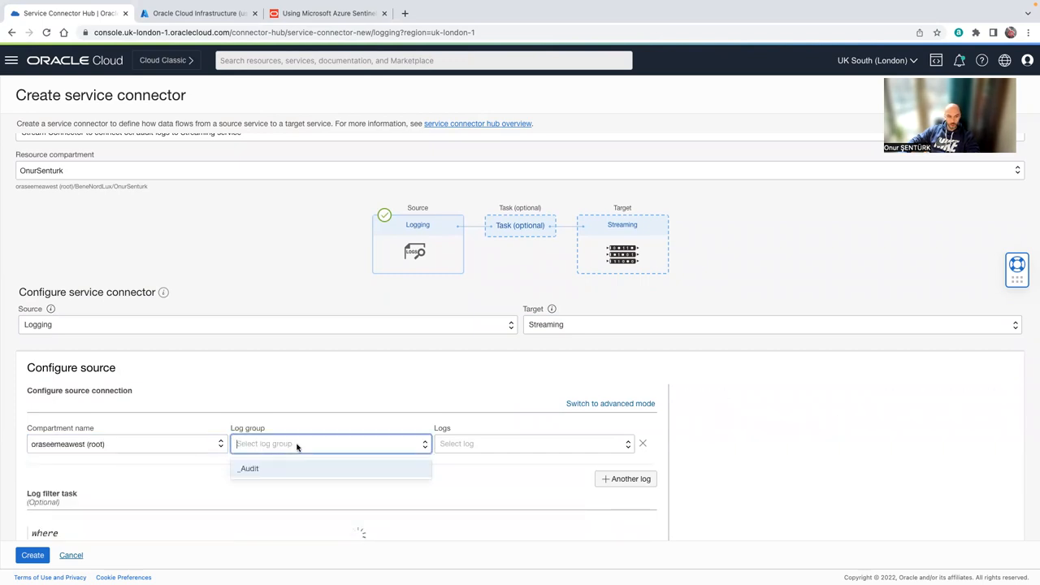
{"action": "left_click", "coordinate": [249, 468]}
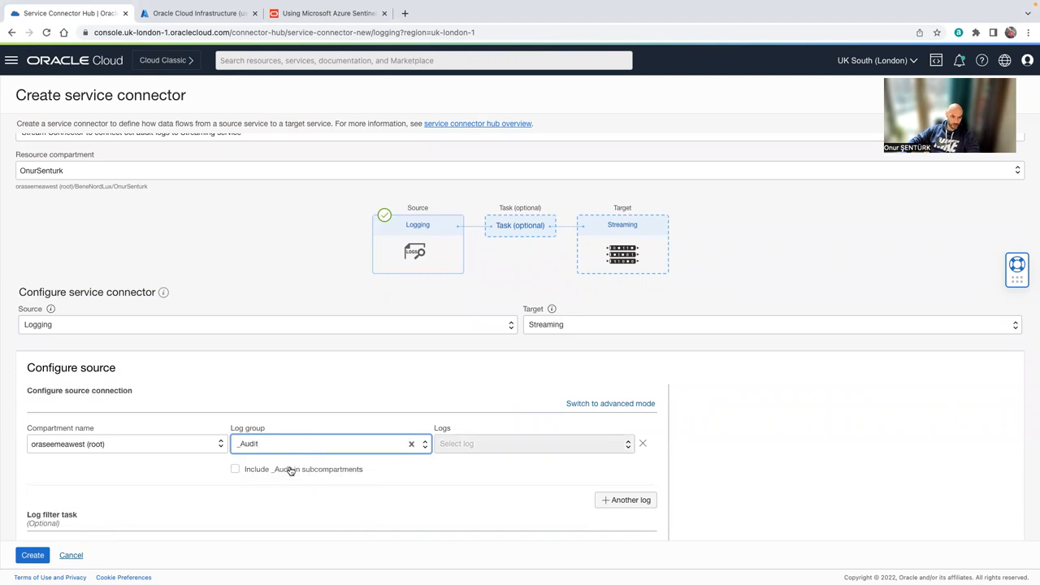
{"action": "left_click", "coordinate": [234, 468]}
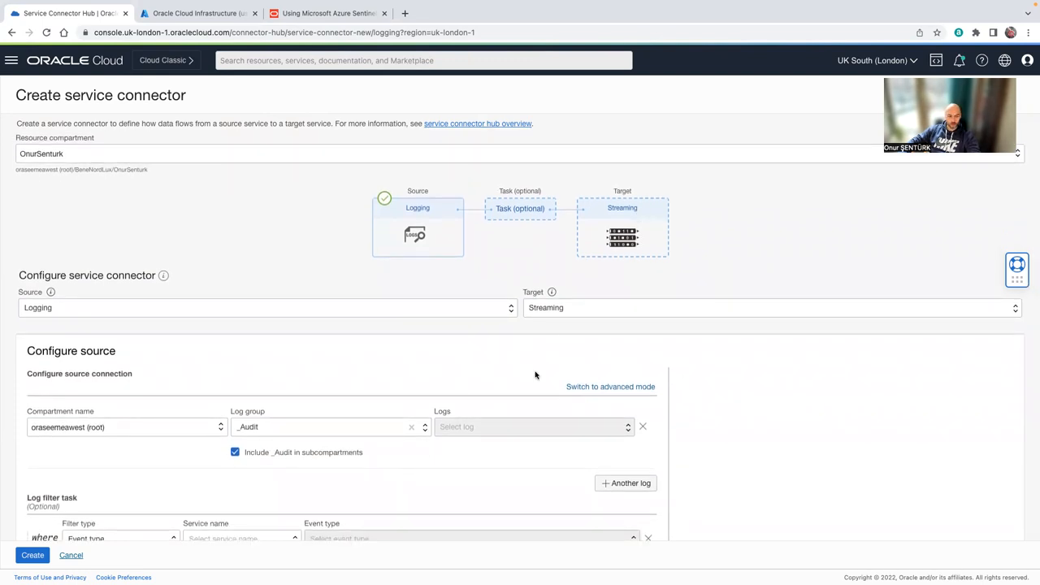
{"action": "scroll", "scroll_direction": "down", "scroll_amount": 3}
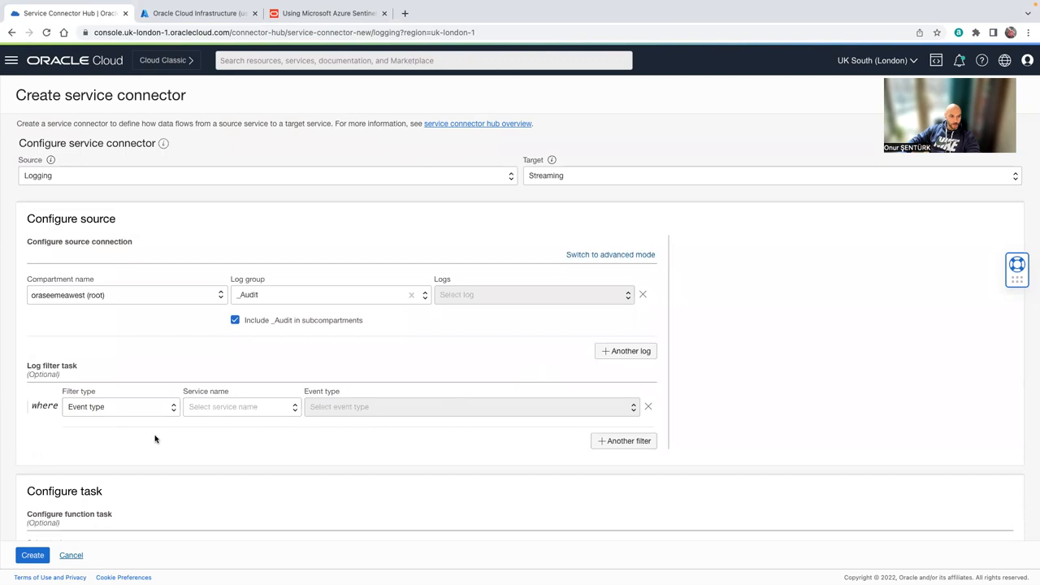
{"action": "left_click", "coordinate": [240, 347]}
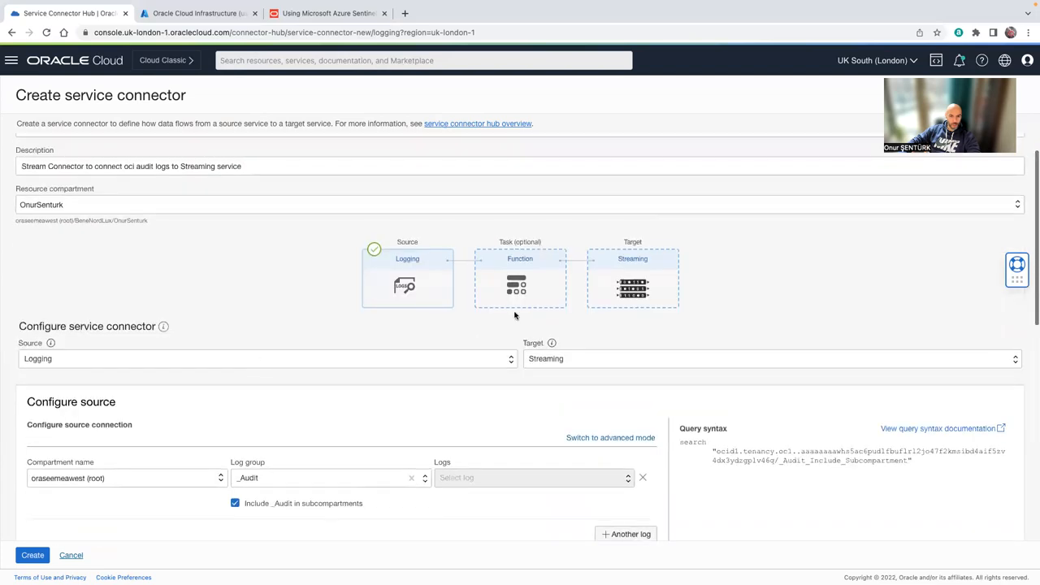
{"action": "double_click", "coordinate": [520, 258]}
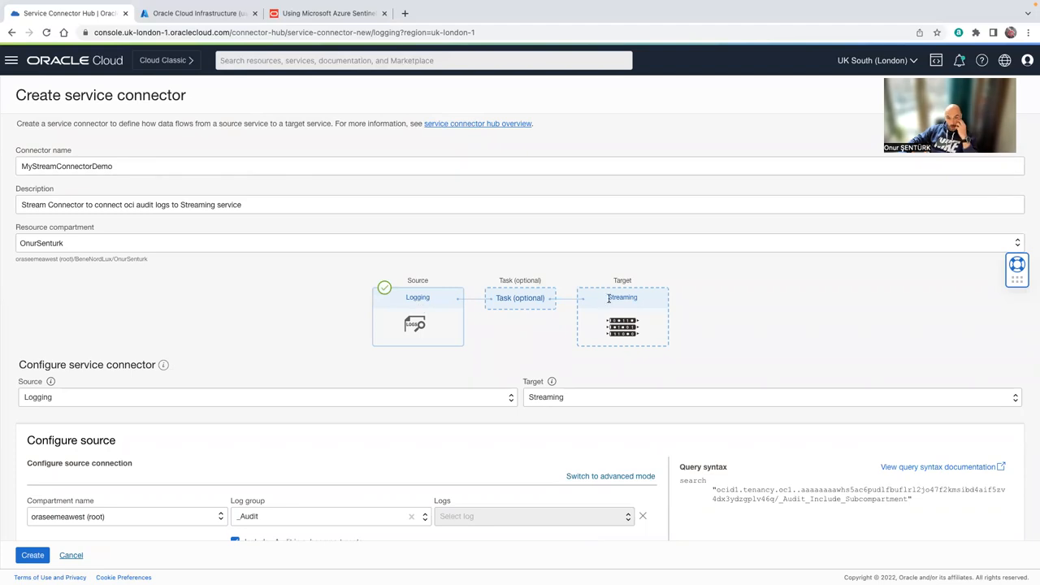
Review the existing AzureServiceConnector, then search the menu for 'streaming' to return to Streaming
{"action": "scroll", "scroll_direction": "down", "scroll_amount": 3}
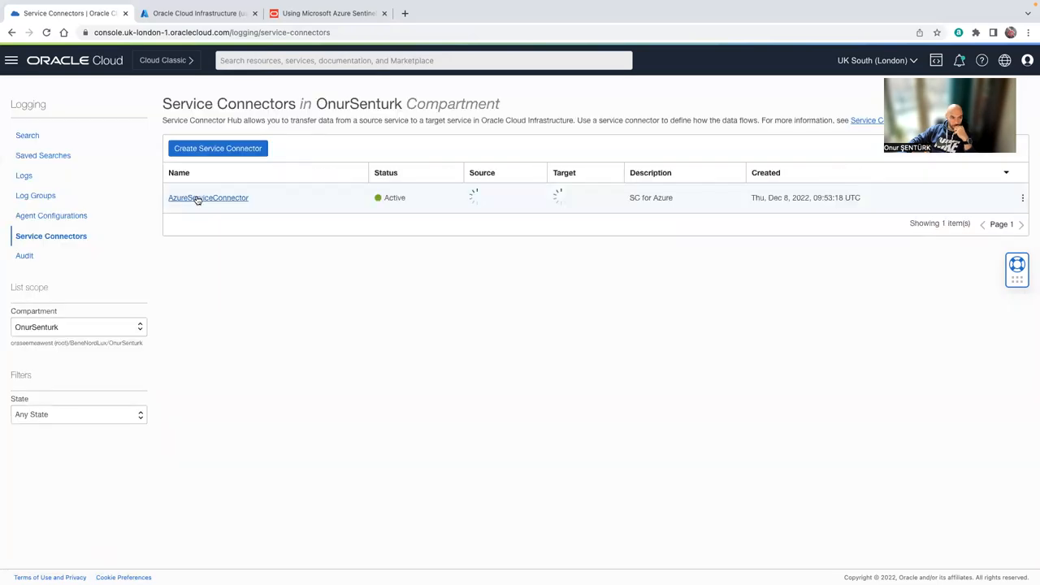
{"action": "left_click", "coordinate": [208, 199]}
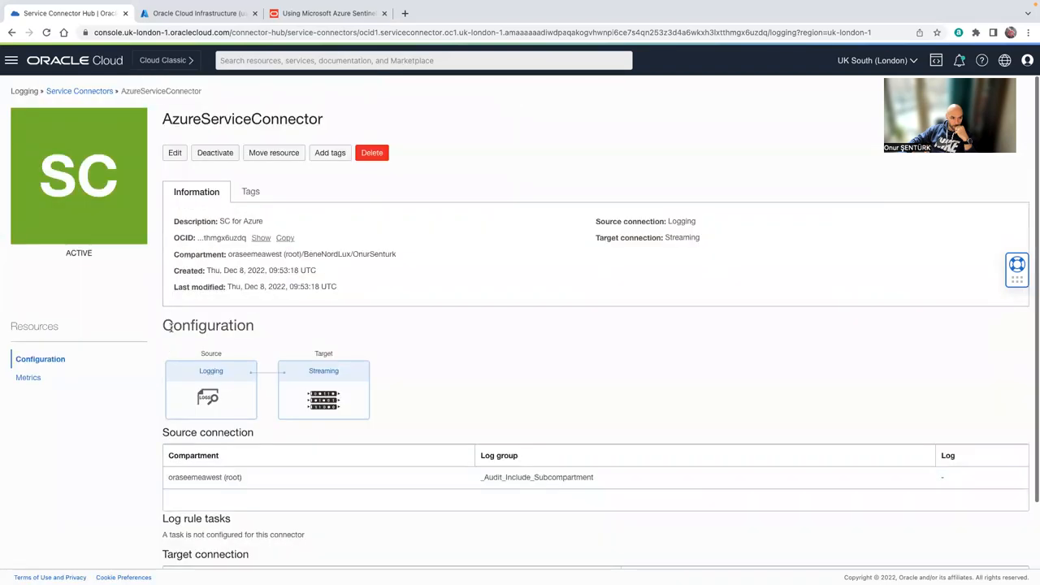
{"action": "left_click", "coordinate": [12, 60]}
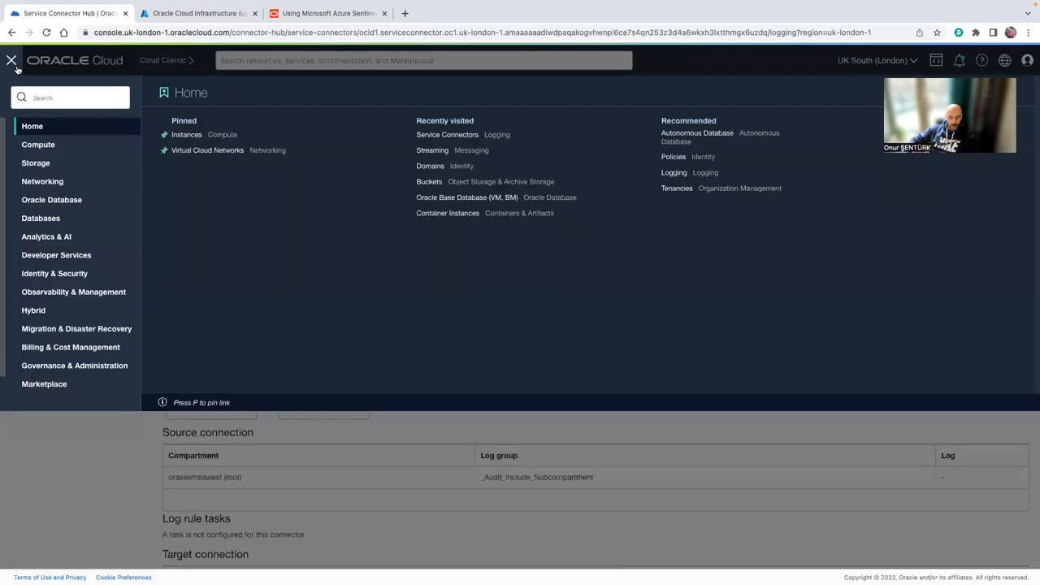
{"action": "type", "text": "streaming"}
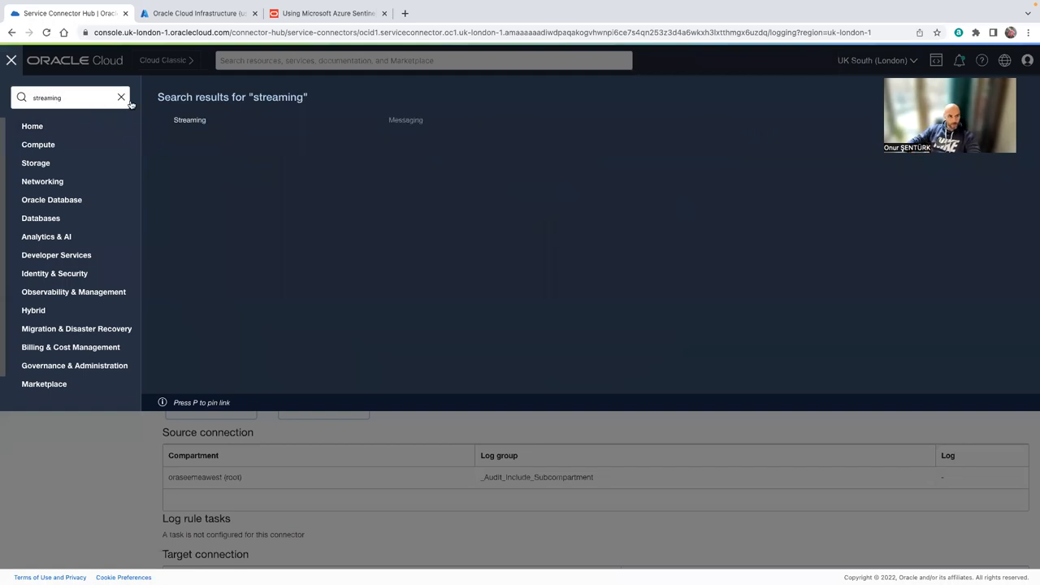
{"action": "left_click", "coordinate": [188, 120]}
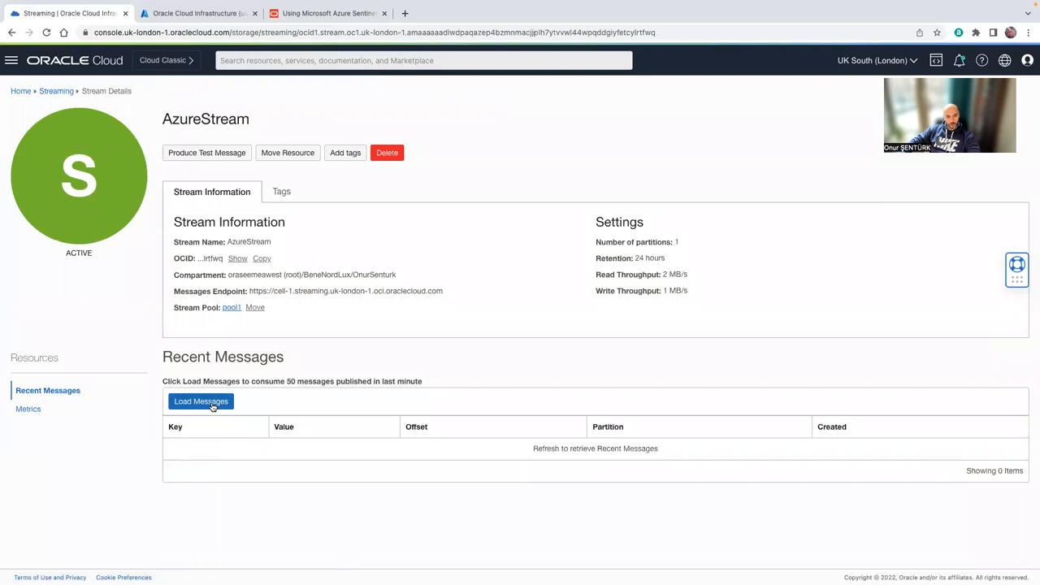
Load AzureStream's recent messages and refresh them to show newer GetInstance audit events
{"action": "left_click", "coordinate": [201, 400]}
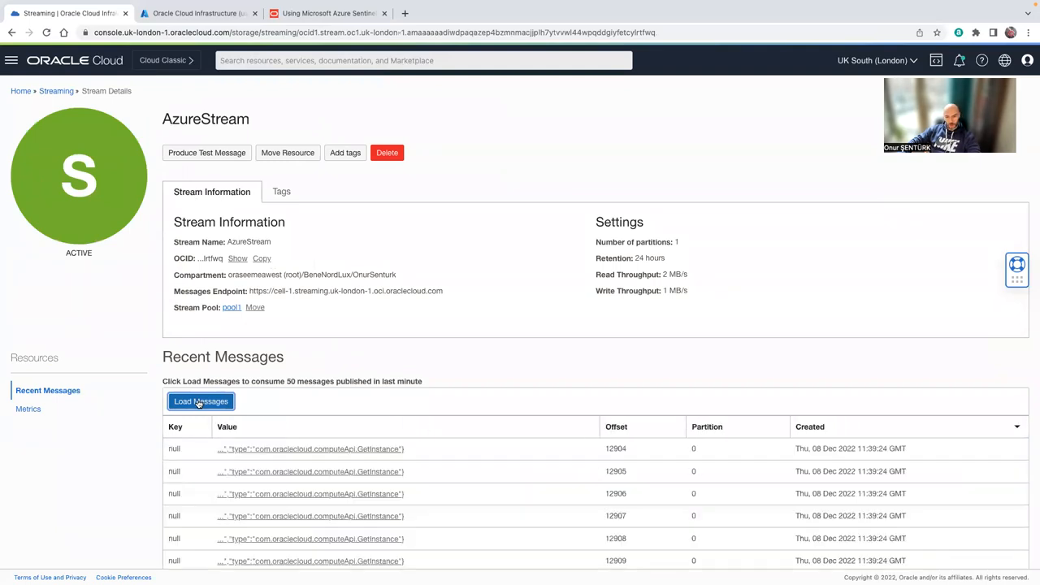
{"action": "left_click", "coordinate": [201, 400]}
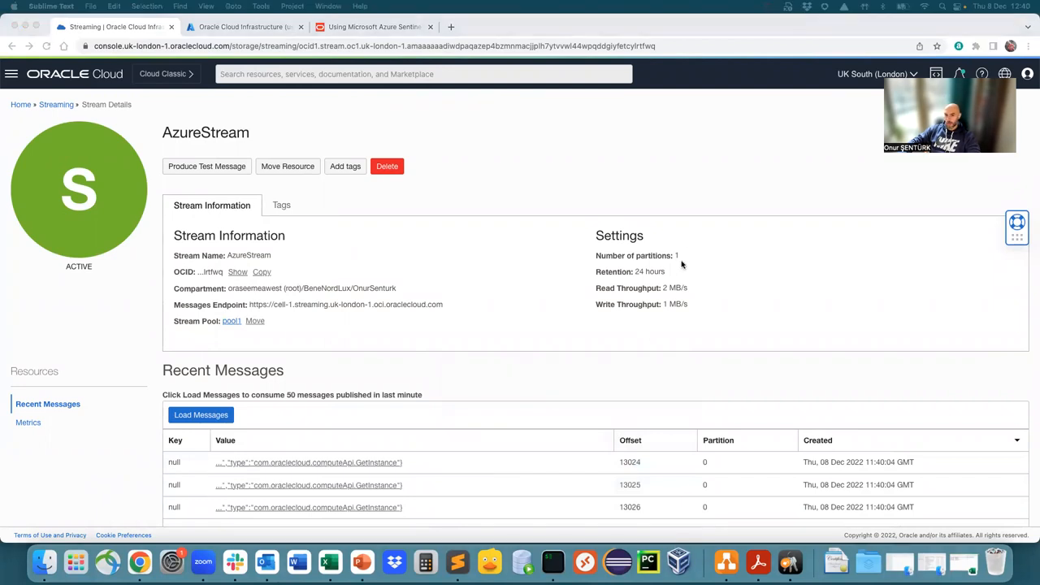
{"action": "mouse_move", "coordinate": [459, 561]}
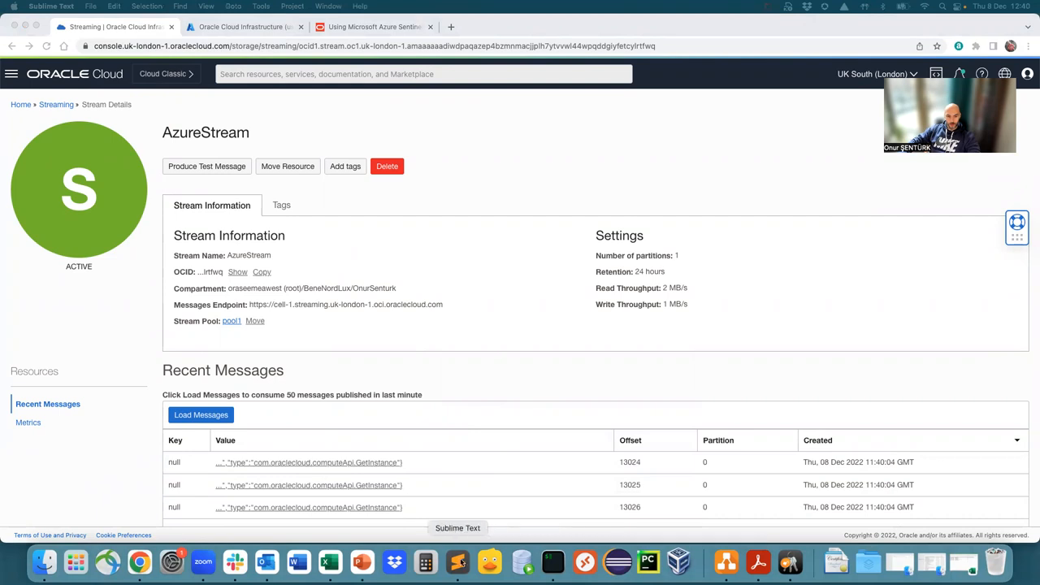
Return to the Oracle Cloud Infrastructure (Azure Function) connector and scroll to Instructions Step 1
{"action": "right_click", "coordinate": [458, 562]}
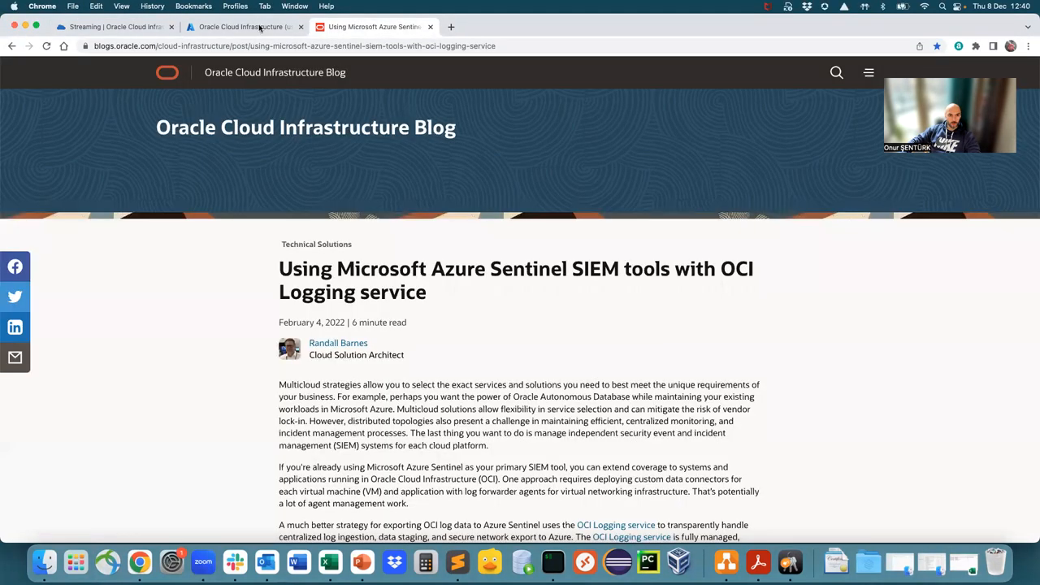
{"action": "left_click", "coordinate": [241, 26]}
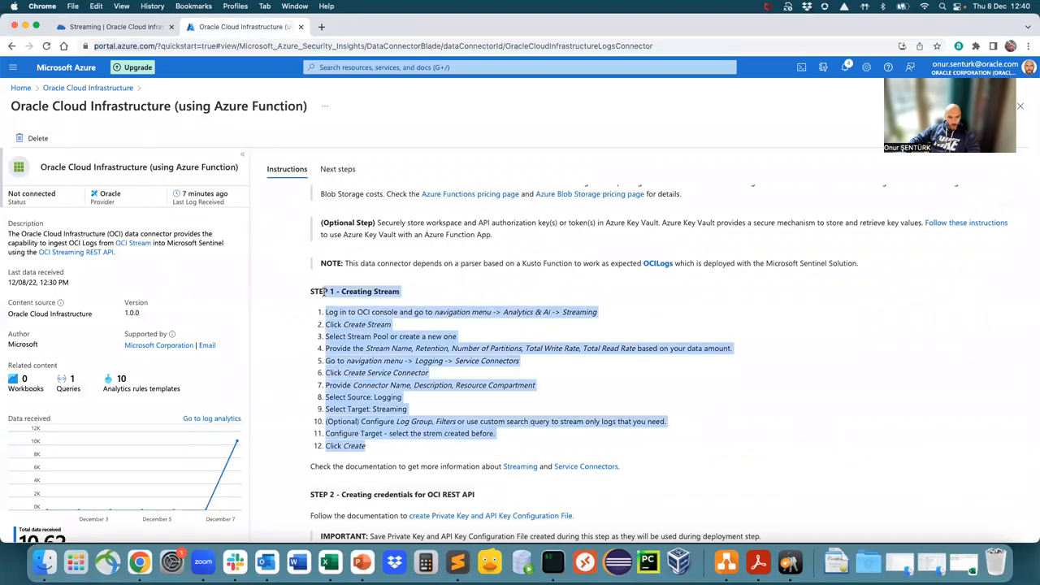
{"action": "scroll", "scroll_direction": "down", "scroll_amount": 3}
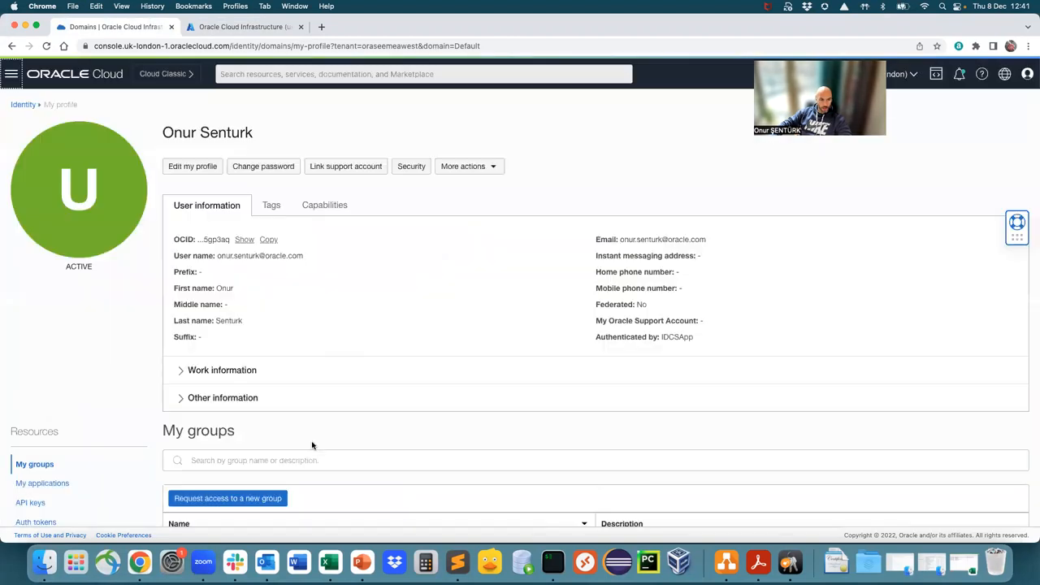
From Profile > API keys, view the newest key's configuration file and copy it into Sublime Text
{"action": "scroll", "scroll_direction": "down", "scroll_amount": 3}
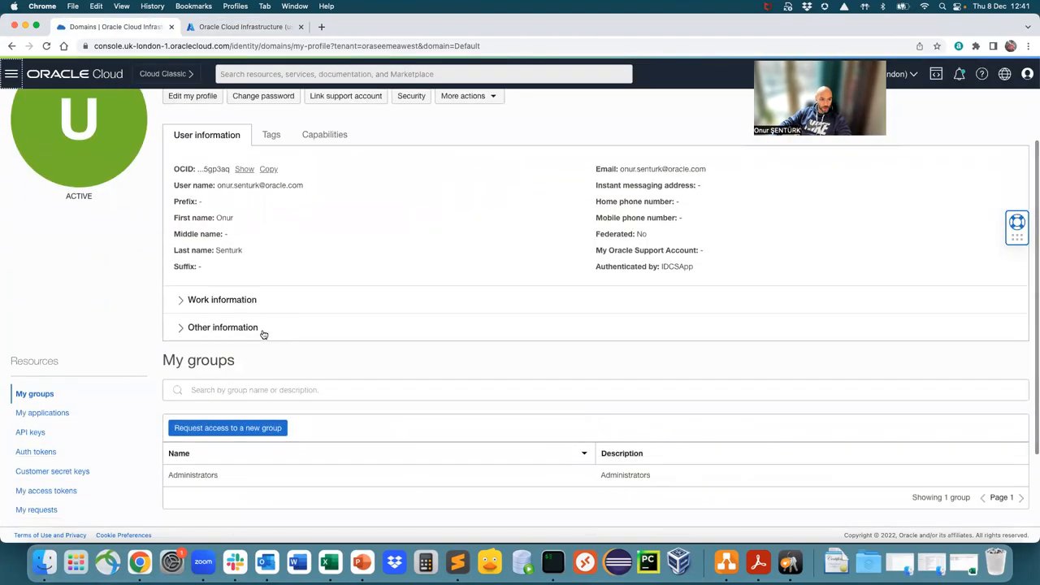
{"action": "left_click", "coordinate": [29, 432]}
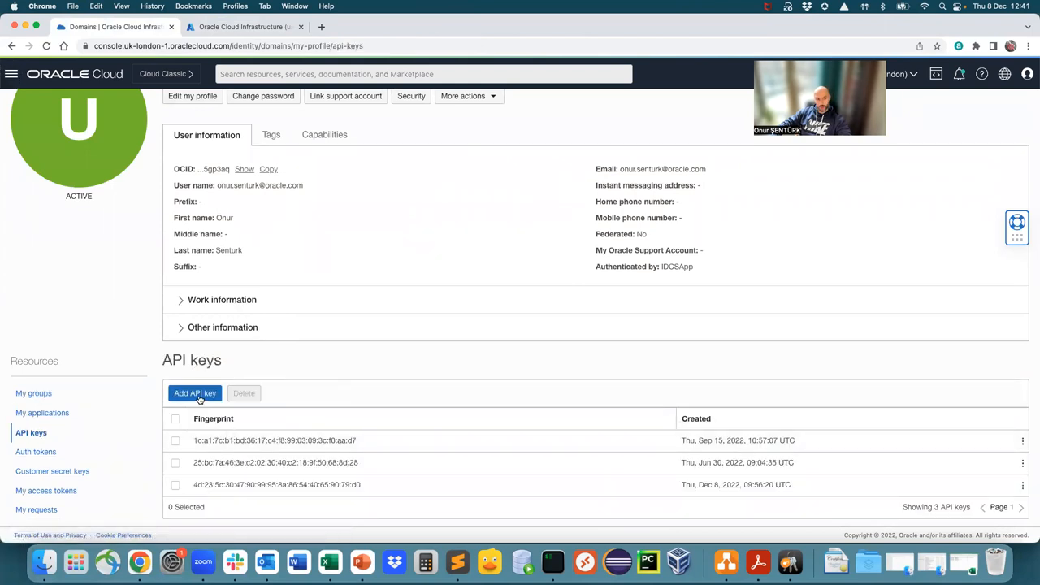
{"action": "left_click", "coordinate": [195, 394]}
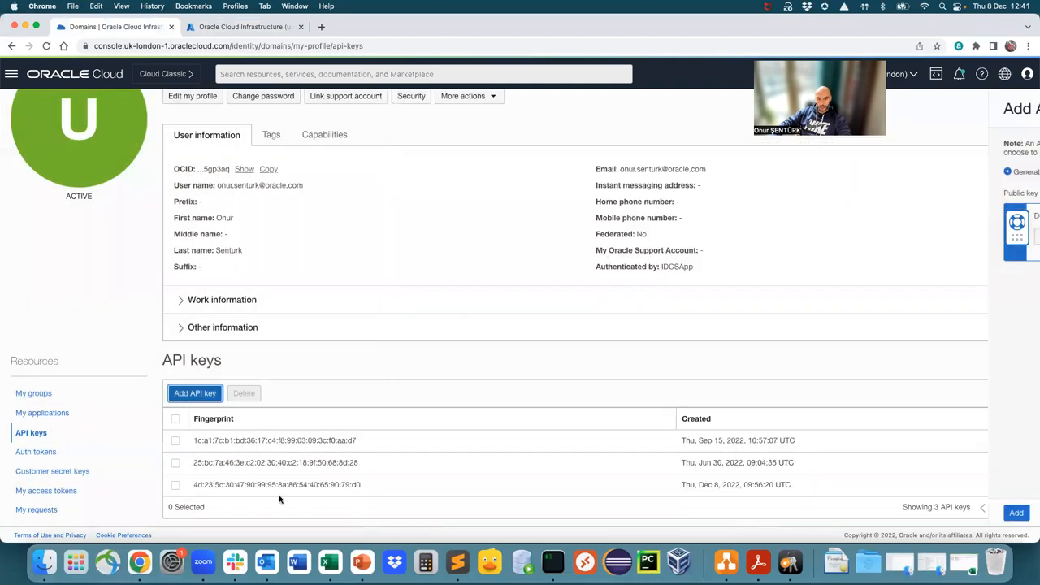
{"action": "left_click", "coordinate": [1023, 485]}
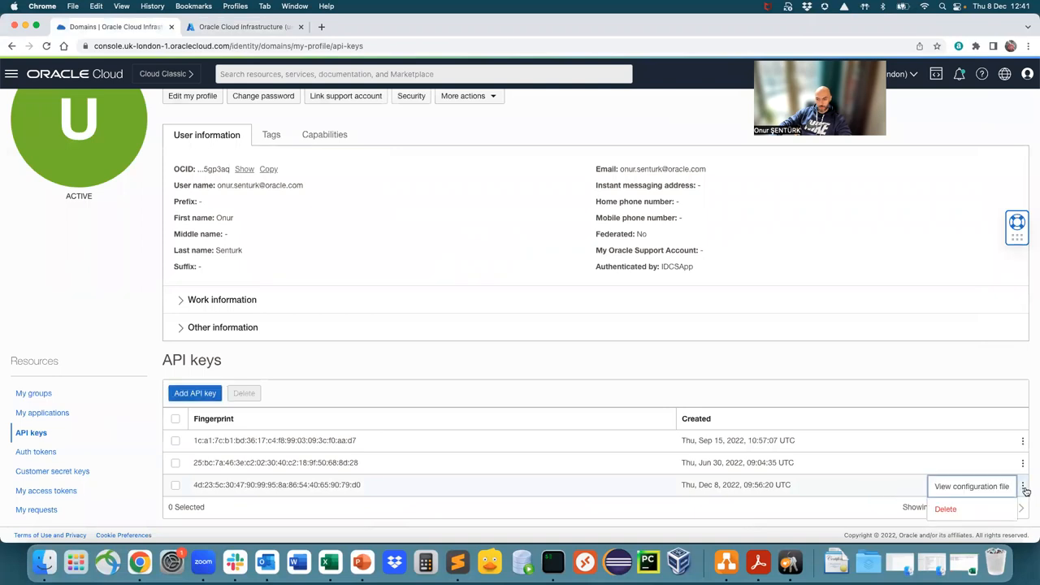
{"action": "left_click", "coordinate": [972, 486]}
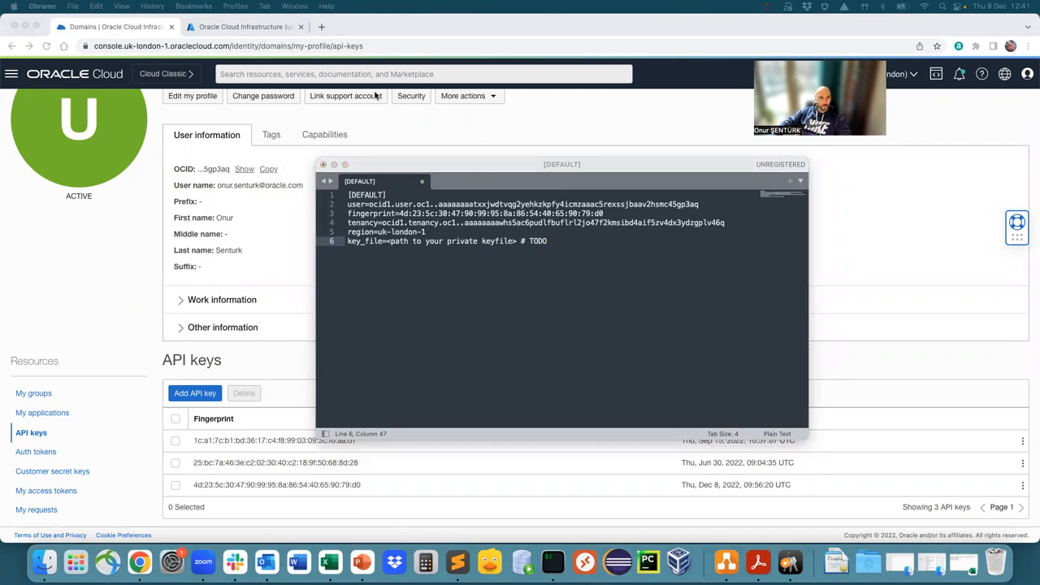
{"action": "left_click", "coordinate": [241, 26]}
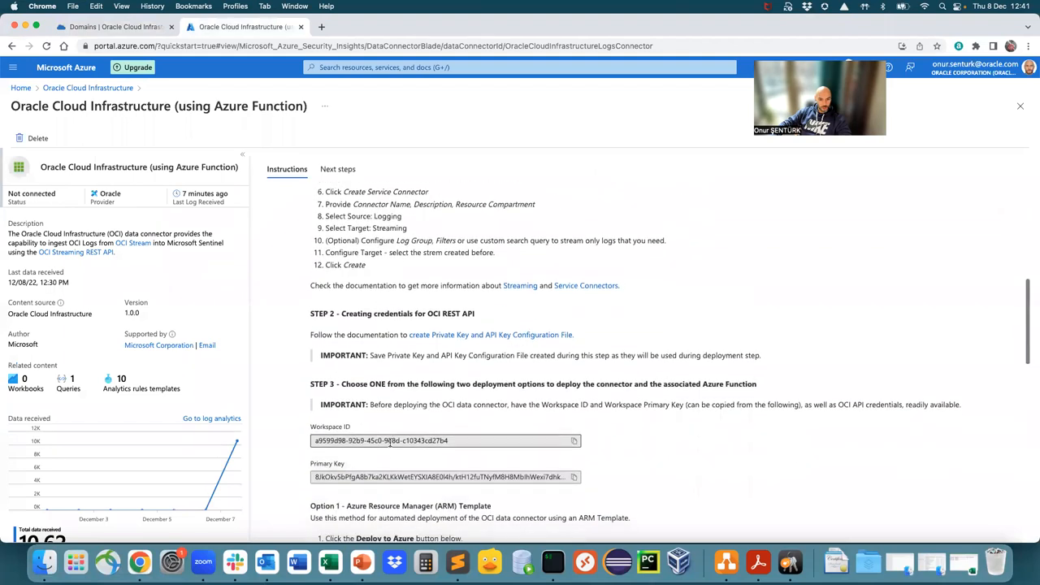
Note 'workspace id:' a9599d98-92b9-45c0-9e8d-c10343cd27b4 and a 'primary key' label in the text notes
{"action": "scroll", "scroll_direction": "down", "scroll_amount": 3}
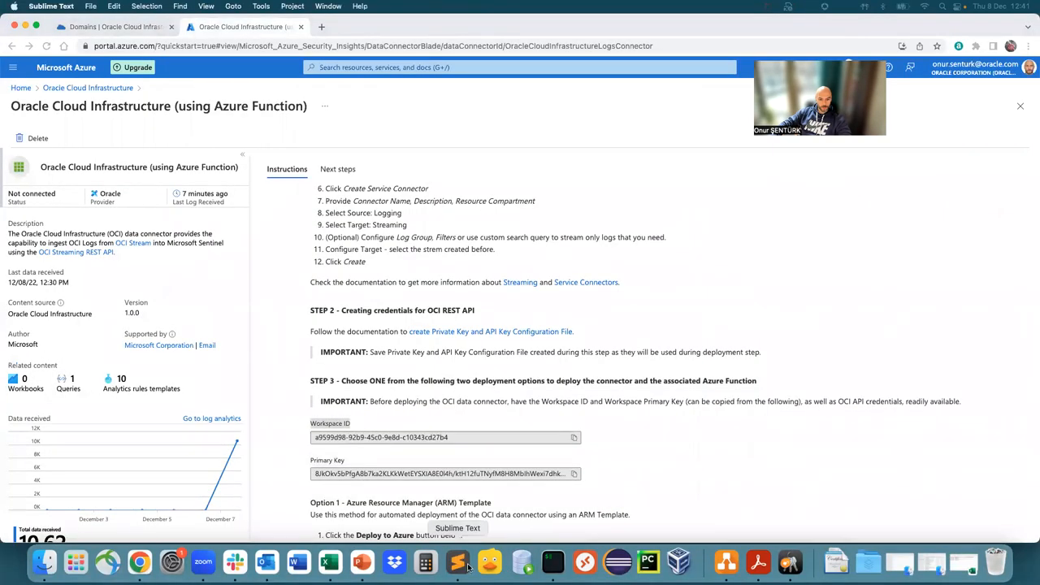
{"action": "type", "text": "works"}
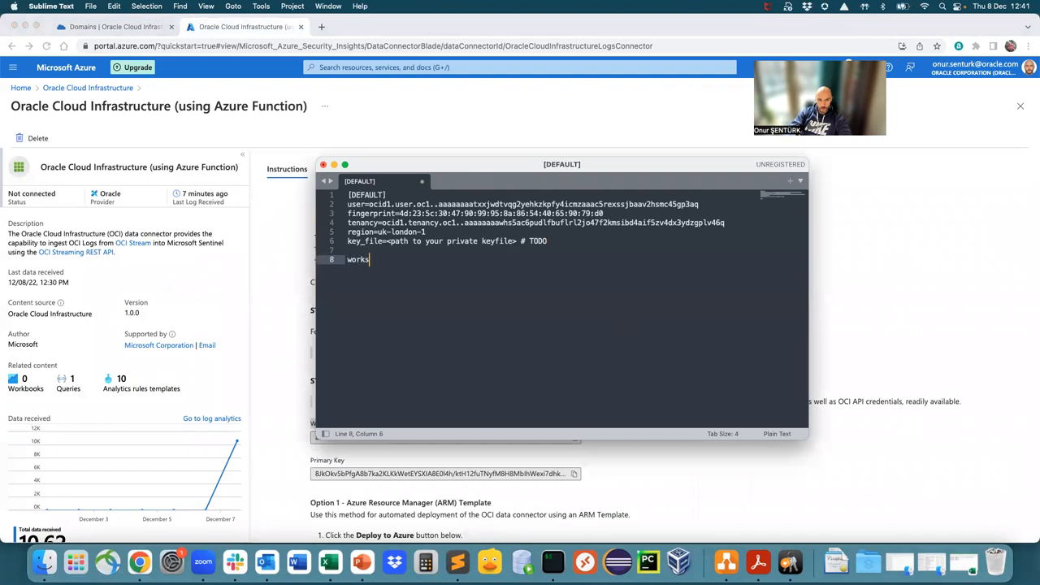
{"action": "type", "text": "workspace id:"}
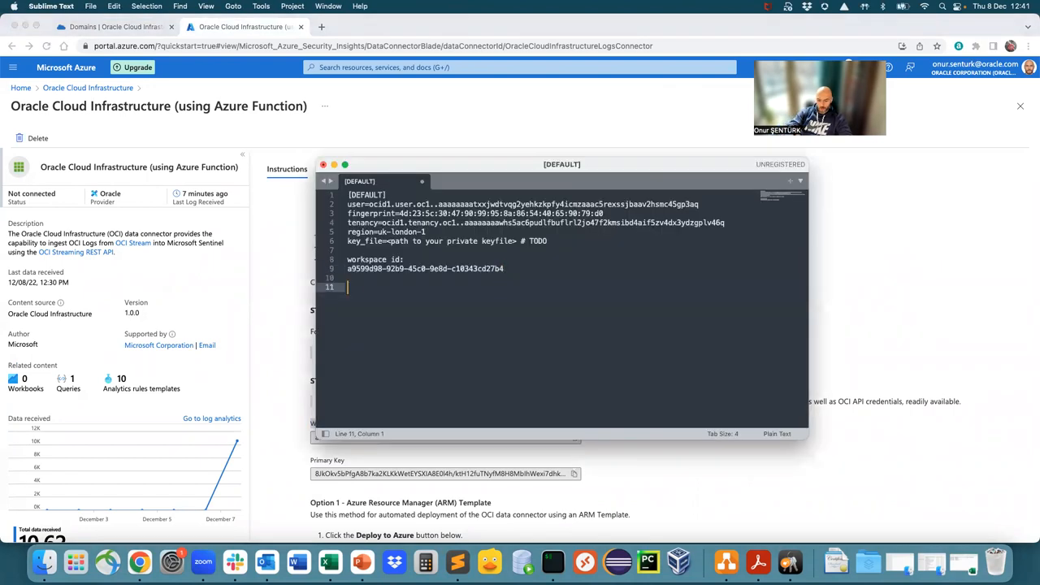
{"action": "type", "text": "primary key"}
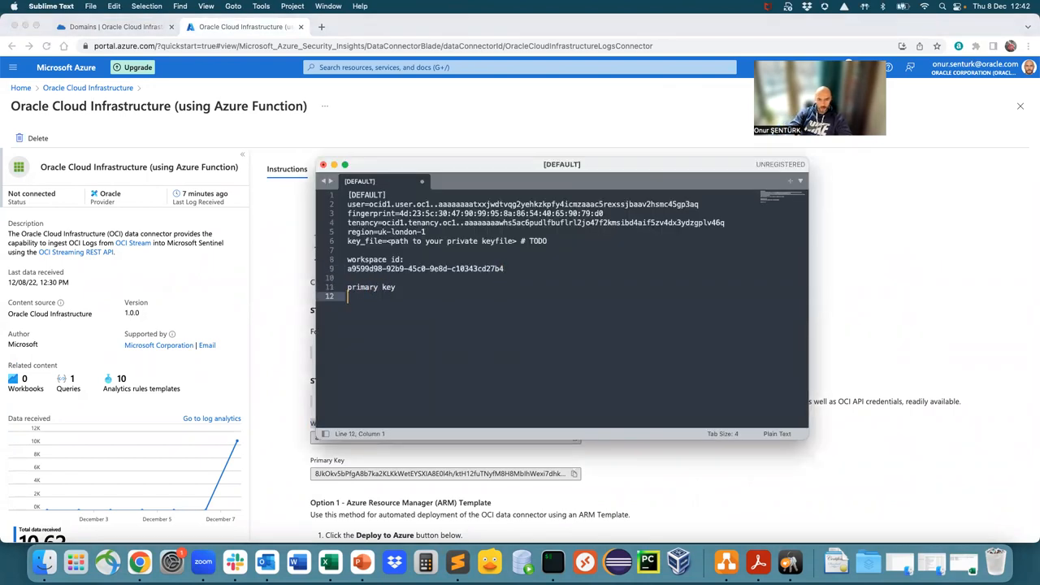
{"action": "type", "text": "a9599d98-92b9-45c0-9e8d-c10343cd27b4"}
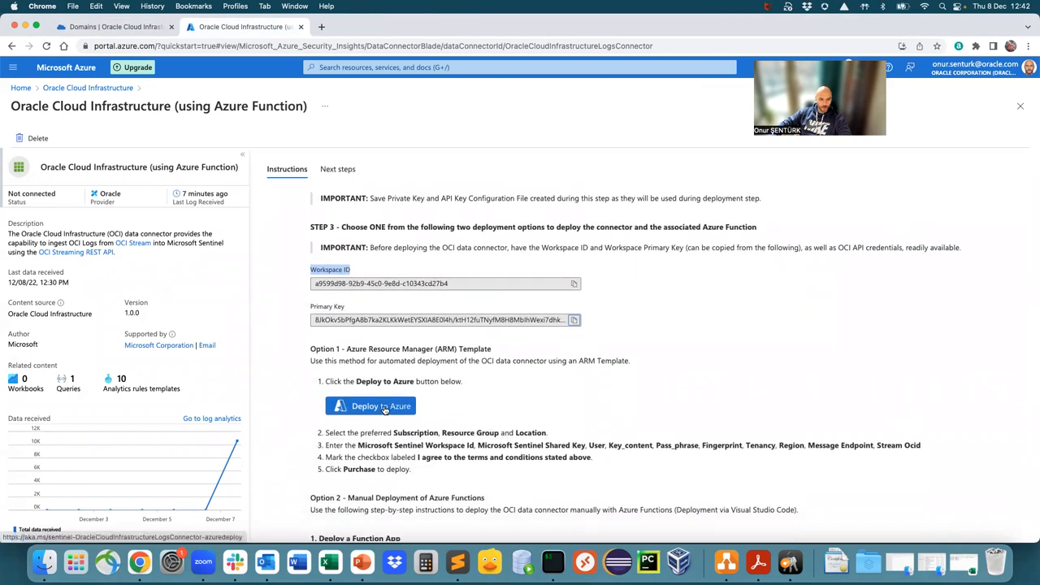
Start the Azure Function template deployment and shorten the function name to OCILogs_d
{"action": "left_click", "coordinate": [370, 407]}
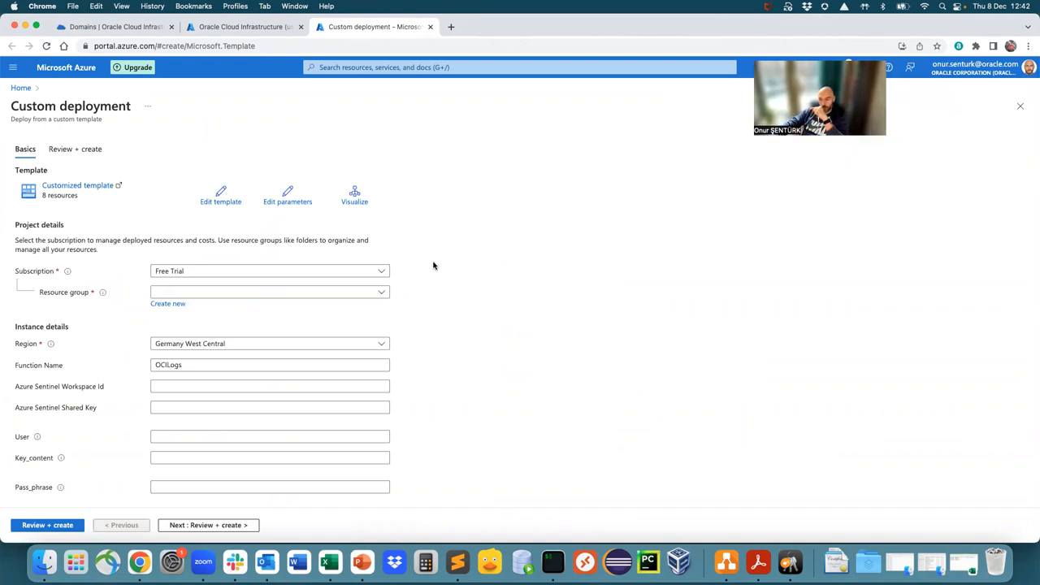
{"action": "mouse_move", "coordinate": [452, 253]}
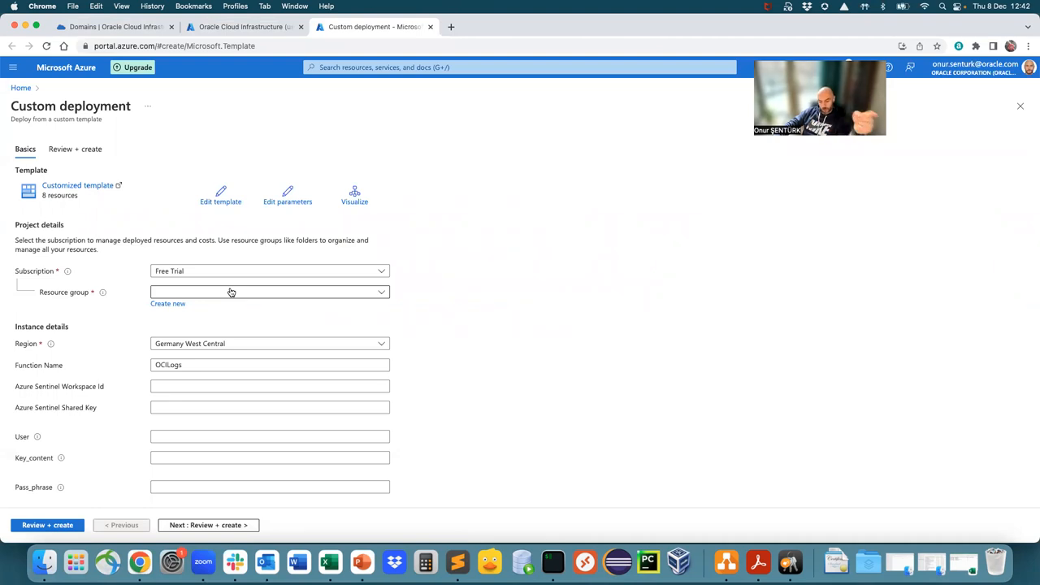
{"action": "left_click", "coordinate": [270, 293]}
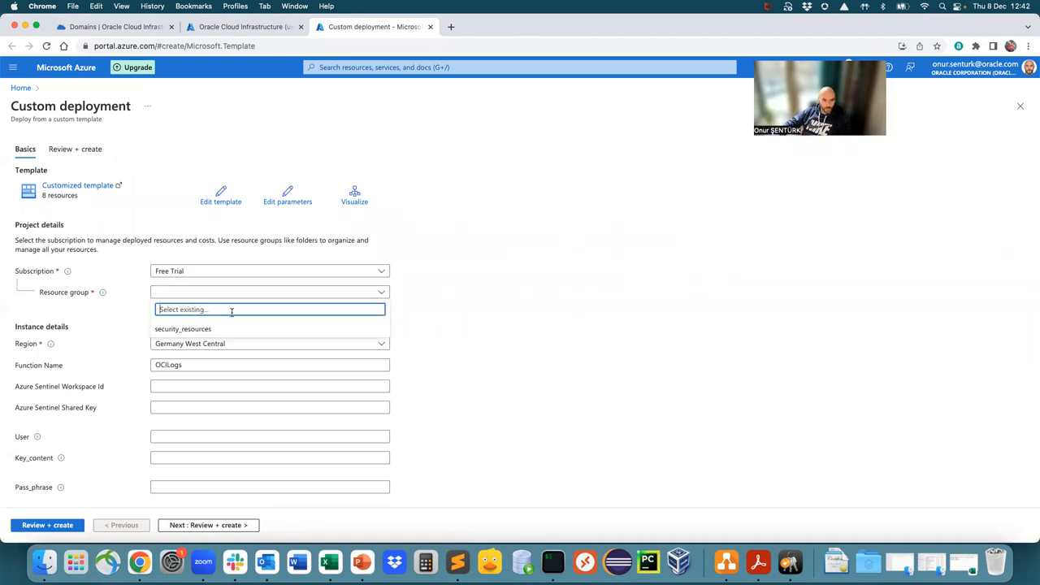
{"action": "left_click", "coordinate": [182, 329]}
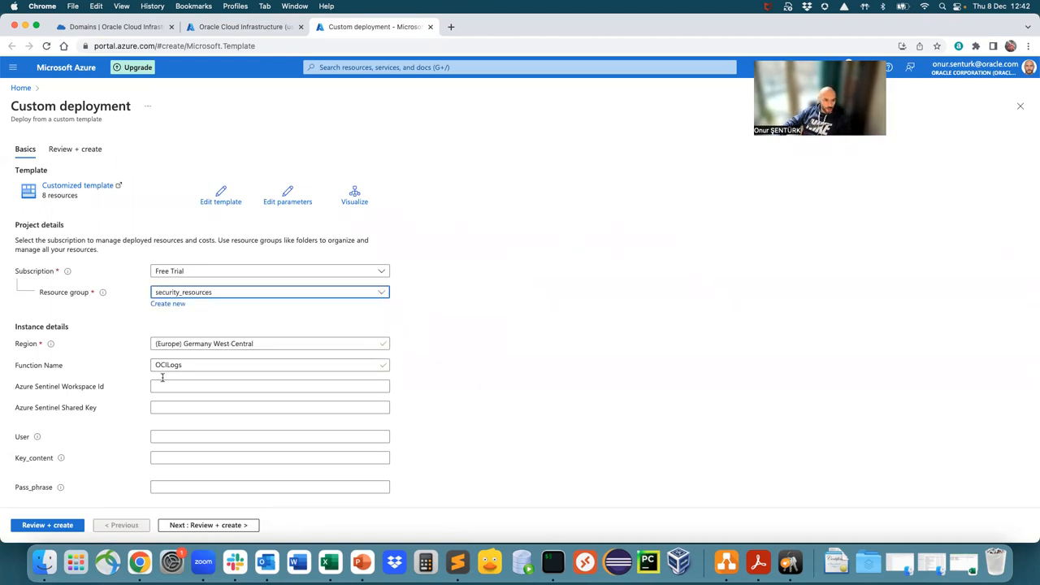
{"action": "left_click", "coordinate": [241, 364]}
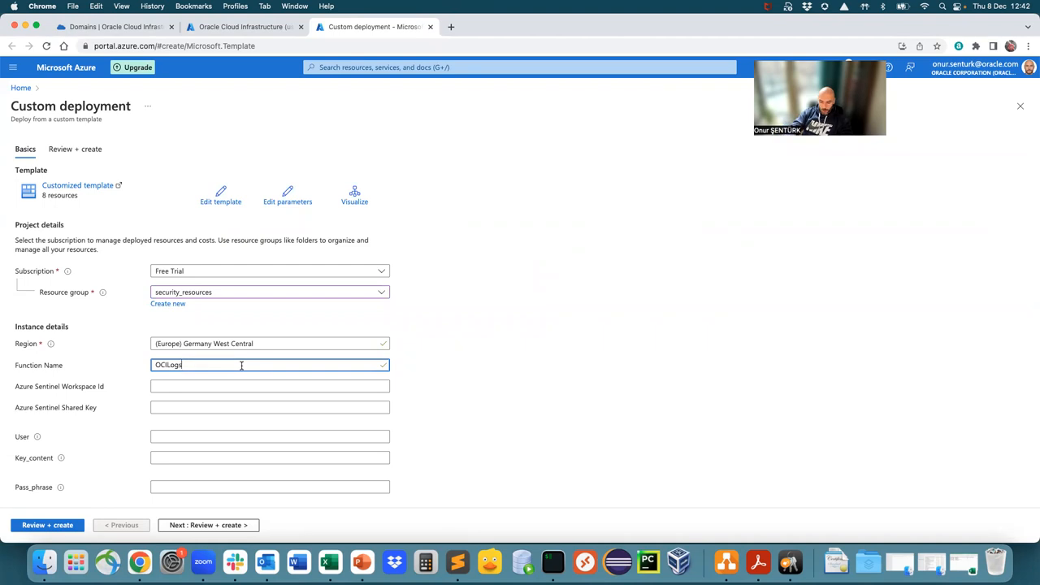
{"action": "type", "text": "_demo"}
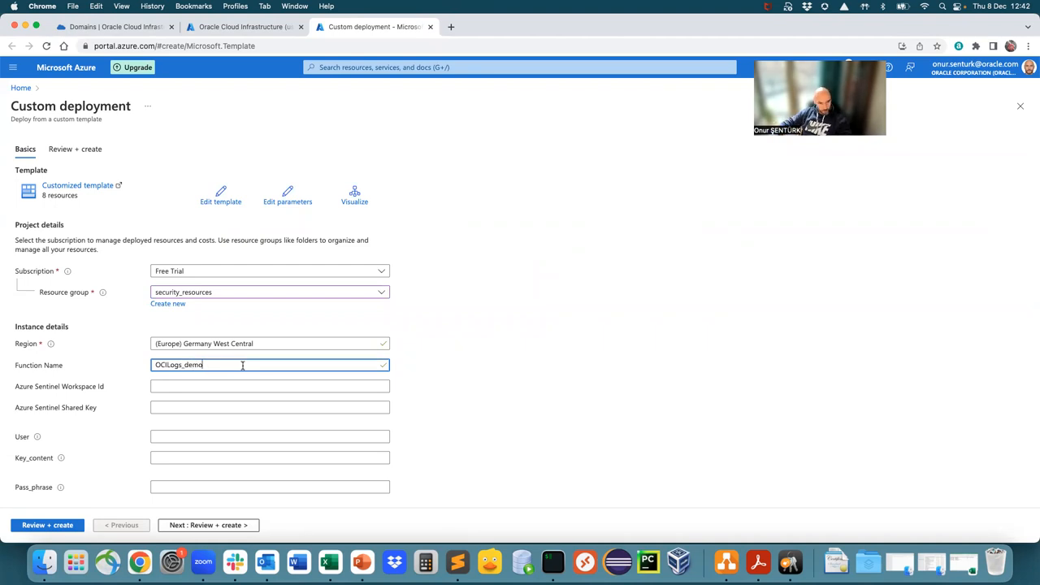
{"action": "left_click", "coordinate": [269, 397]}
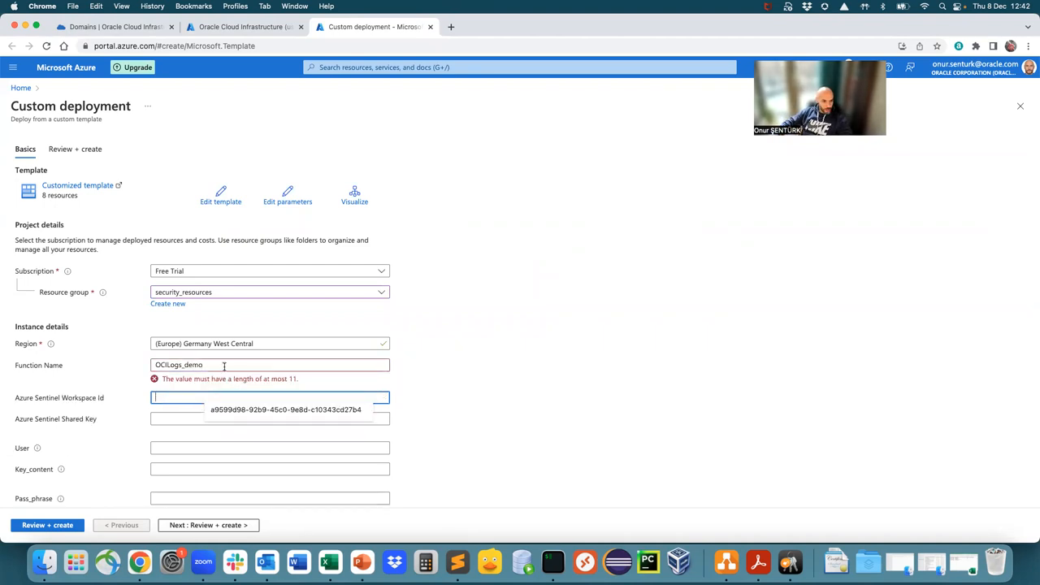
{"action": "left_click", "coordinate": [277, 364]}
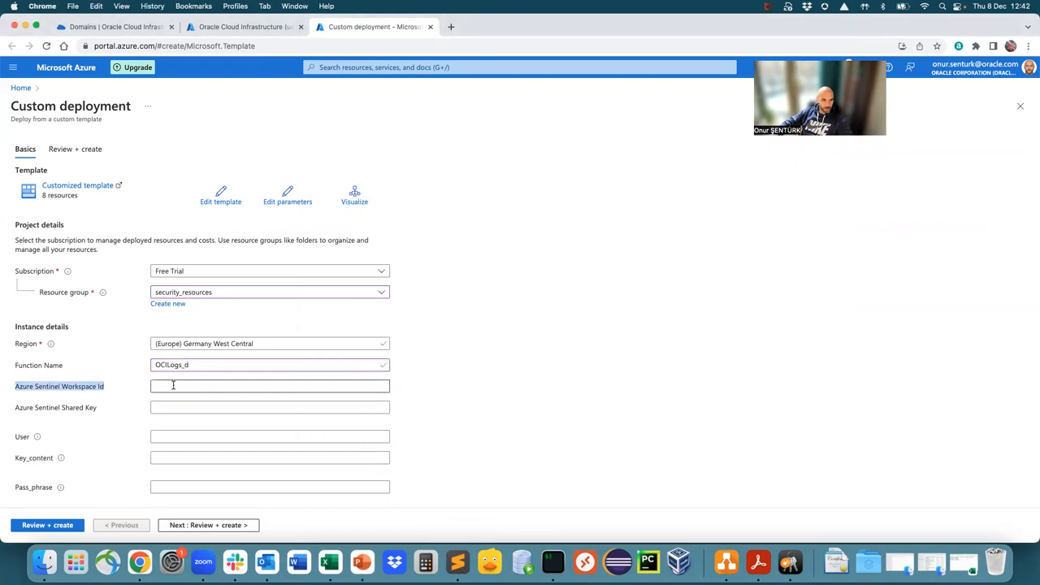
Fill Workspace Id a9599d98-92b9-45c0-9e8d-c10343cd27b4, the shared key and the user OCID
{"action": "type", "text": "a9599d98-92b9-45c0-9e8d-c10343cd27b4"}
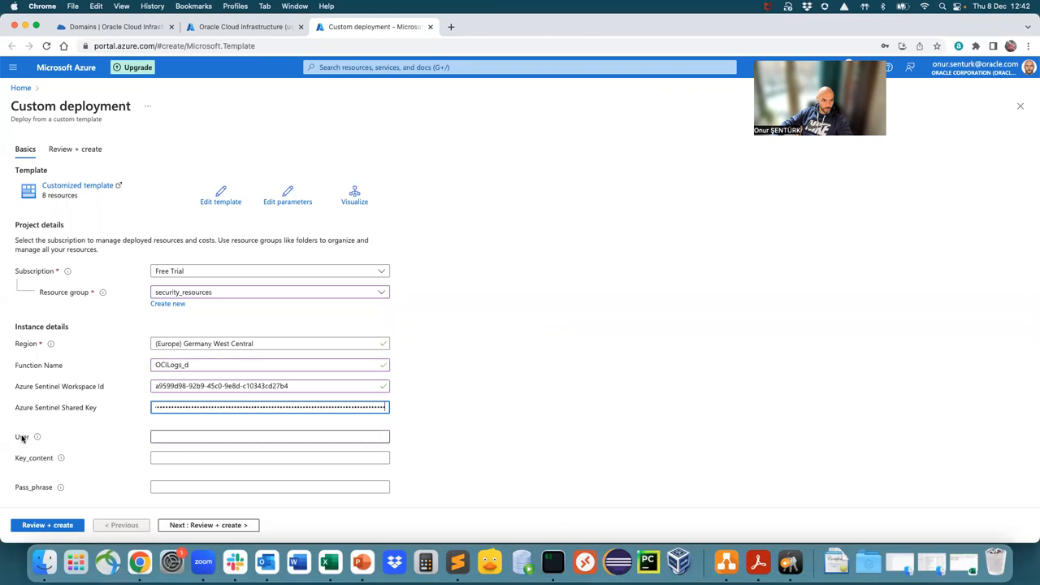
{"action": "left_click", "coordinate": [270, 435]}
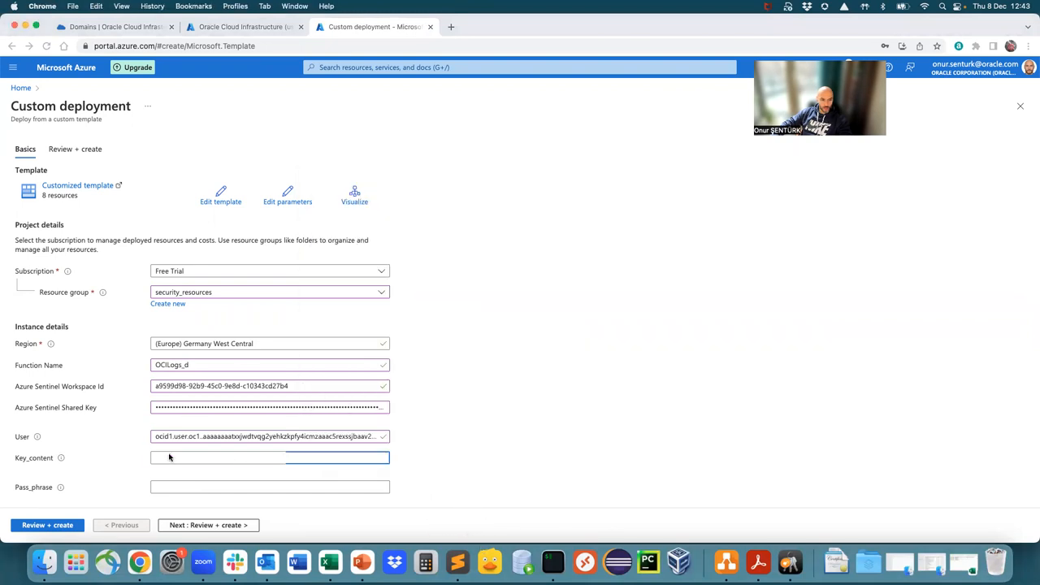
{"action": "left_click", "coordinate": [269, 459]}
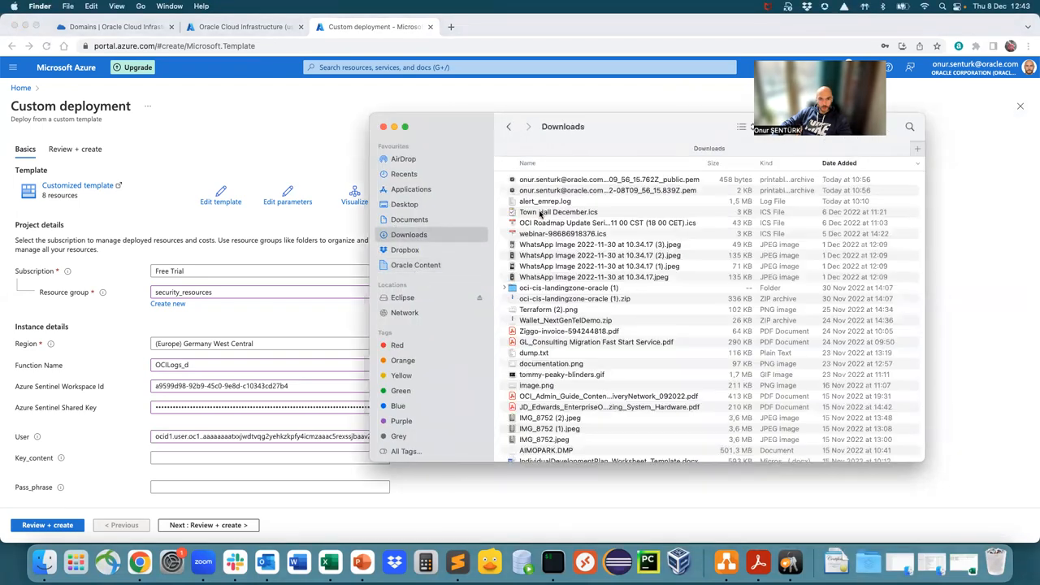
Copy the private key file's contents from Downloads into the Key_content field
{"action": "right_click", "coordinate": [610, 190]}
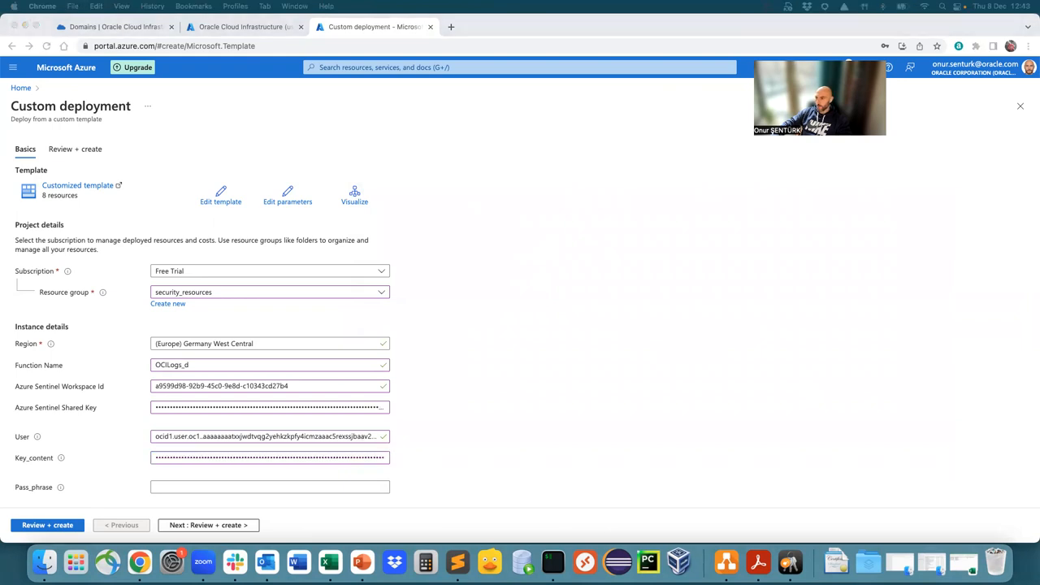
Fill the key fingerprint, tenancy OCID and region uk-london-1 in the deployment form
{"action": "left_click", "coordinate": [268, 458]}
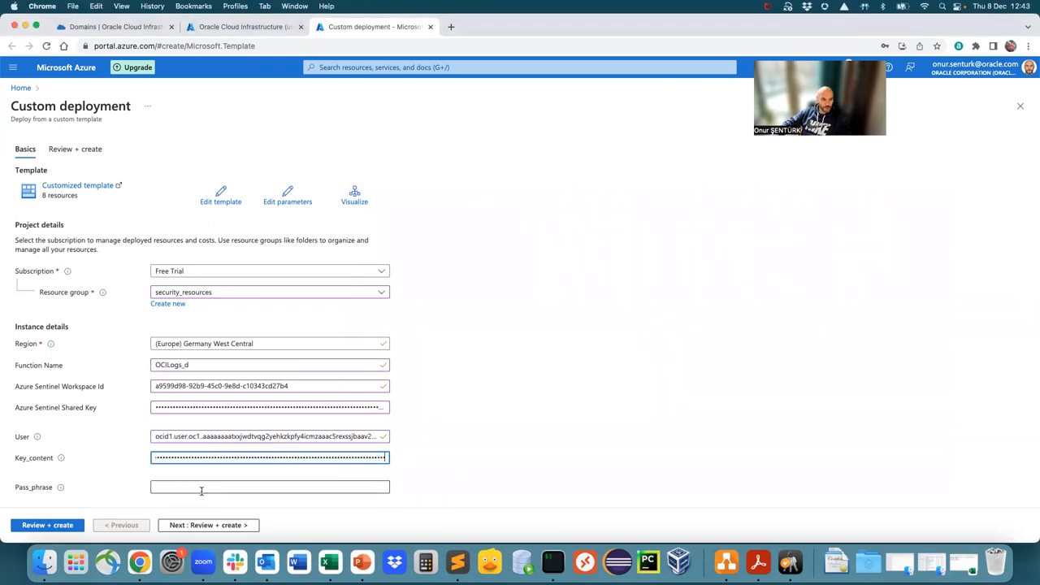
{"action": "scroll", "scroll_direction": "down", "scroll_amount": 3}
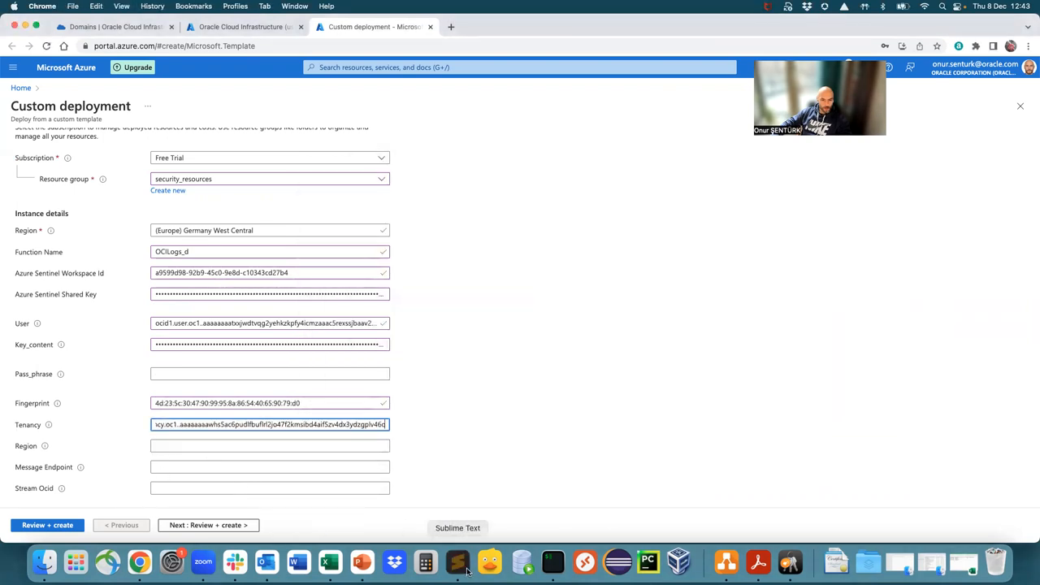
{"action": "left_click", "coordinate": [458, 562]}
{"action": "type", "text": "uk-london-1"}
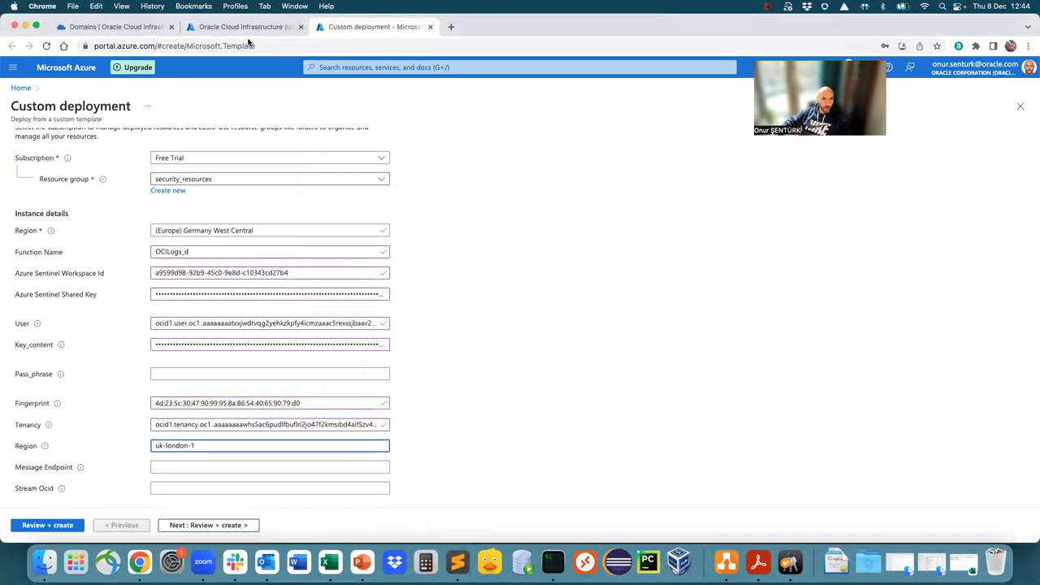
{"action": "left_click", "coordinate": [114, 26]}
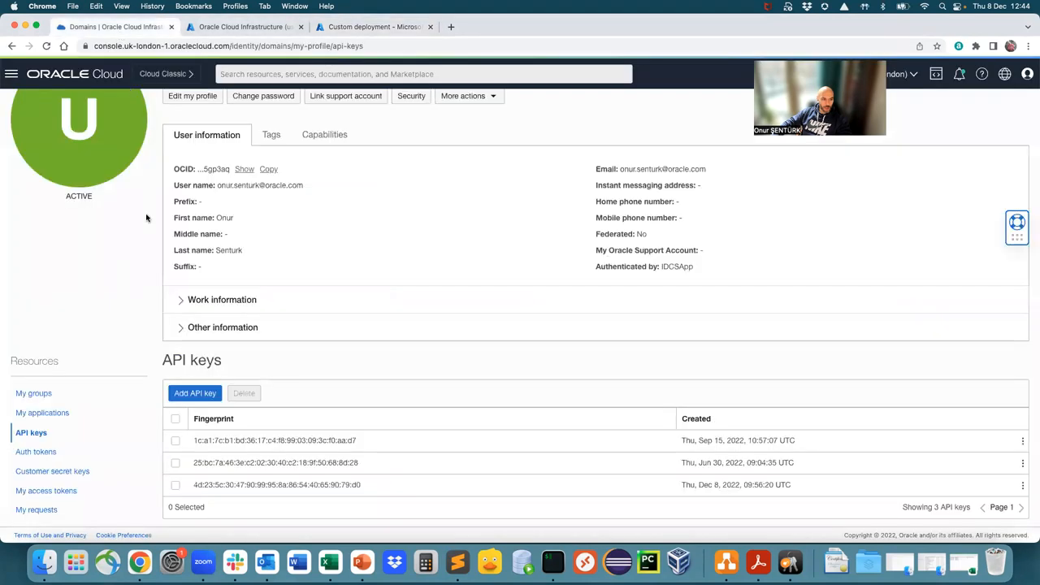
Find AzureStream via the Streaming service and paste its messages endpoint into the form
{"action": "left_click", "coordinate": [12, 75]}
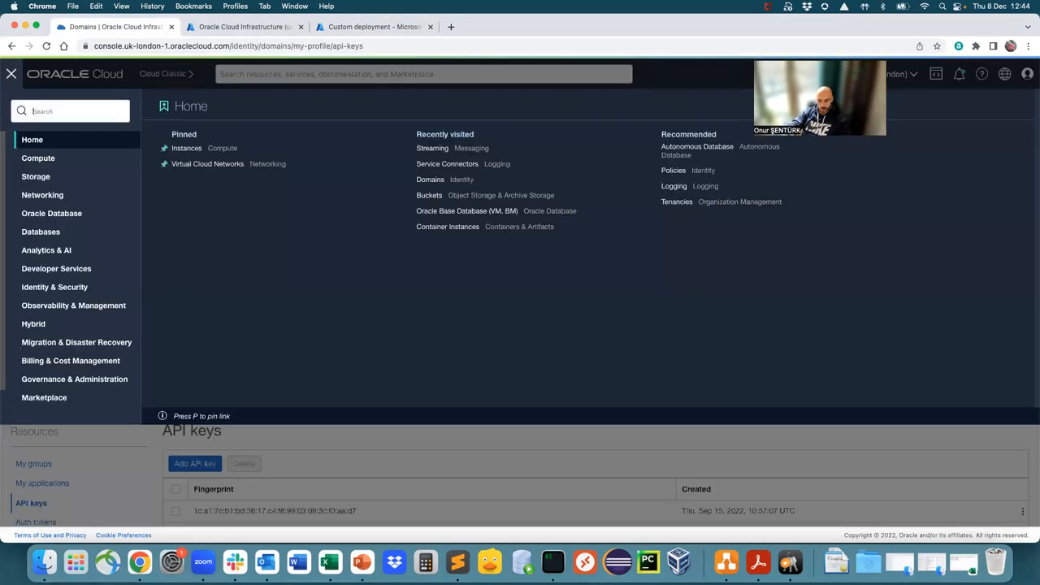
{"action": "type", "text": "stream"}
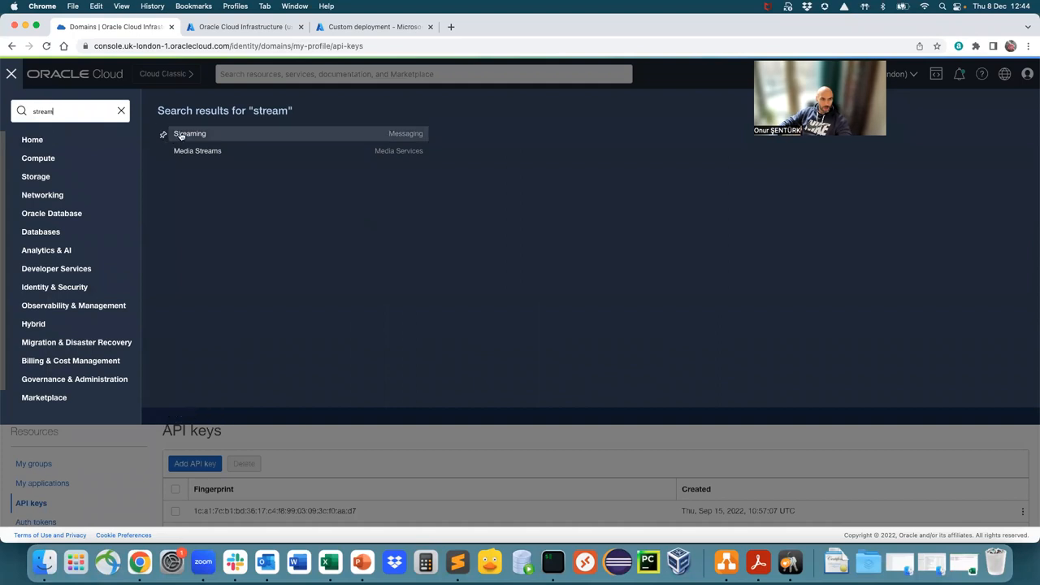
{"action": "left_click", "coordinate": [189, 133]}
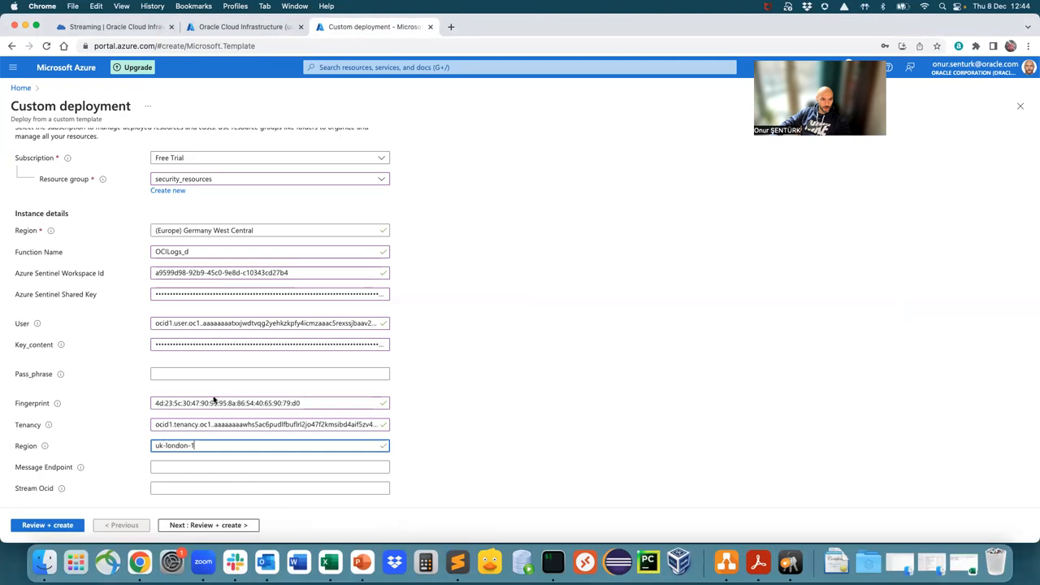
{"action": "left_click", "coordinate": [268, 488]}
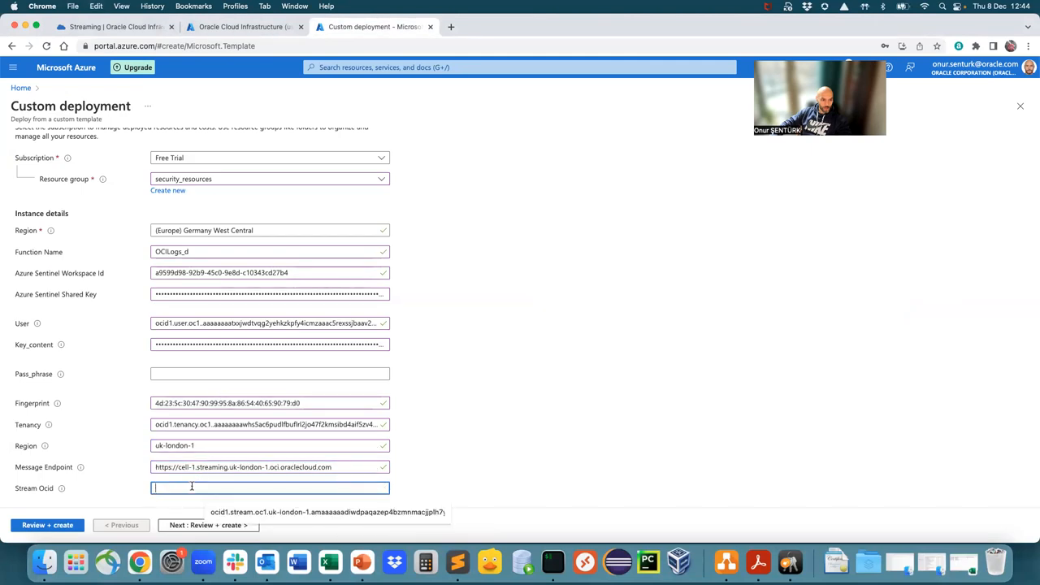
Reveal and copy AzureStream's full OCID into the deployment's stream field
{"action": "left_click", "coordinate": [114, 26]}
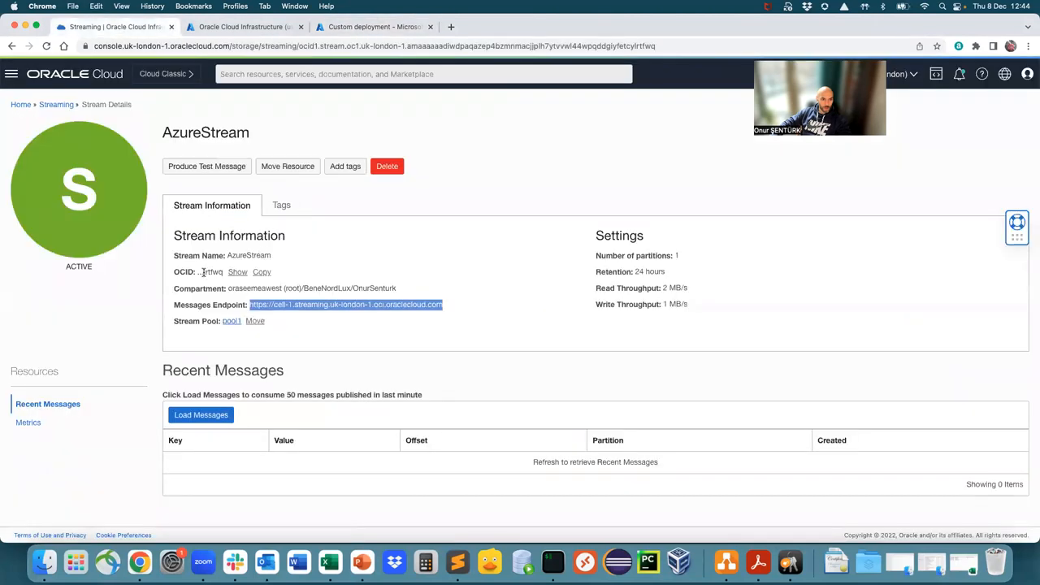
{"action": "left_click", "coordinate": [237, 272]}
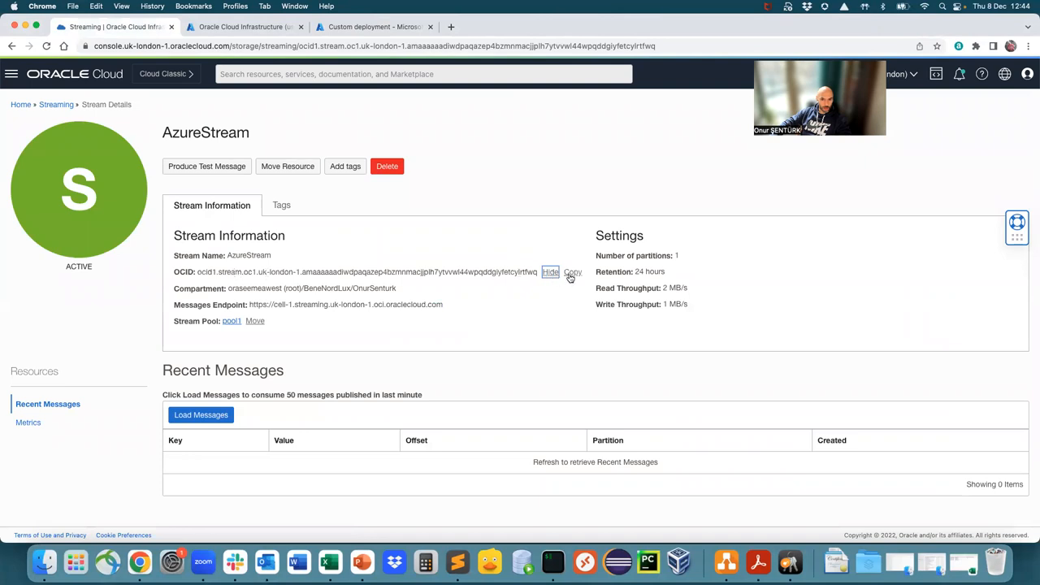
{"action": "left_click", "coordinate": [572, 272]}
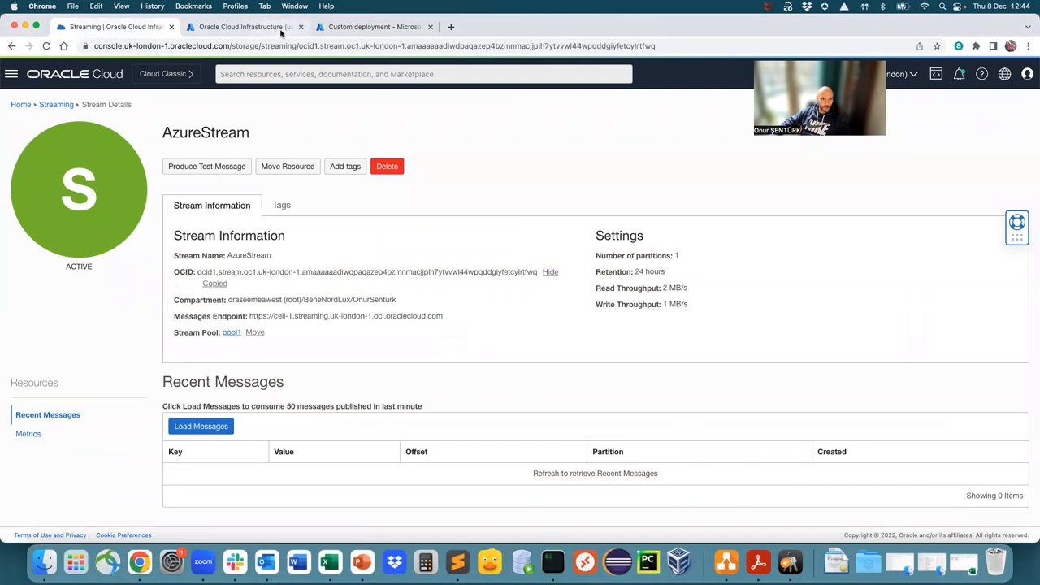
{"action": "left_click", "coordinate": [374, 26]}
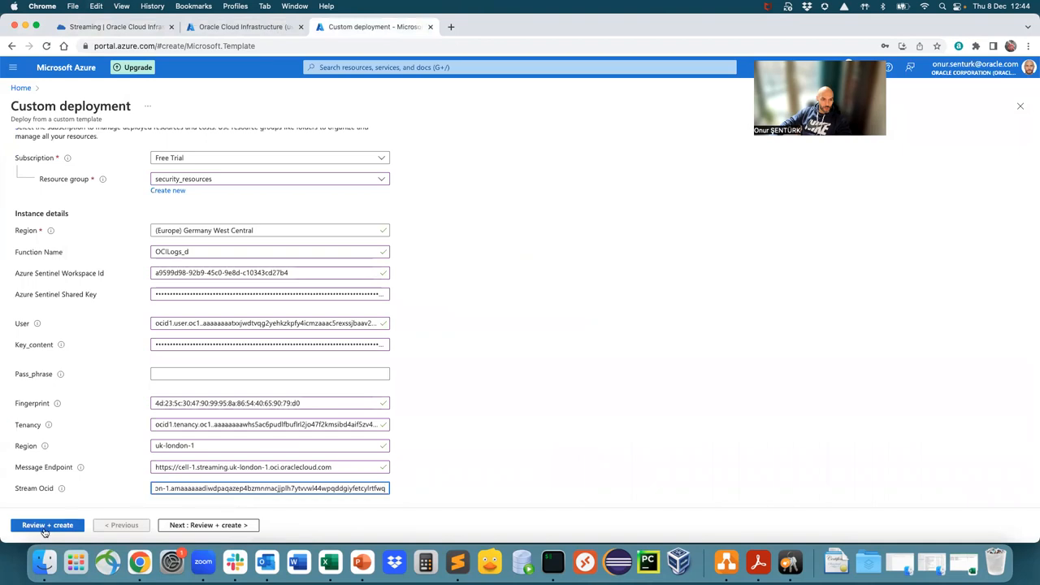
Run Review + create, see the invalid storage account name error, and rename the function to OCILogs
{"action": "left_click", "coordinate": [47, 525]}
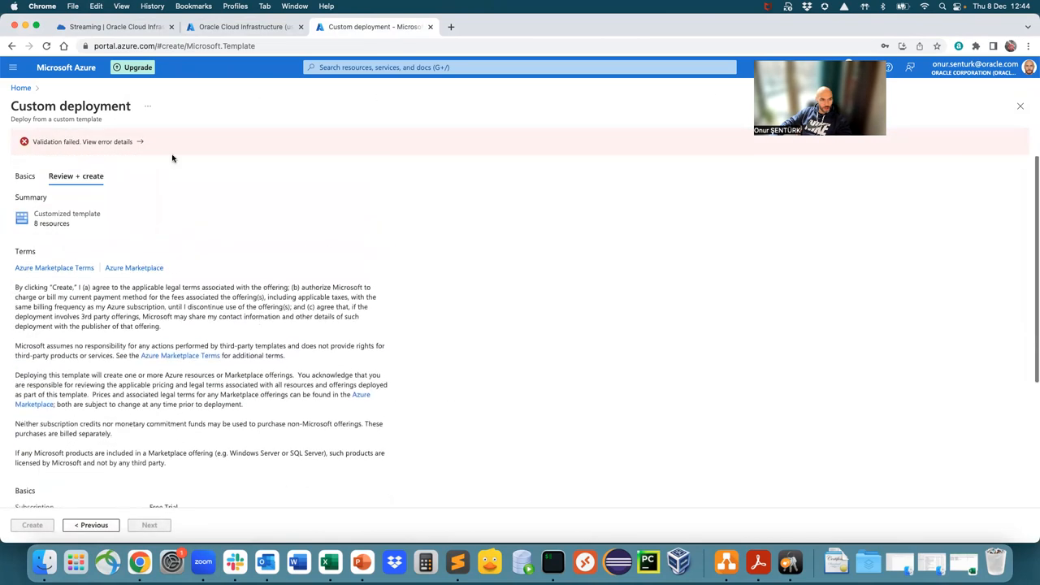
{"action": "left_click", "coordinate": [122, 142]}
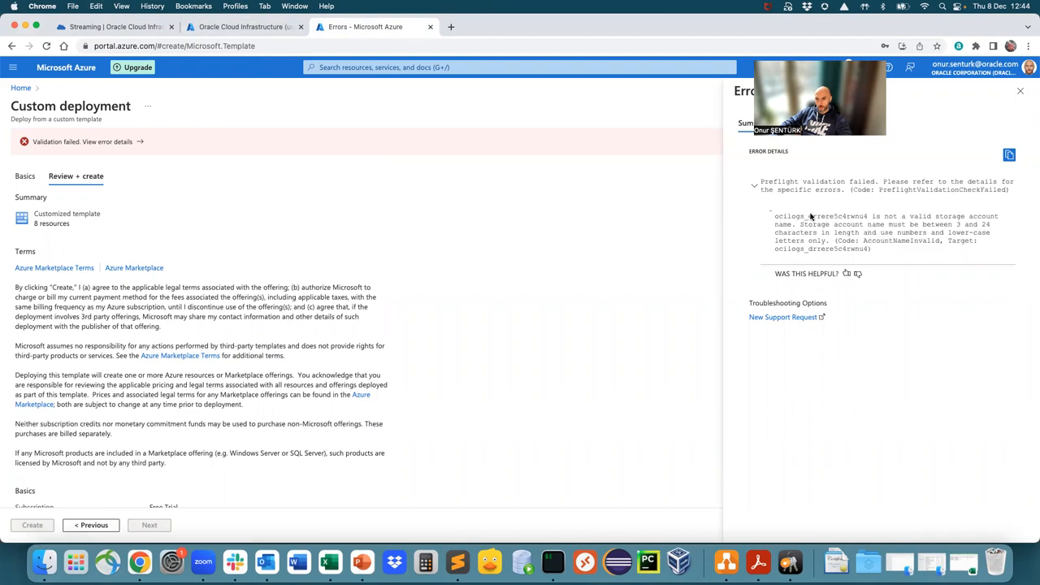
{"action": "left_click", "coordinate": [24, 150]}
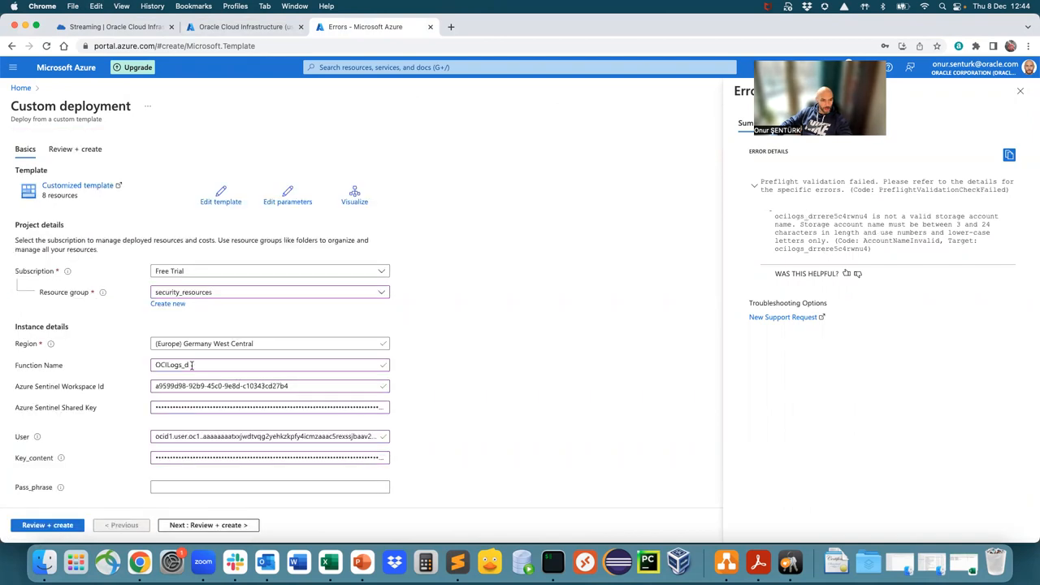
{"action": "type", "text": "OCILogs"}
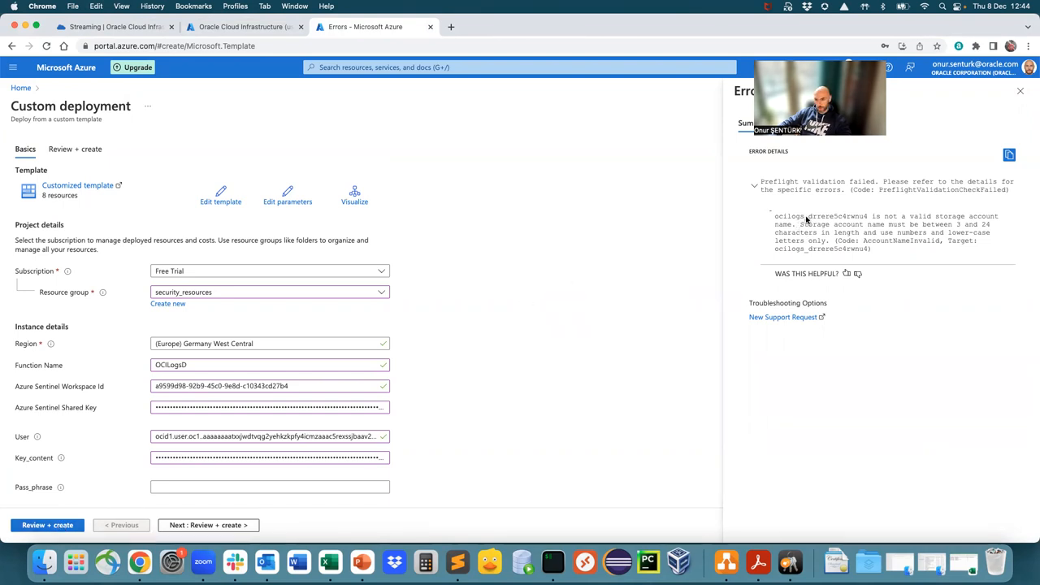
Re-validate the deployment with function OCILogsD and create it in the security_resources resource group
{"action": "left_click", "coordinate": [48, 525]}
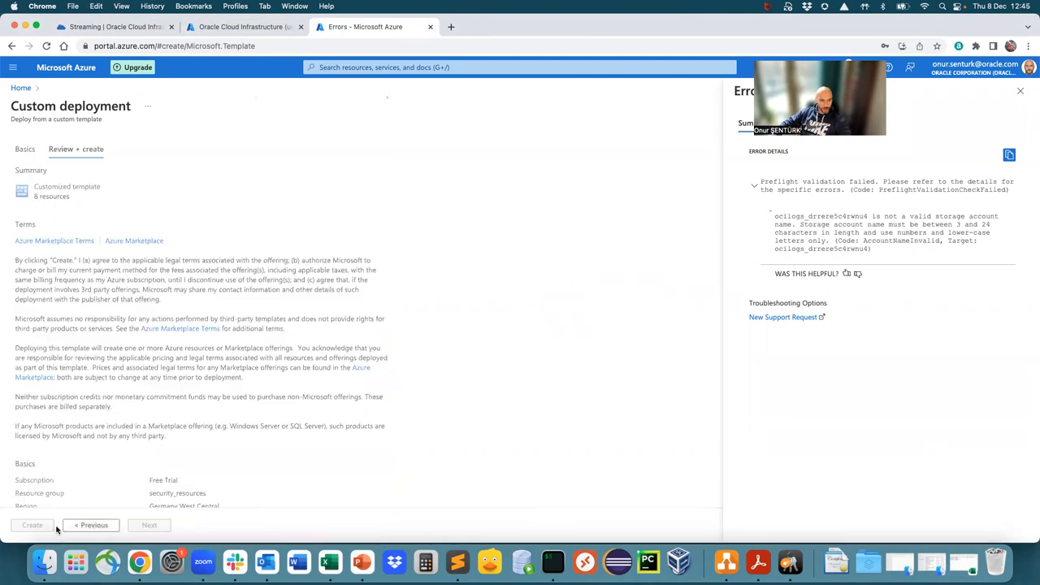
{"action": "left_click", "coordinate": [32, 525]}
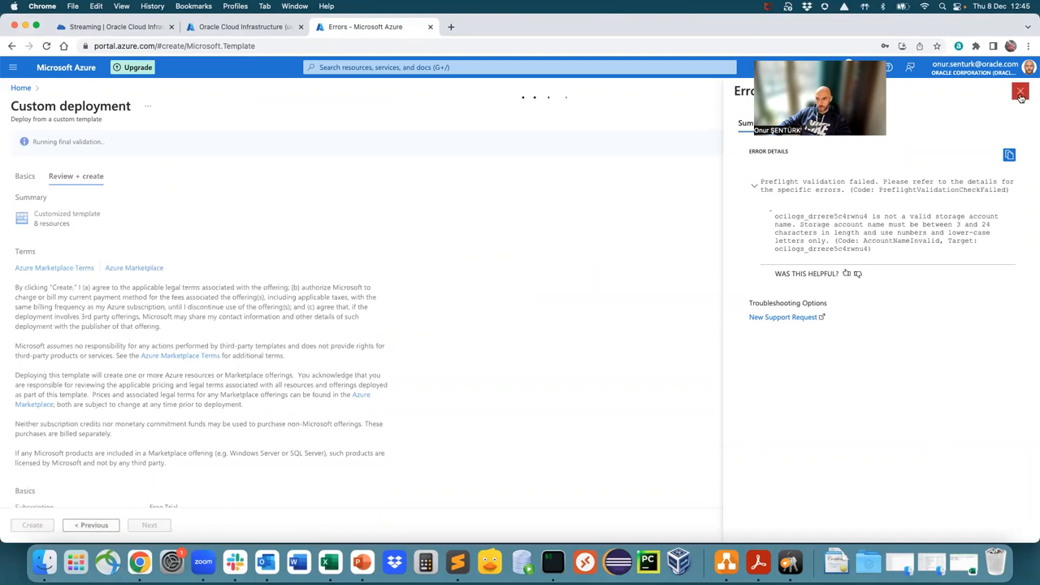
{"action": "left_click", "coordinate": [1020, 91]}
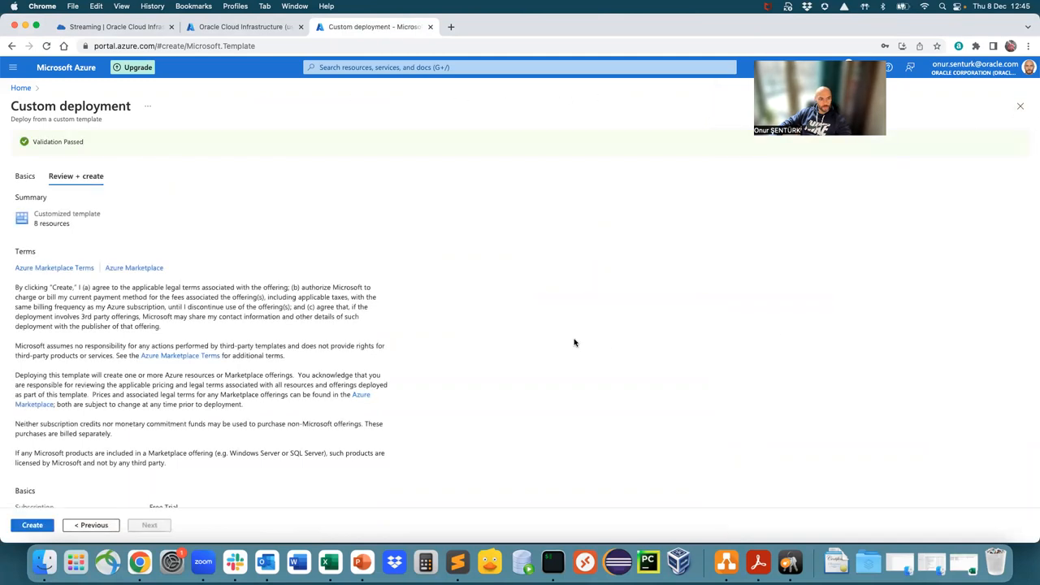
{"action": "left_click", "coordinate": [32, 525]}
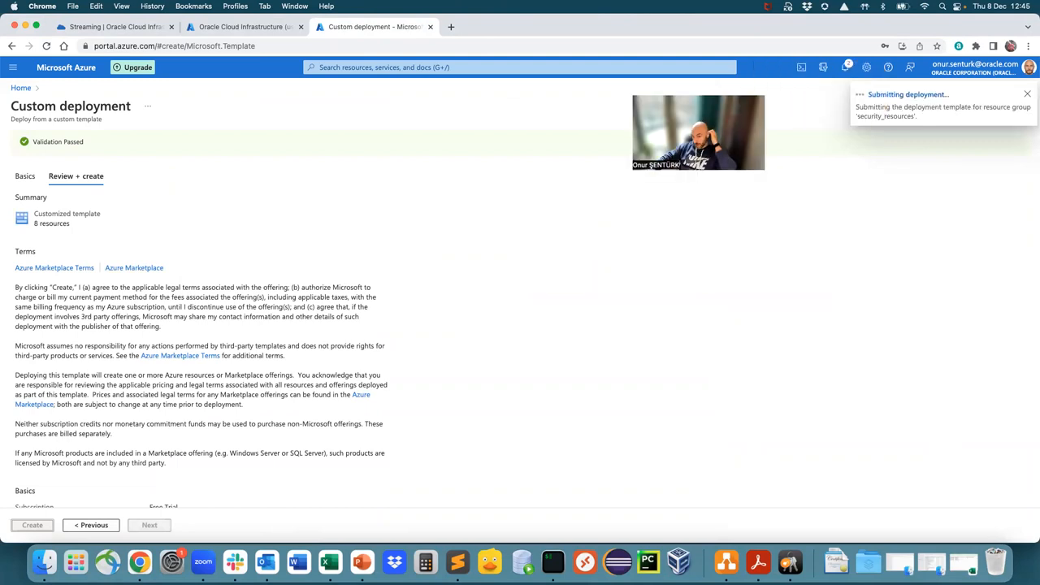
{"action": "left_click", "coordinate": [33, 525]}
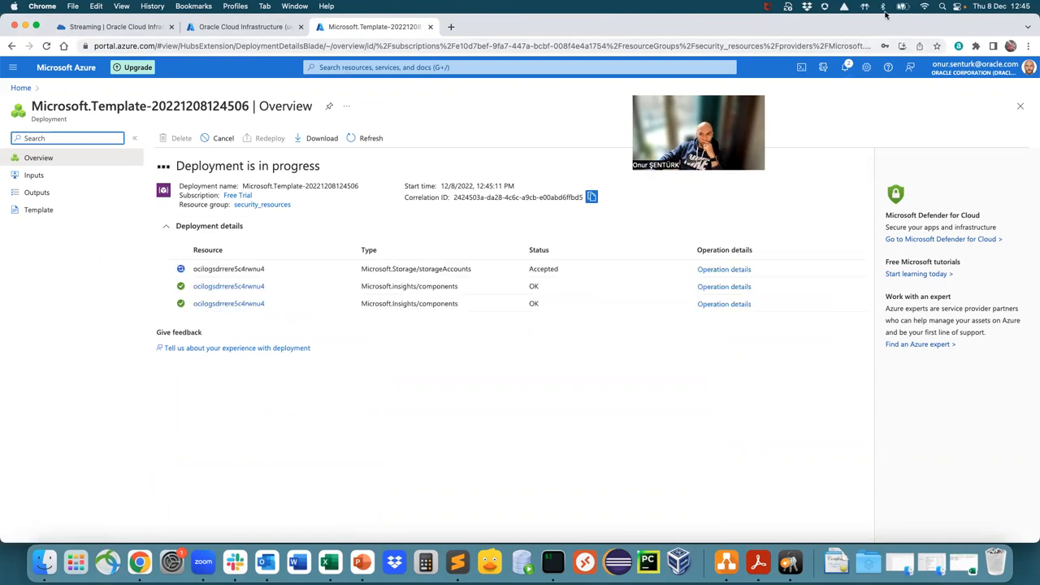
Go home, list the function apps and select the running ocilogsrrere5c4rwnu4 app
{"action": "left_click", "coordinate": [881, 6]}
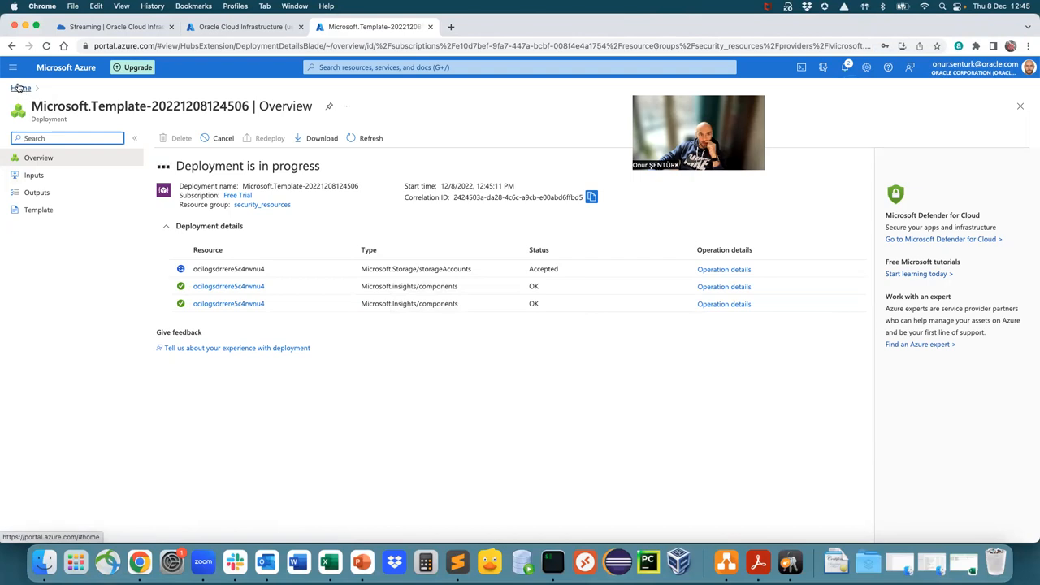
{"action": "left_click", "coordinate": [13, 67]}
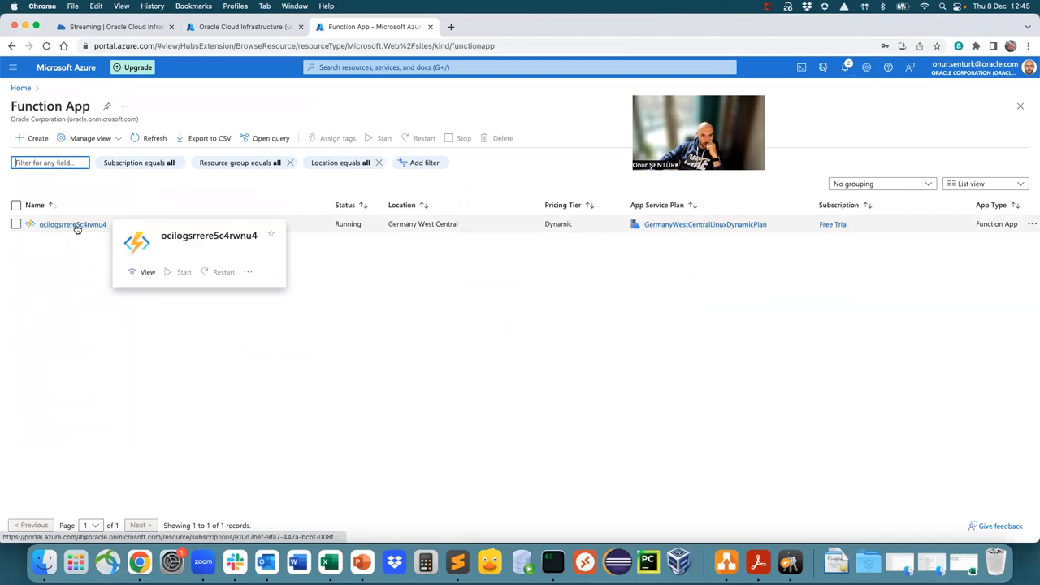
{"action": "left_click", "coordinate": [72, 224]}
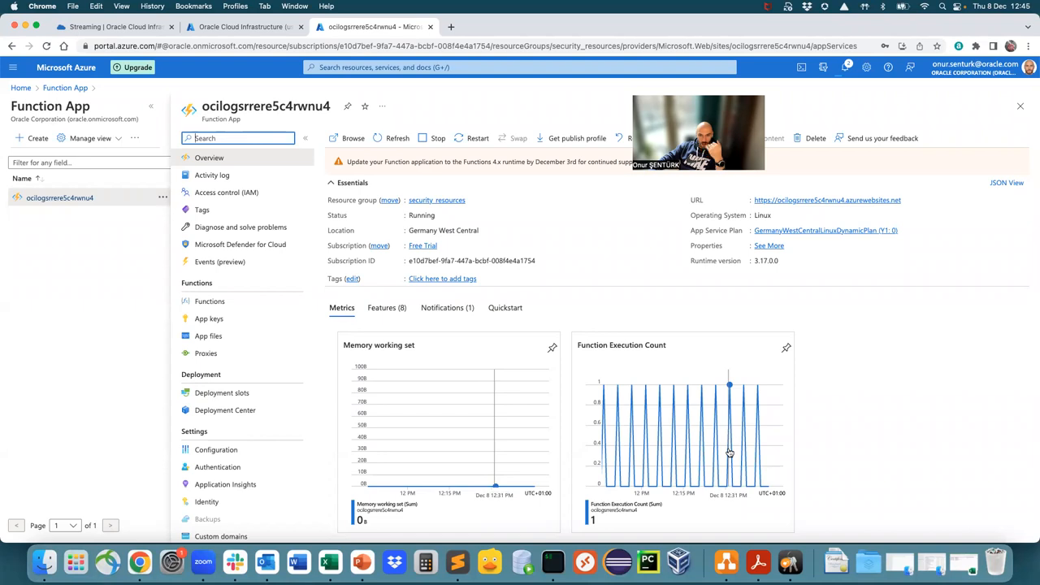
Scroll through the function app's Metrics charts showing 12 executions and execution units
{"action": "scroll", "scroll_direction": "down", "scroll_amount": 3}
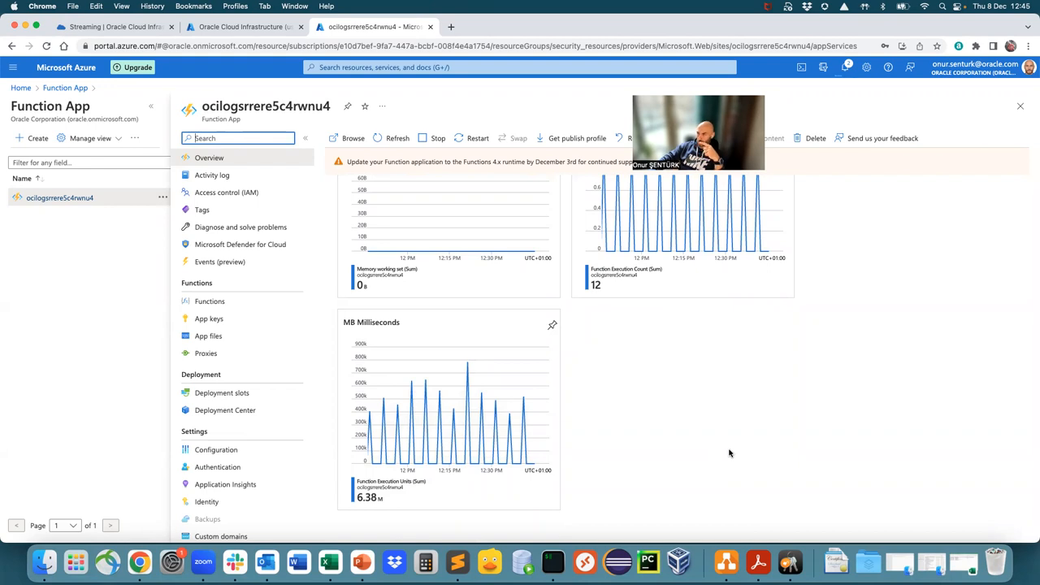
{"action": "mouse_move", "coordinate": [742, 442]}
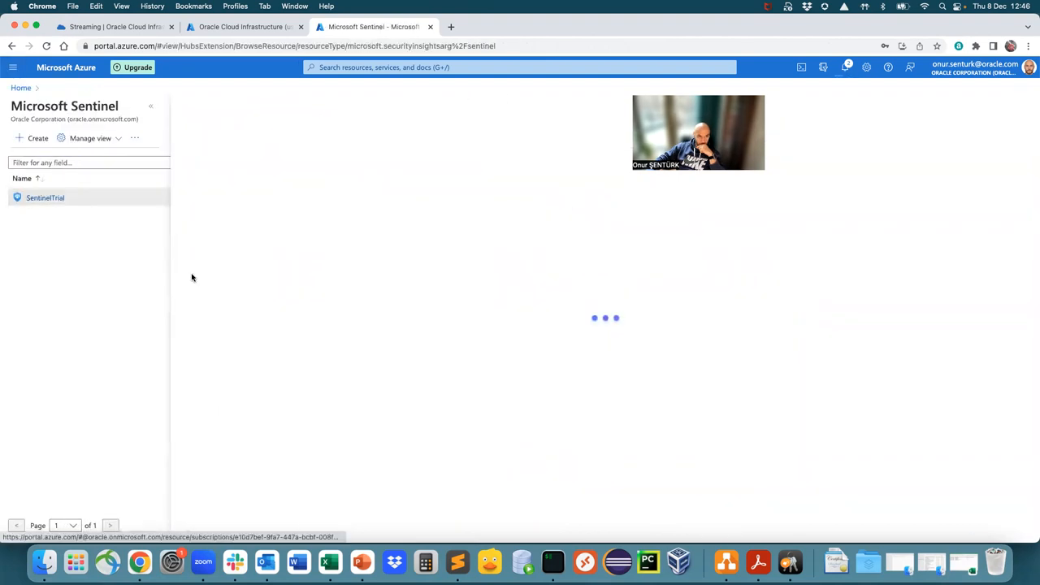
Query the OCI_Logs_CL custom log table in the SentinelTrial workspace Logs page
{"action": "left_click", "coordinate": [46, 198]}
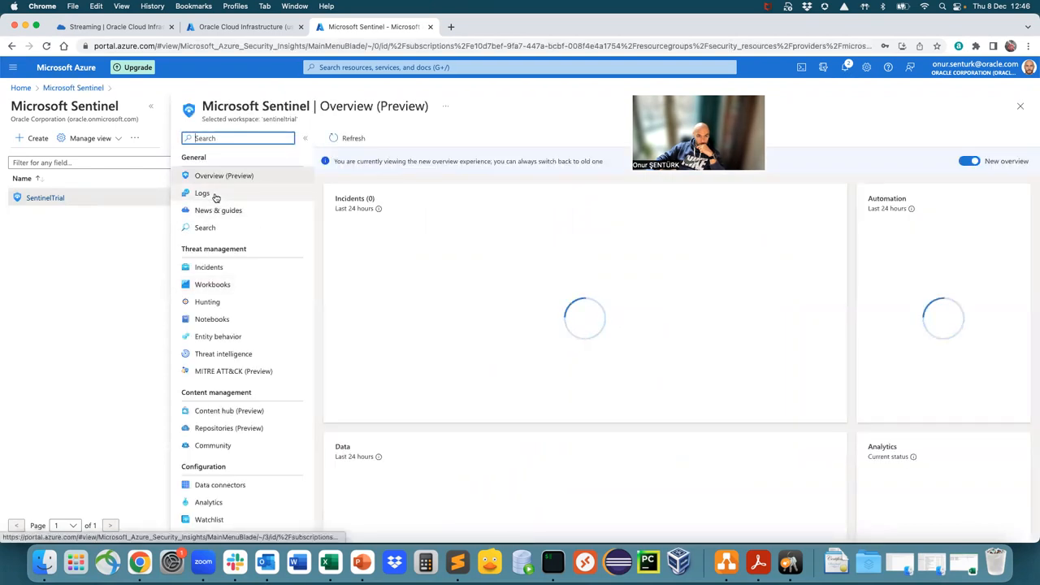
{"action": "left_click", "coordinate": [201, 192]}
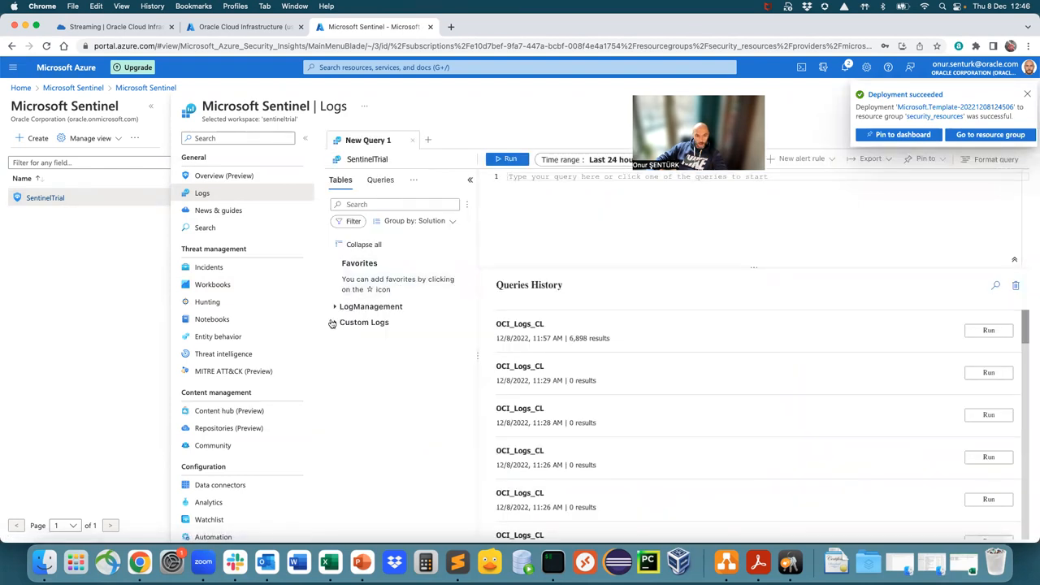
{"action": "left_click", "coordinate": [335, 322]}
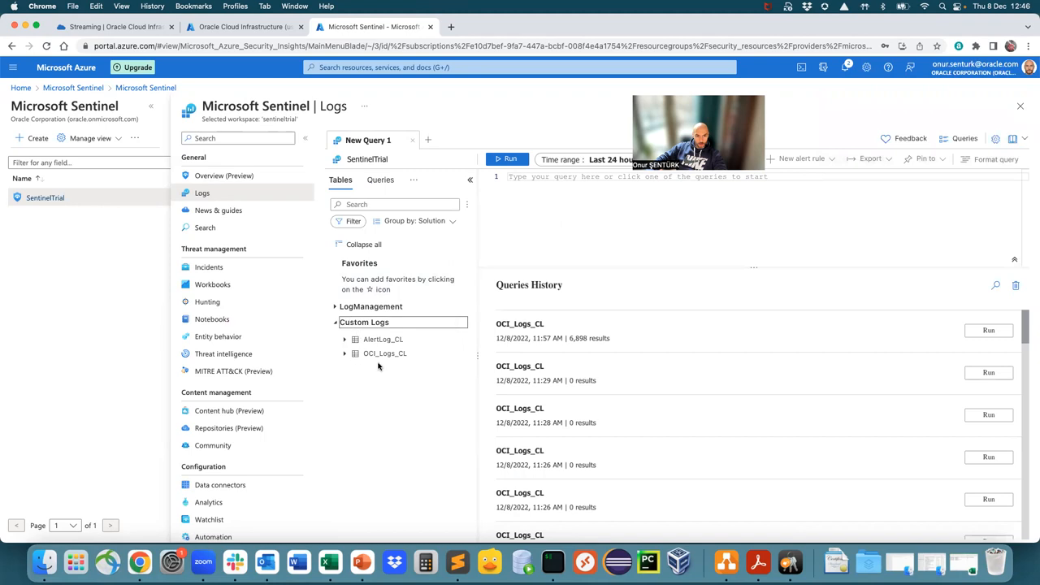
{"action": "left_click", "coordinate": [383, 352]}
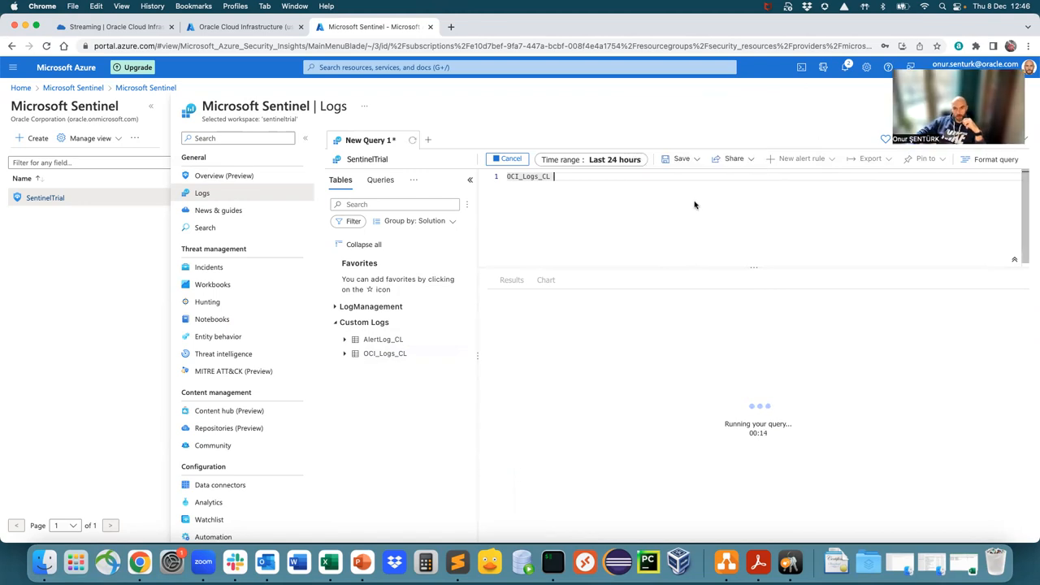
Expand OCI_Logs_CL result rows to reveal an audit record's fields
{"action": "left_click", "coordinate": [510, 159]}
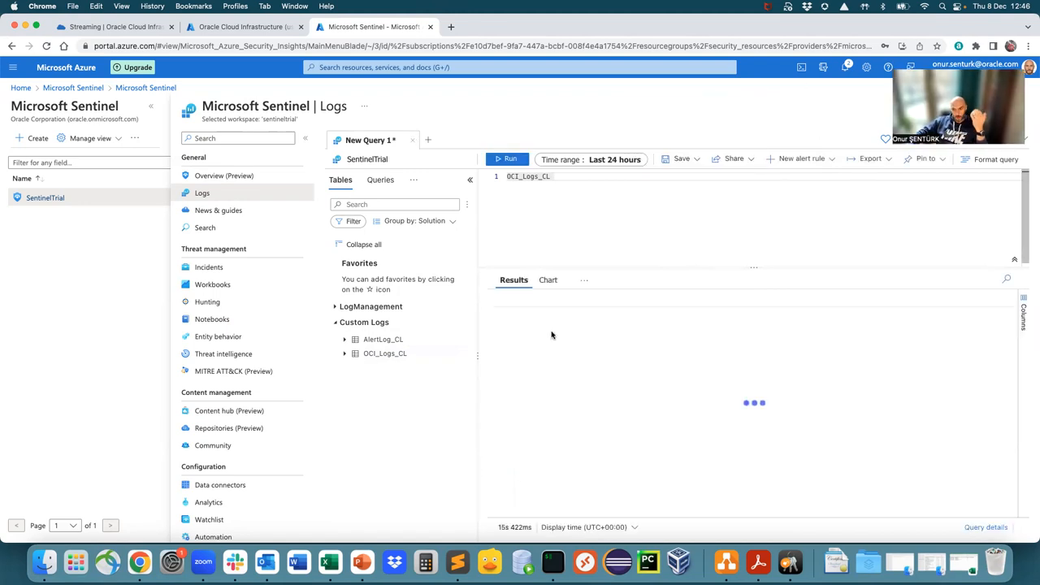
{"action": "mouse_move", "coordinate": [486, 399]}
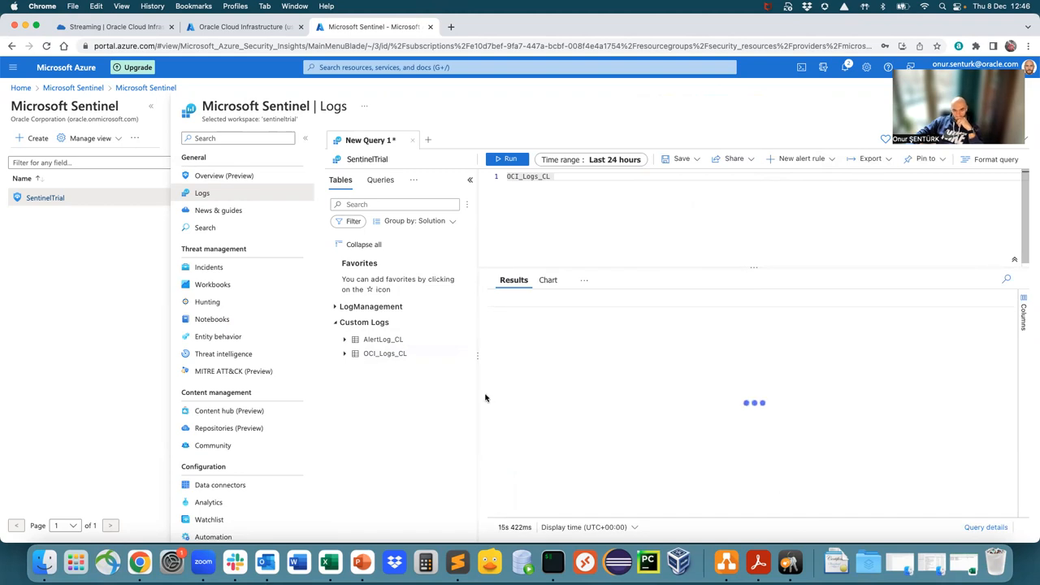
{"action": "left_click", "coordinate": [505, 160]}
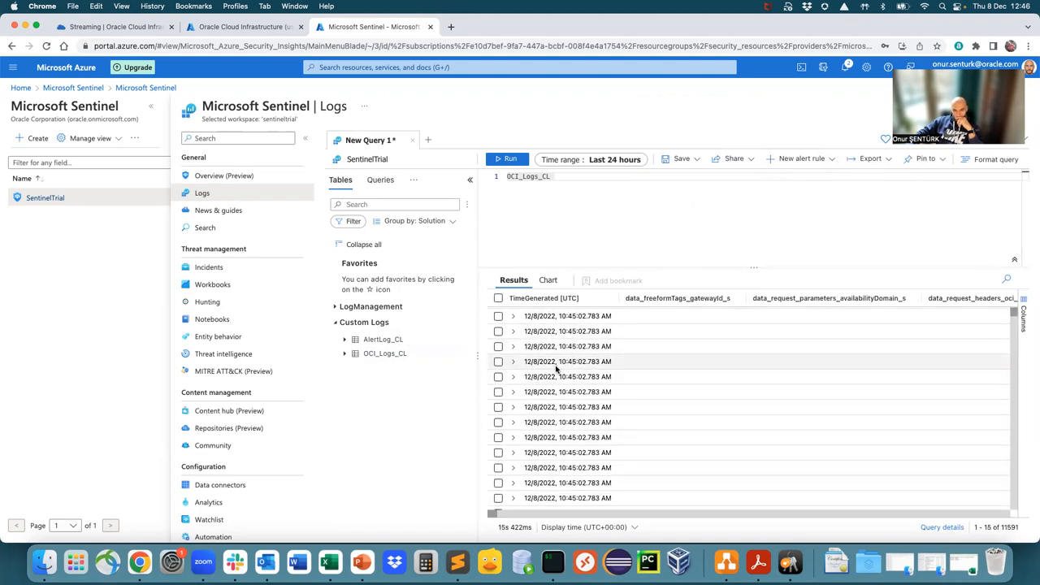
{"action": "left_click", "coordinate": [514, 316]}
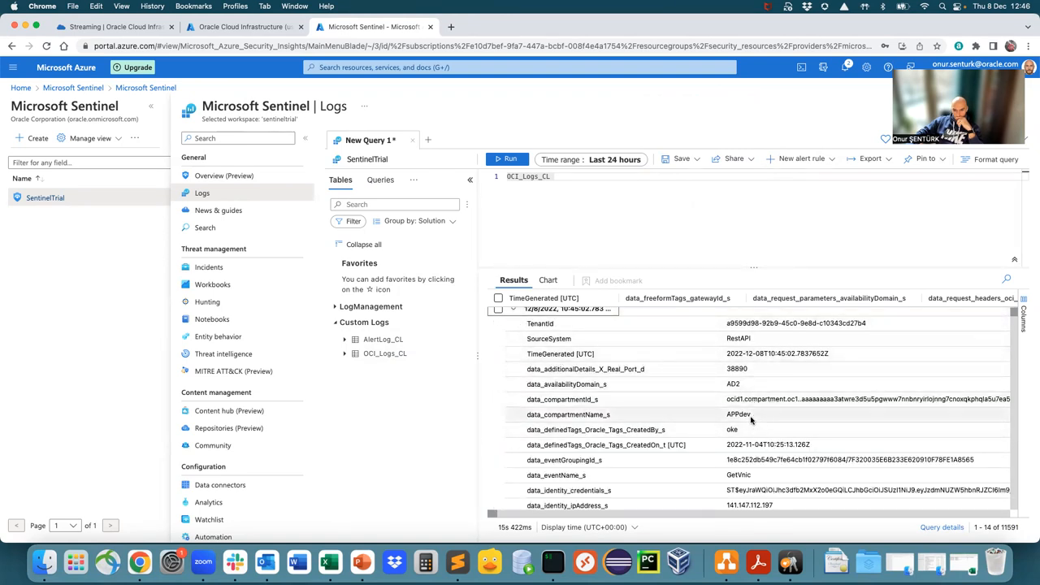
Scroll through the record's request and response headers and instance details
{"action": "scroll", "scroll_direction": "down", "scroll_amount": 3}
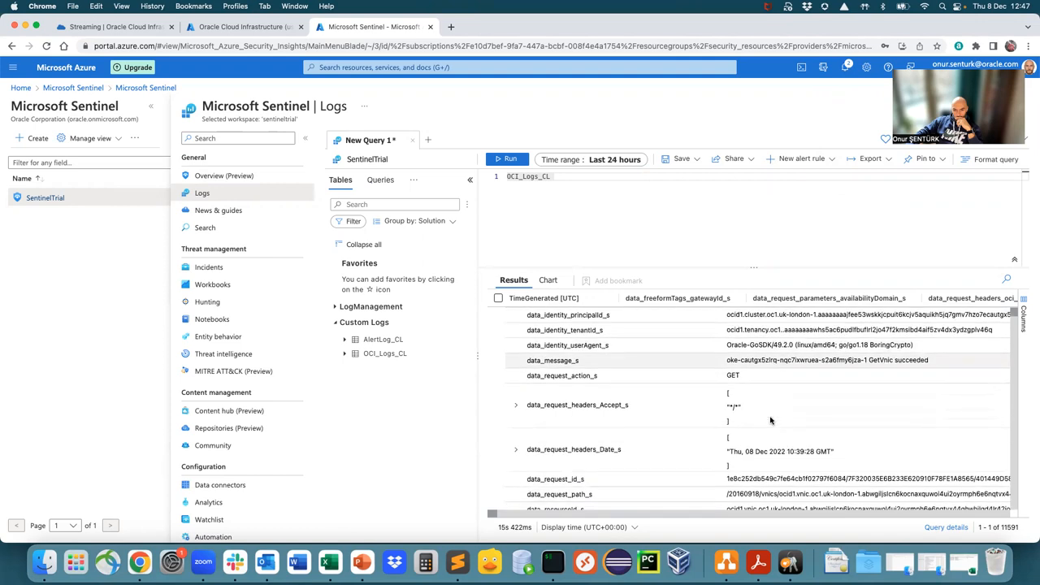
{"action": "scroll", "scroll_direction": "down", "scroll_amount": 3}
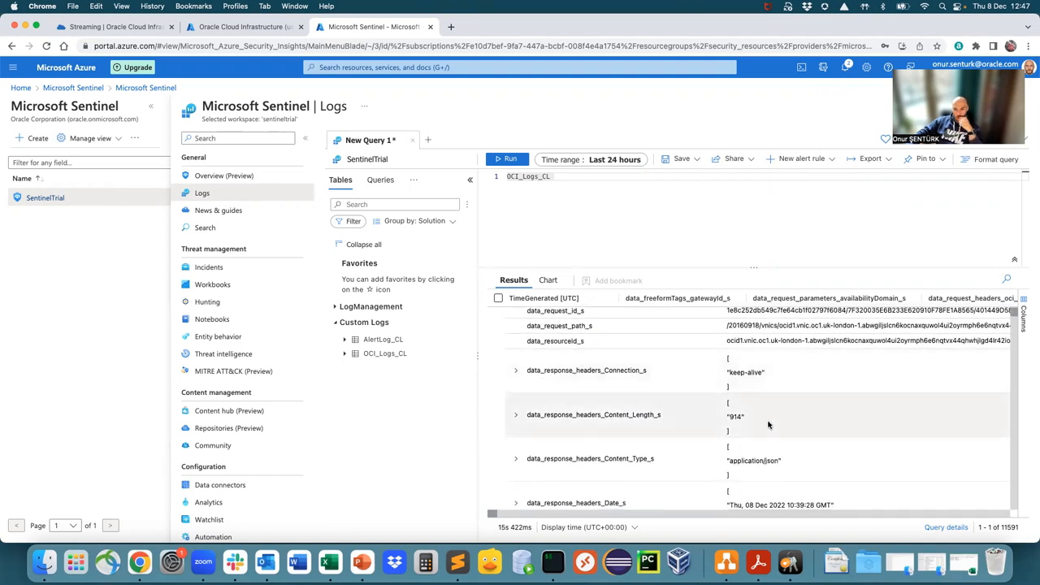
{"action": "scroll", "scroll_direction": "down", "scroll_amount": 3}
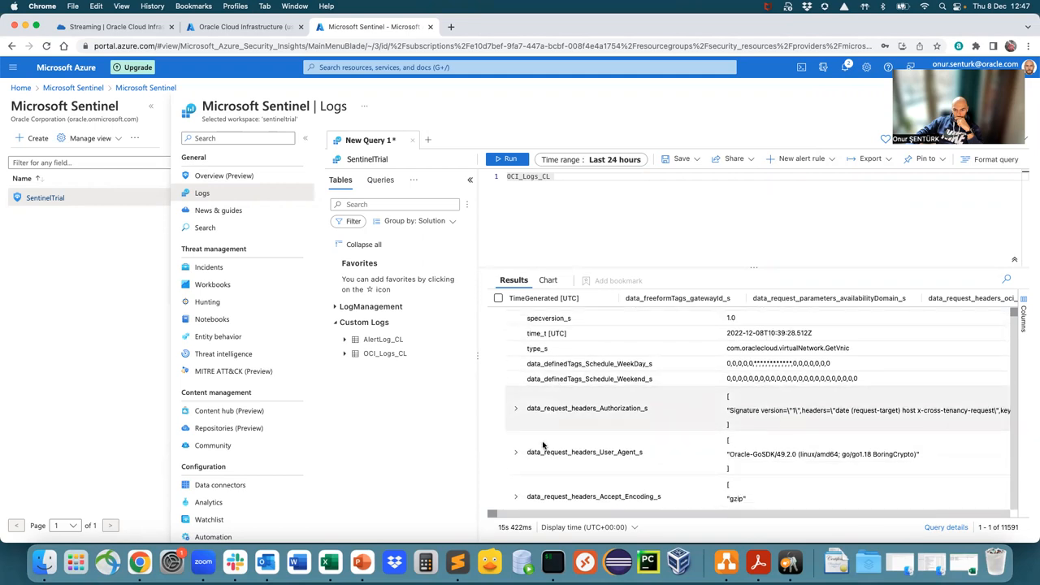
{"action": "scroll", "scroll_direction": "down", "scroll_amount": 3}
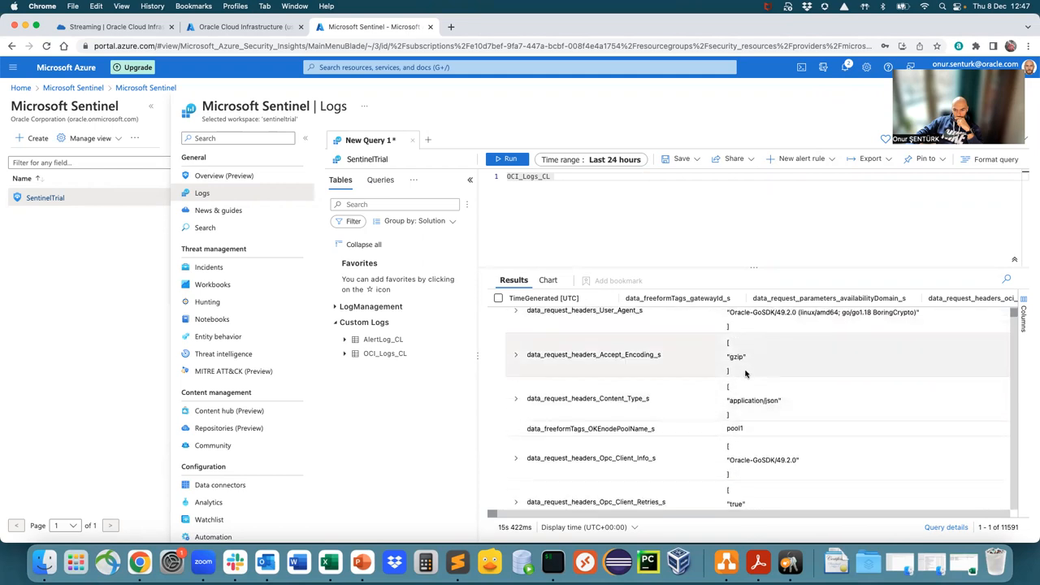
{"action": "scroll", "scroll_direction": "down", "scroll_amount": 3}
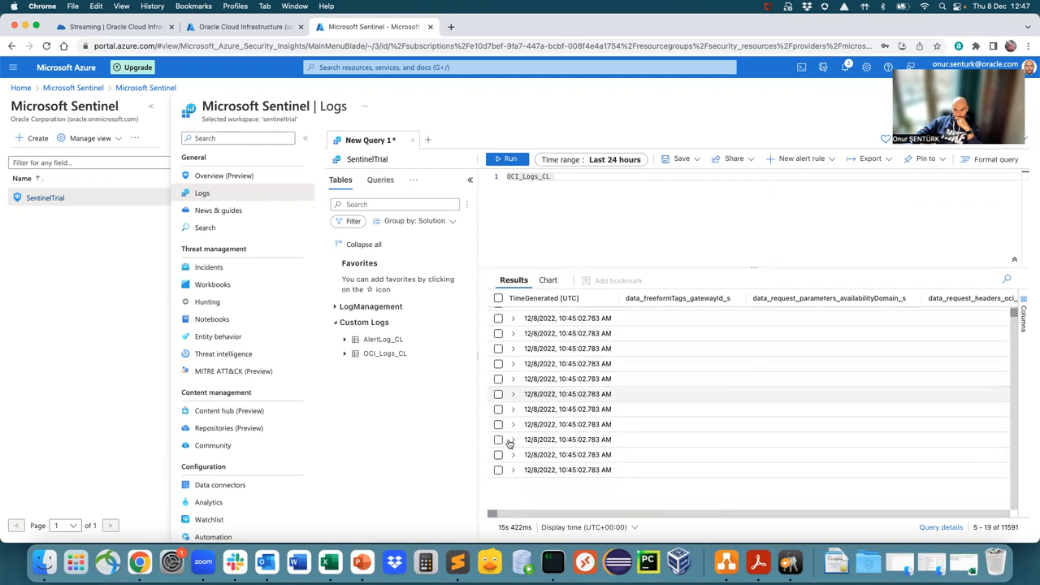
{"action": "scroll", "scroll_direction": "down", "scroll_amount": 3}
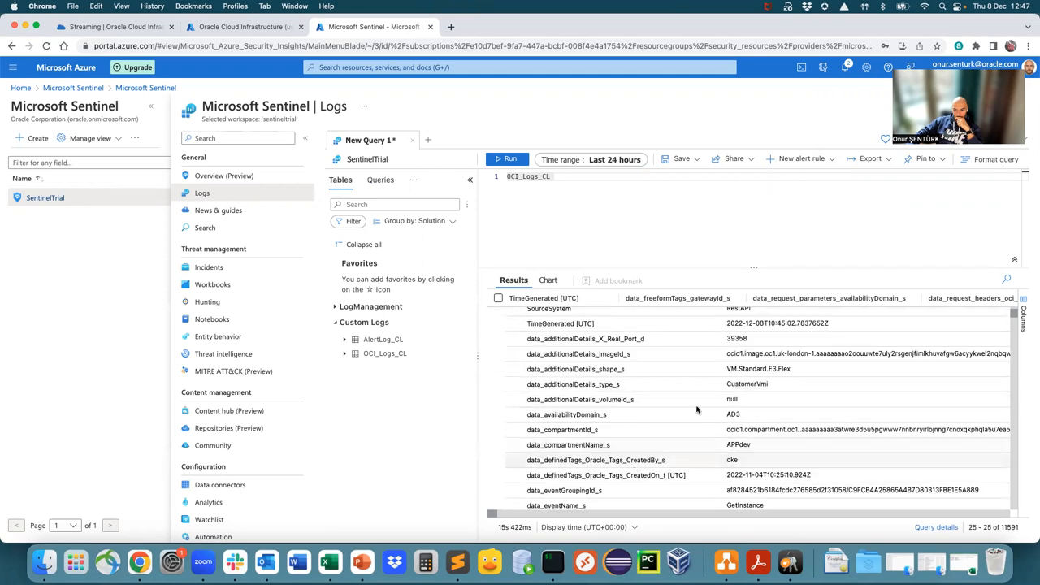
{"action": "mouse_move", "coordinate": [788, 416]}
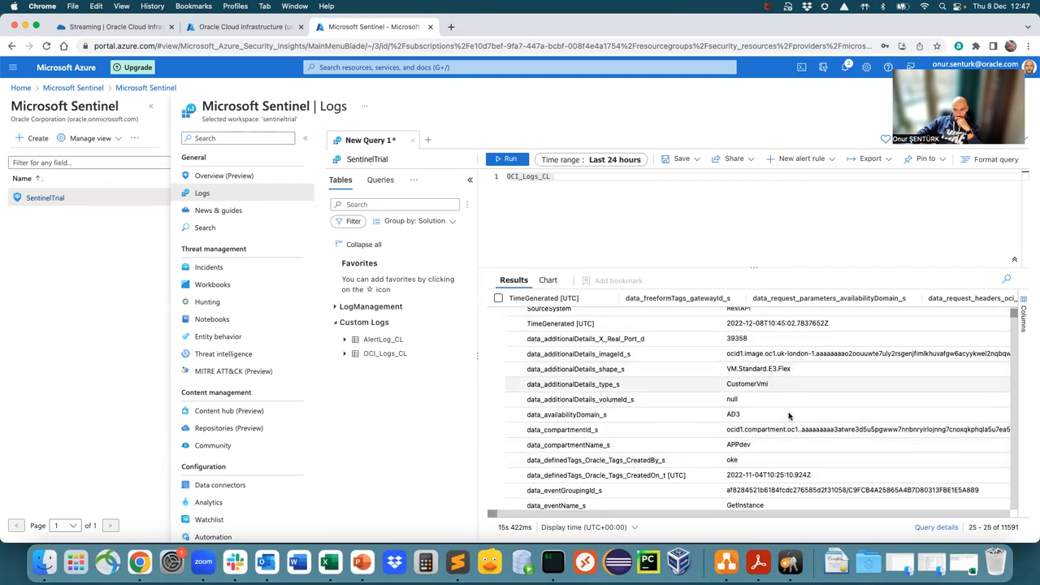
{"action": "scroll", "scroll_direction": "down", "scroll_amount": 3}
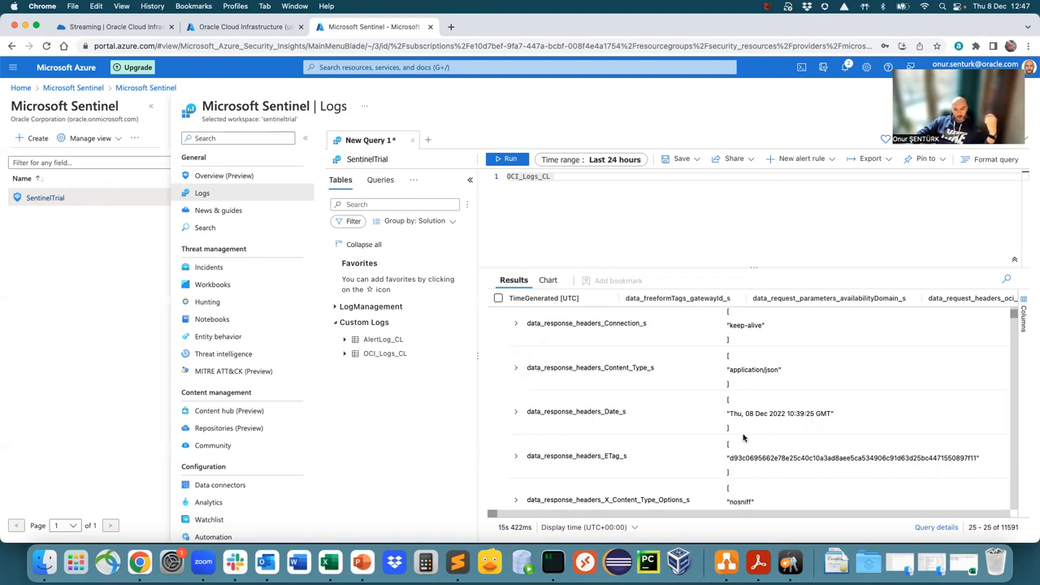
{"action": "mouse_move", "coordinate": [588, 291]}
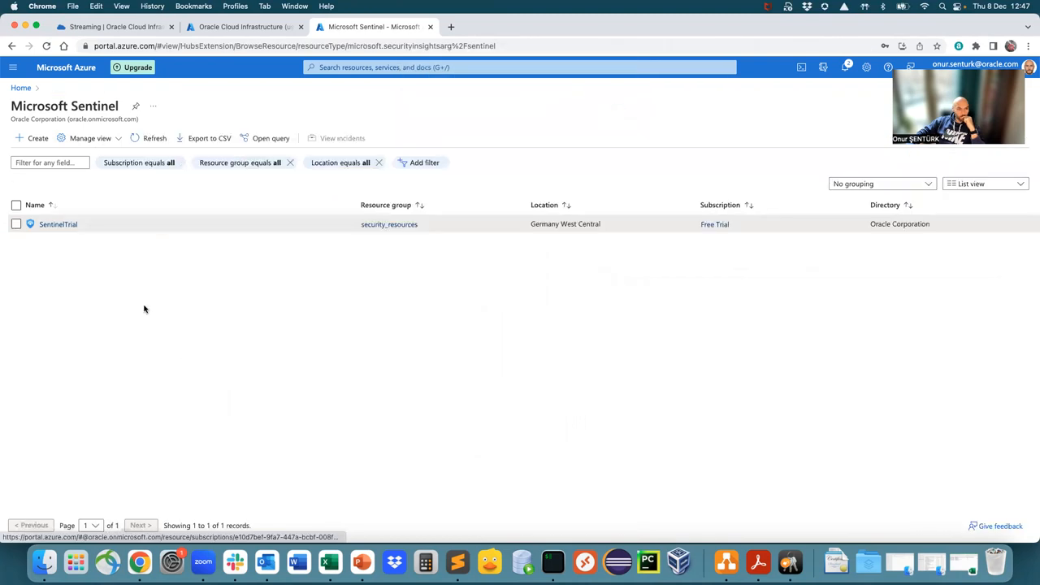
Search the SentinelTrial Content hub for 'Oracle', listing the three installed Oracle solutions
{"action": "left_click", "coordinate": [59, 224]}
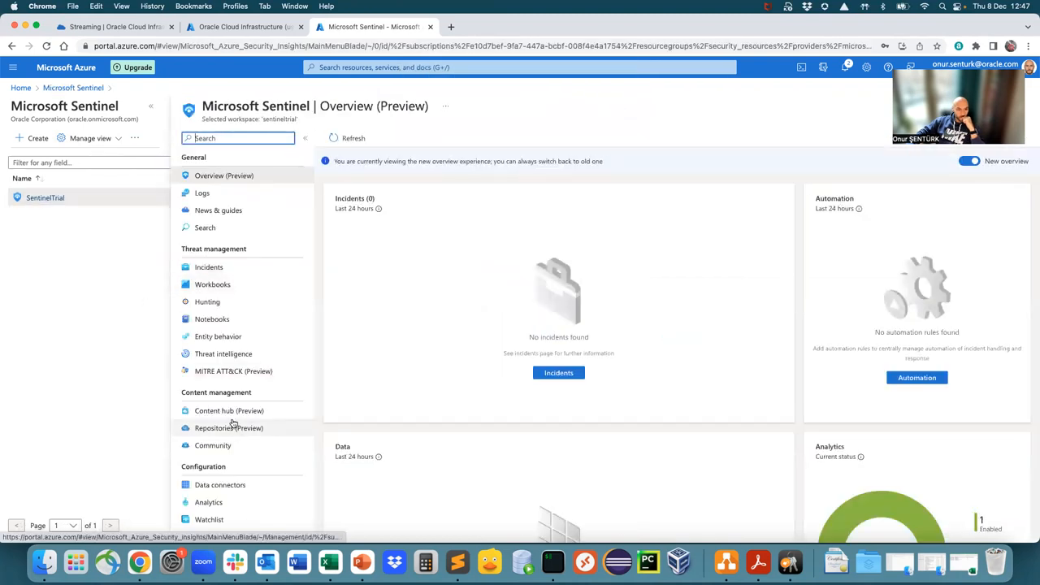
{"action": "left_click", "coordinate": [228, 409]}
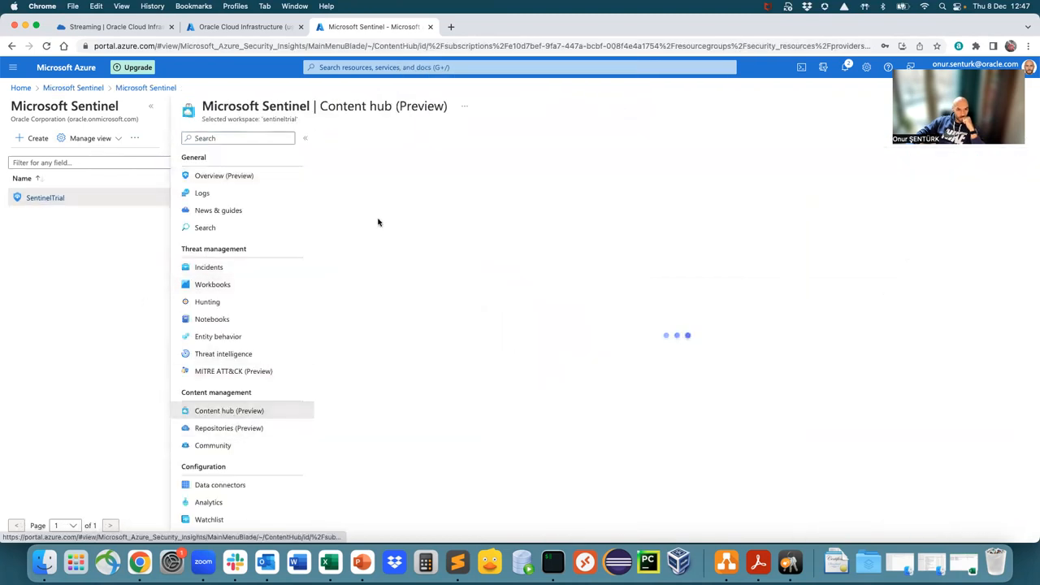
{"action": "left_click", "coordinate": [228, 409]}
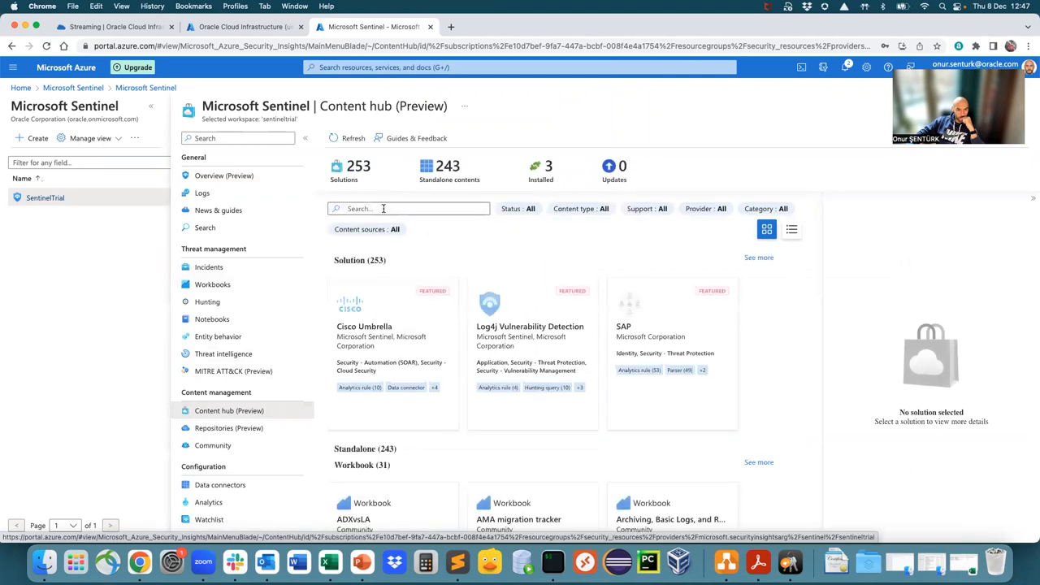
{"action": "type", "text": "Oracle"}
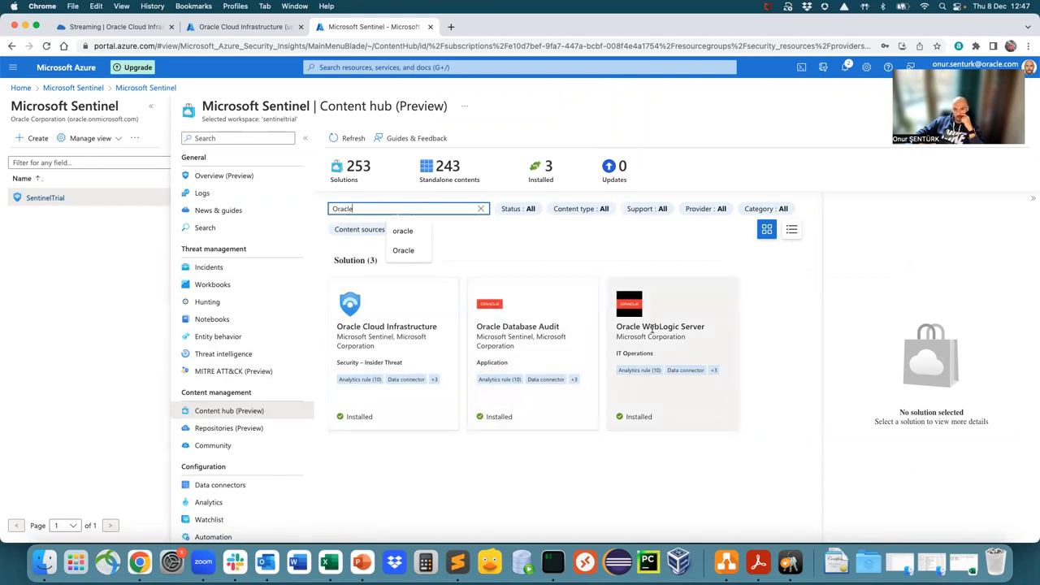
Show the Oracle Database Audit solution's content items and its data connector details
{"action": "left_click", "coordinate": [533, 333]}
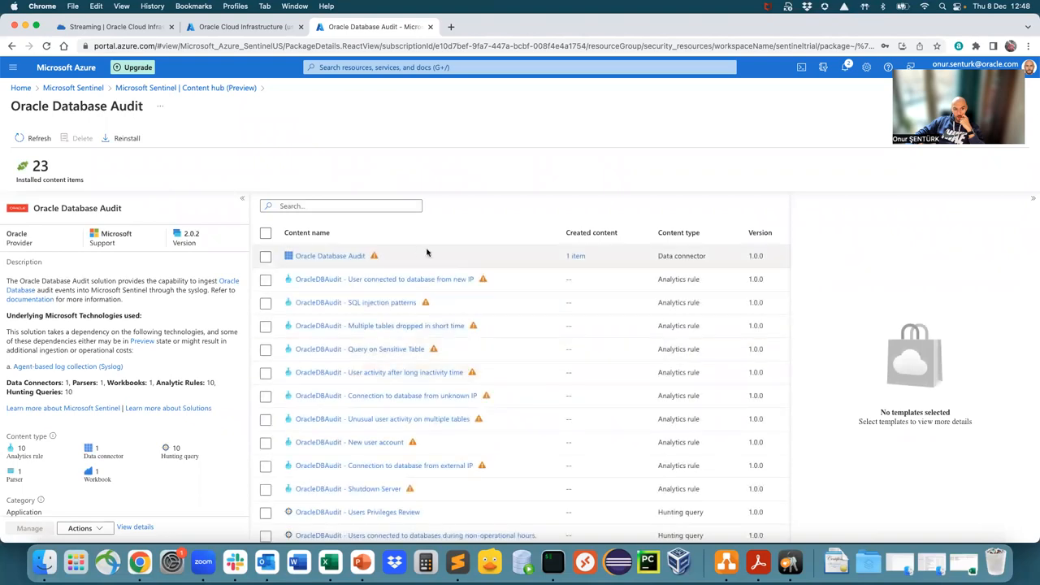
{"action": "left_click", "coordinate": [265, 257]}
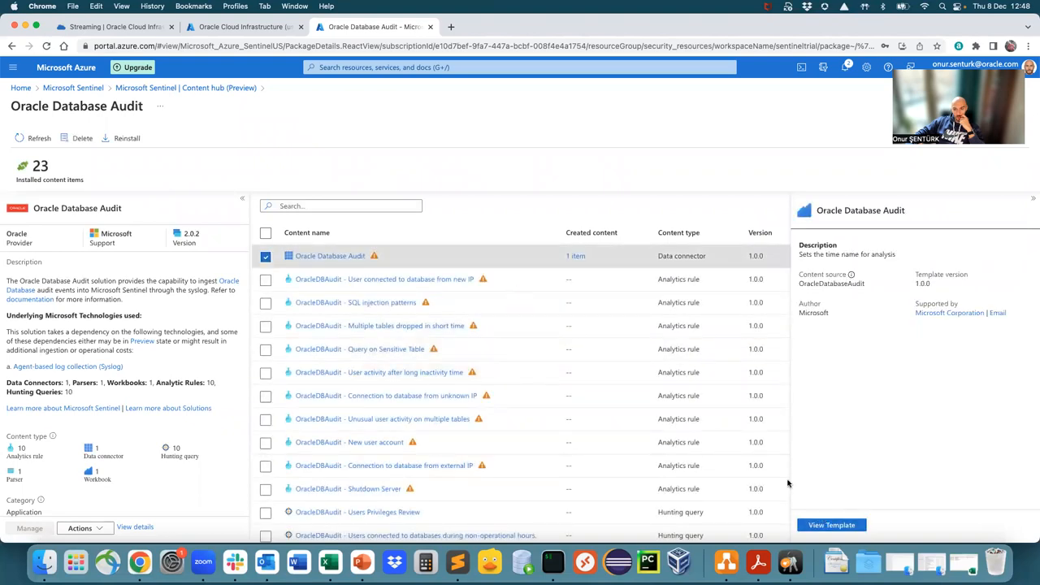